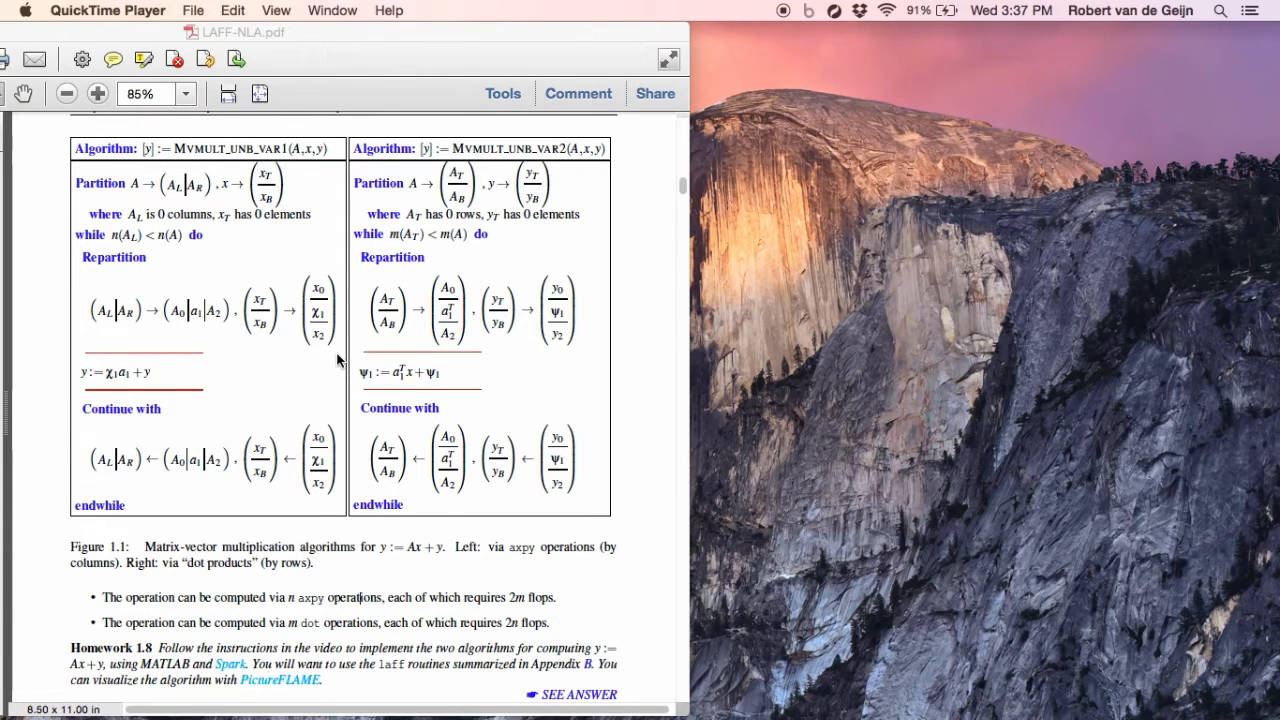
{"action": "mouse_move", "coordinate": [348, 276]}
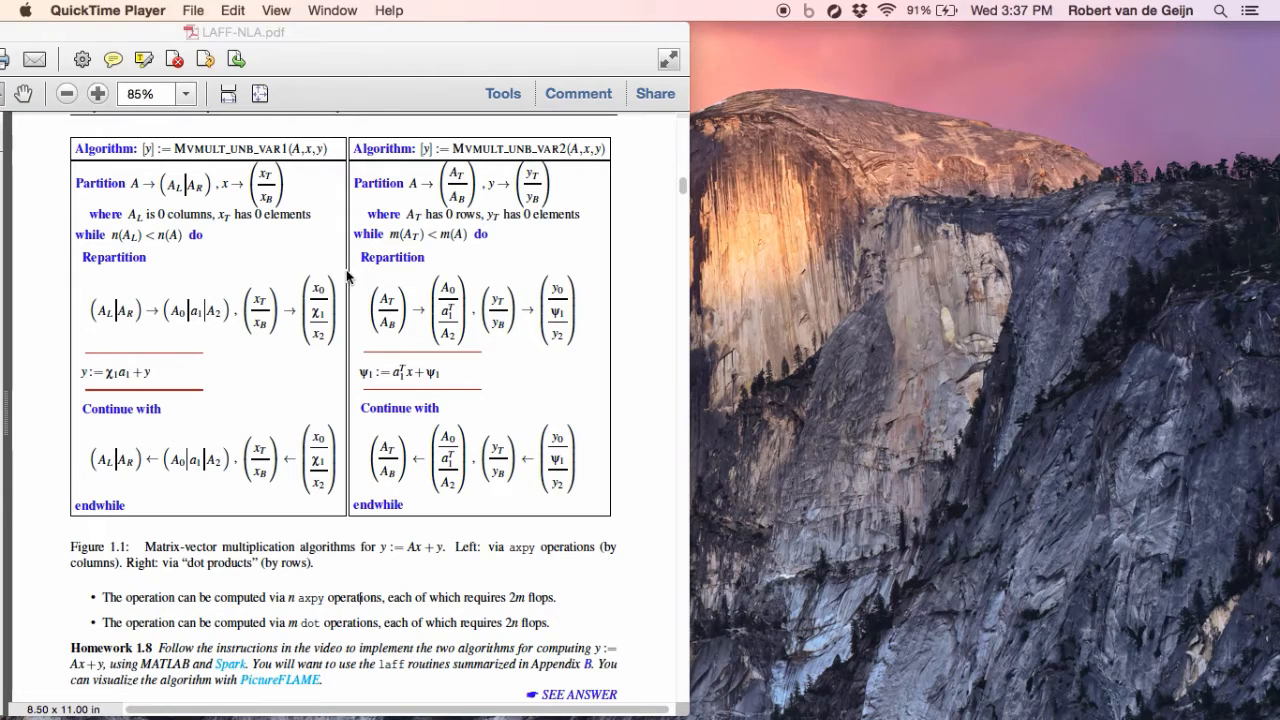
{"action": "mouse_move", "coordinate": [316, 358]}
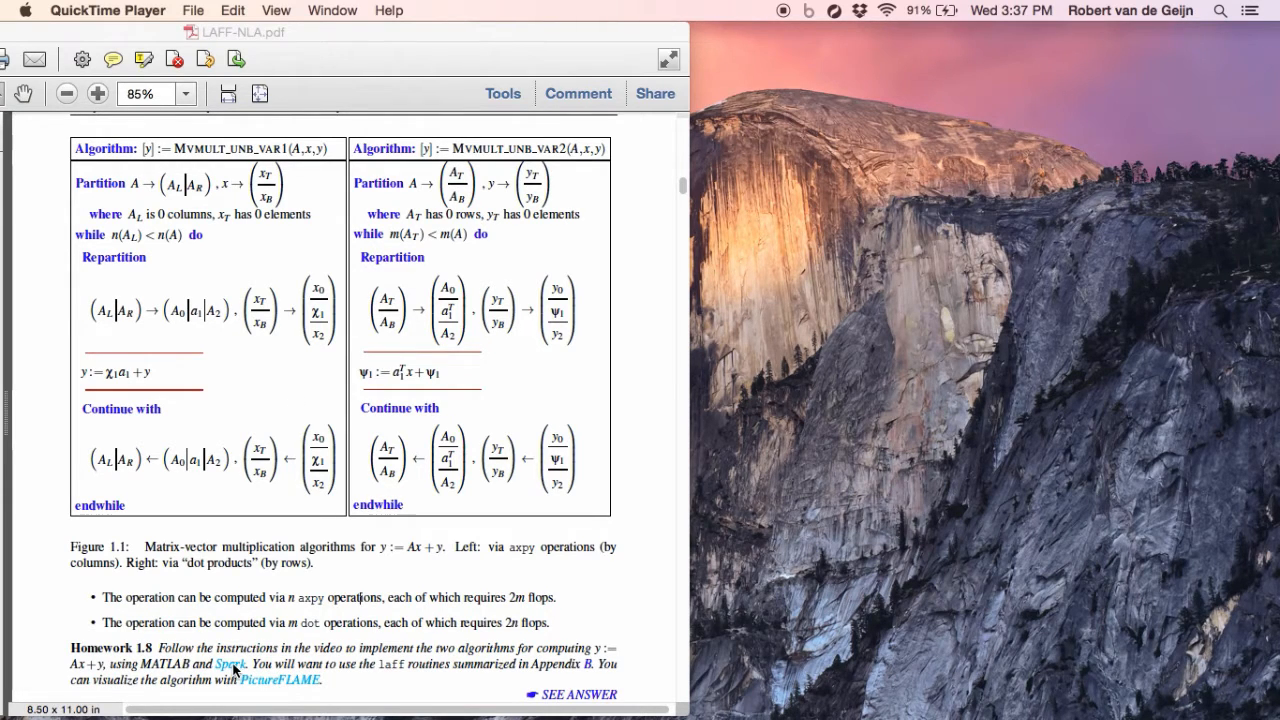
Launch the Spark code generator in Firefox from the Homework 1.8 link in the PDF.
{"action": "left_click", "coordinate": [228, 664]}
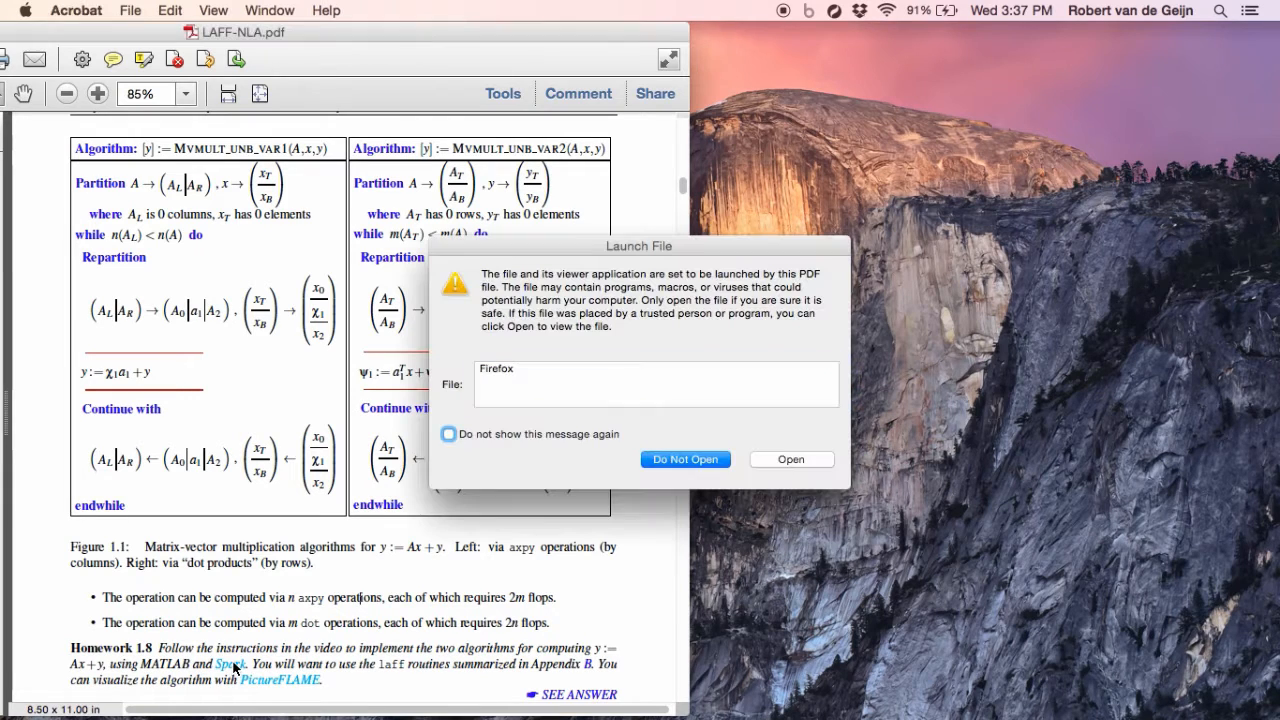
{"action": "left_click", "coordinate": [790, 458]}
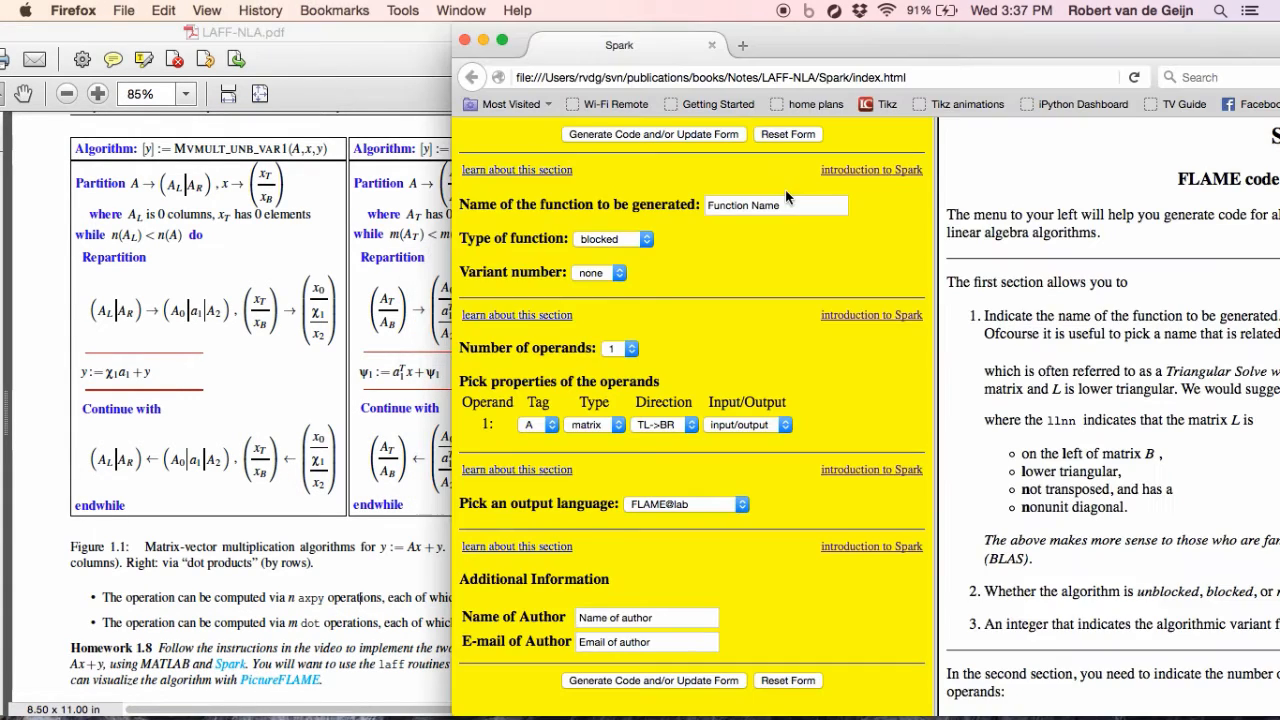
{"action": "mouse_move", "coordinate": [812, 130]}
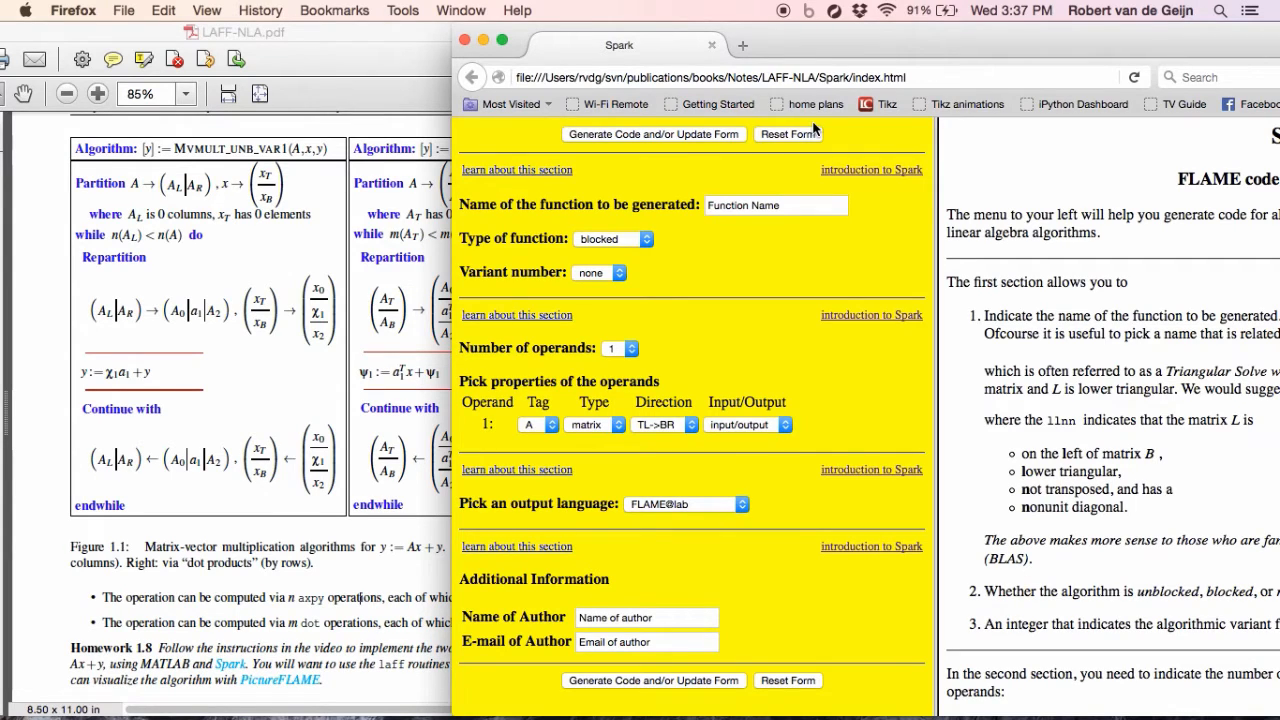
{"action": "mouse_move", "coordinate": [786, 210]}
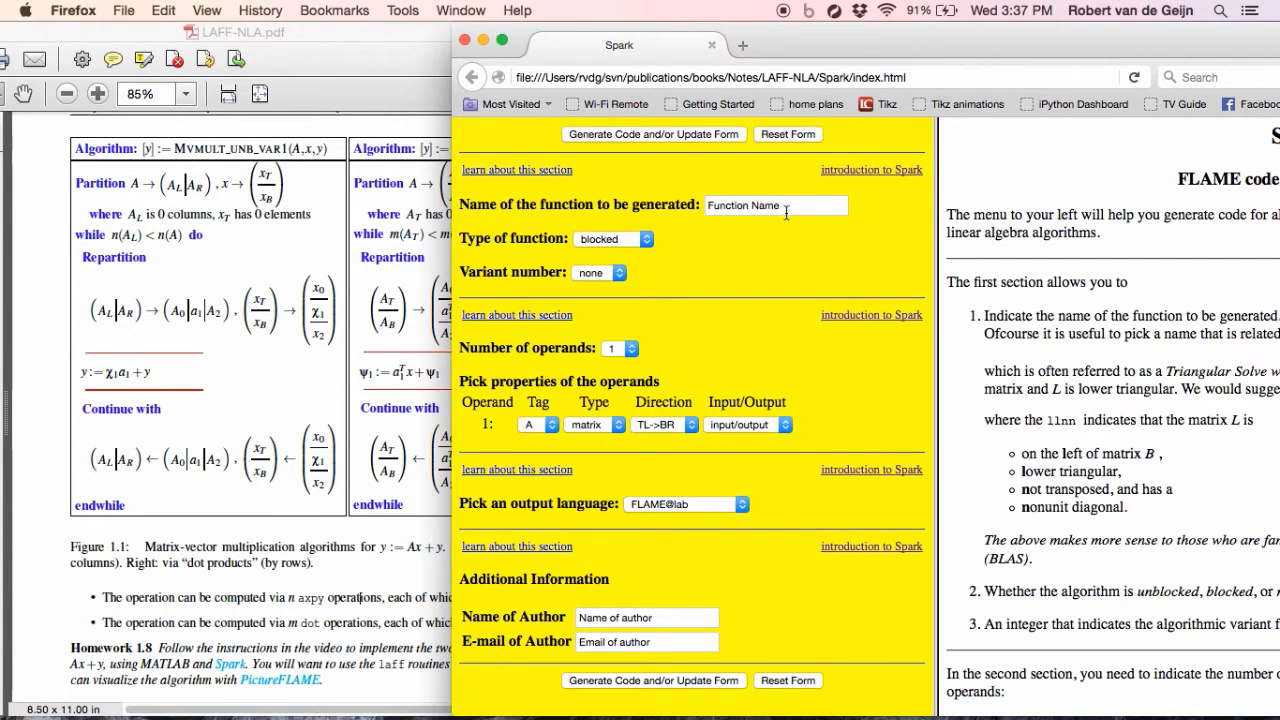
Name the function Mvmult, make it unblocked, and choose variant number 1.
{"action": "left_click", "coordinate": [776, 204]}
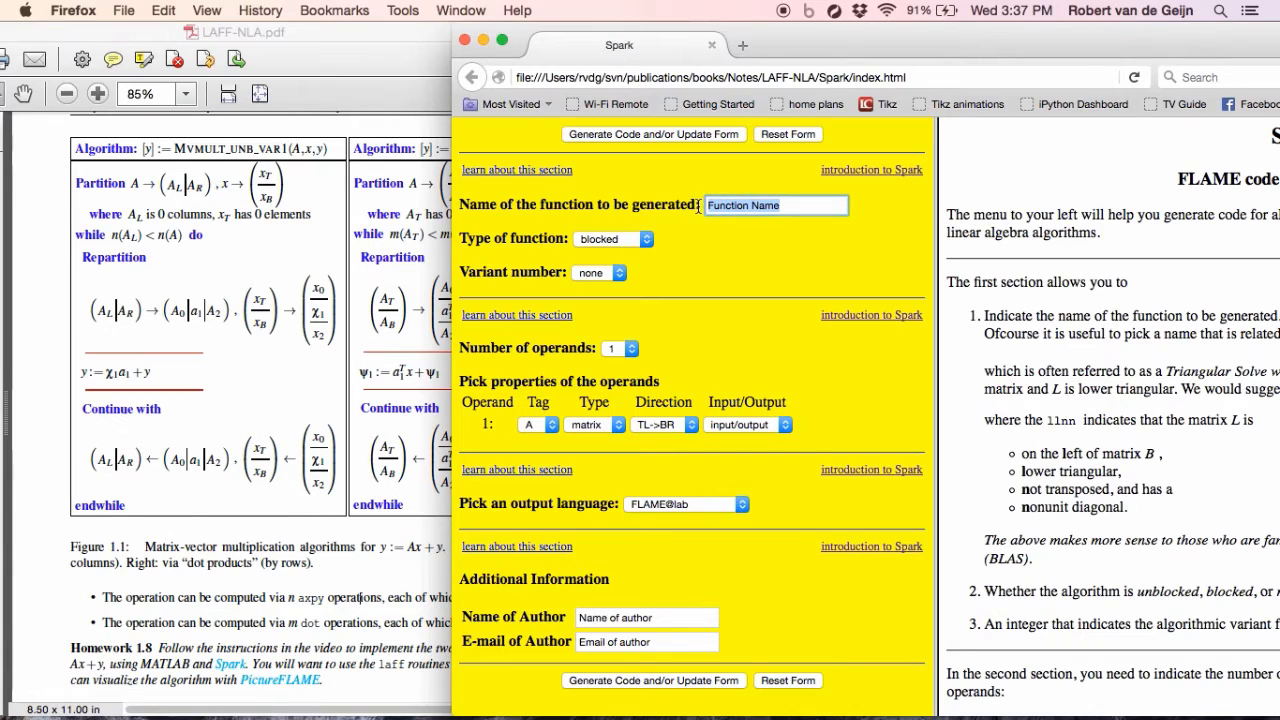
{"action": "type", "text": "Mvm"}
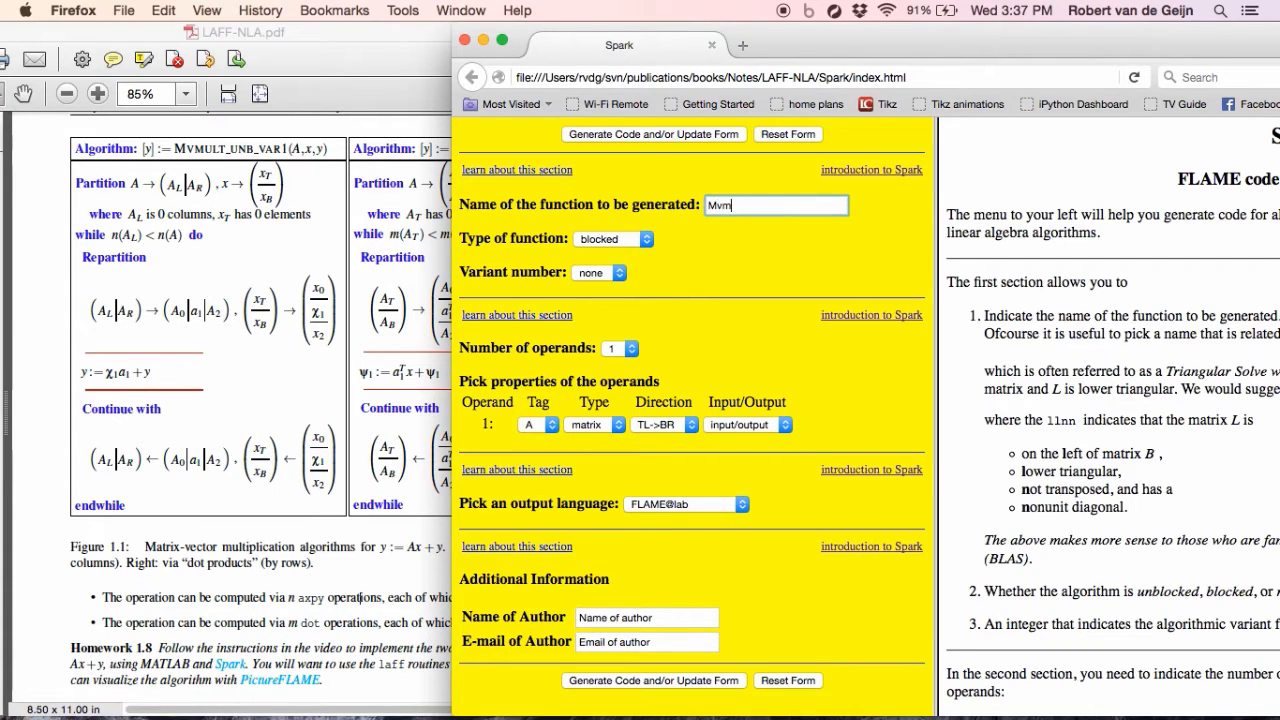
{"action": "type", "text": "ult"}
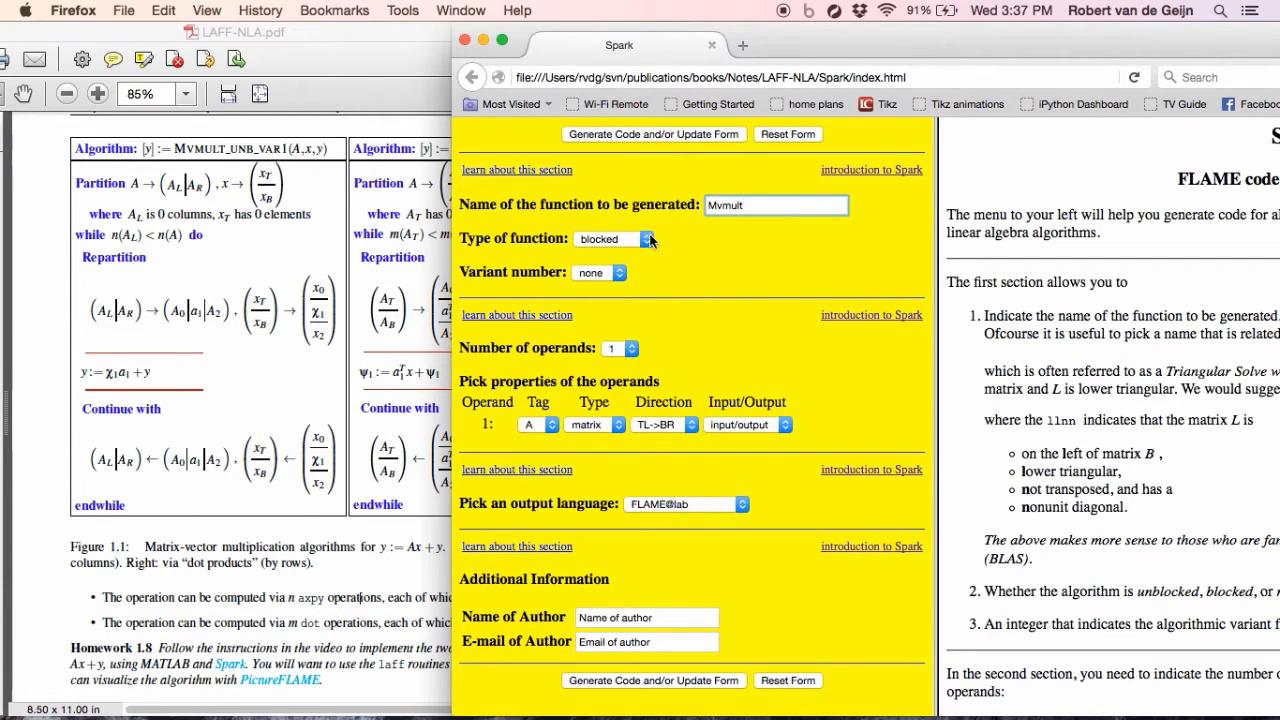
{"action": "left_click", "coordinate": [612, 238]}
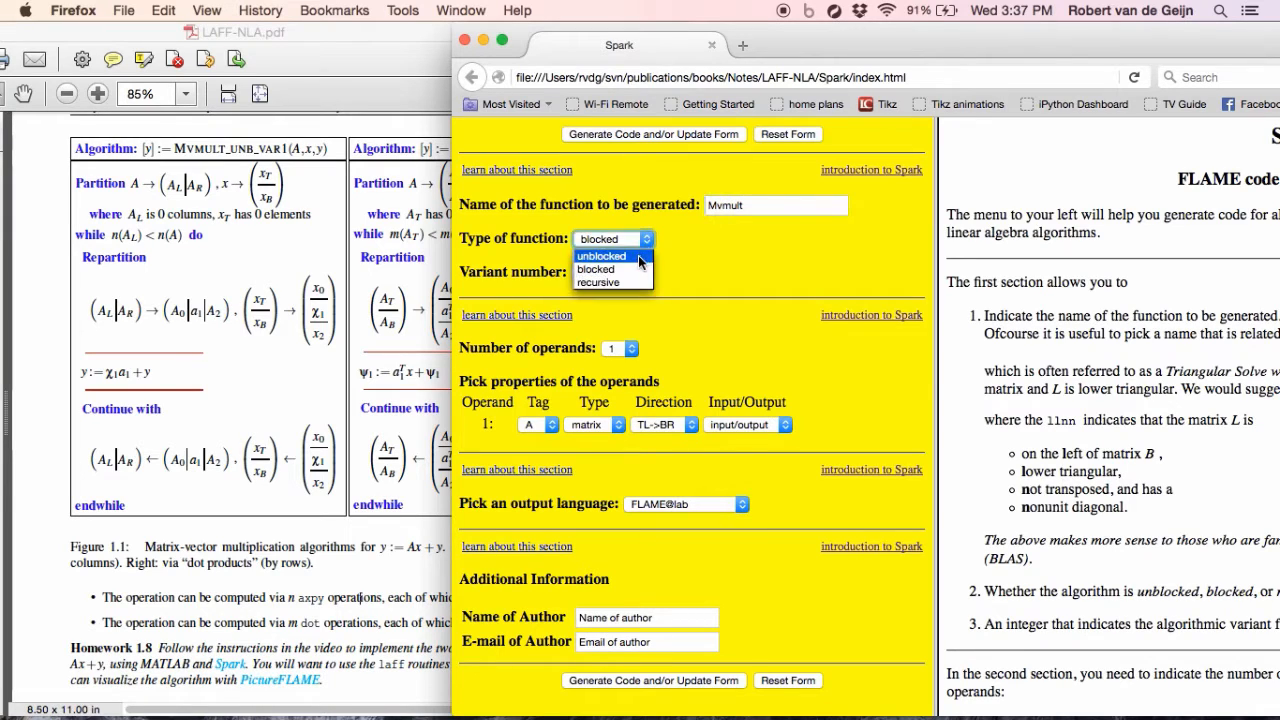
{"action": "left_click", "coordinate": [600, 256]}
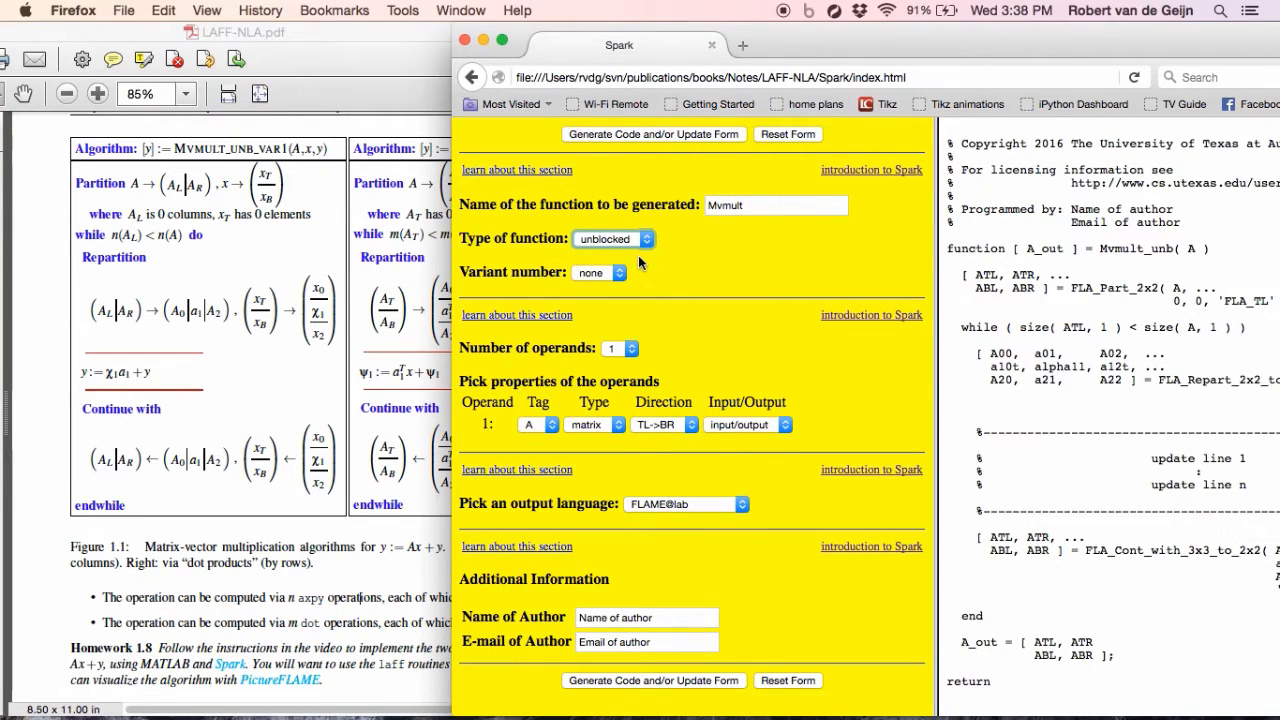
{"action": "left_click", "coordinate": [598, 272]}
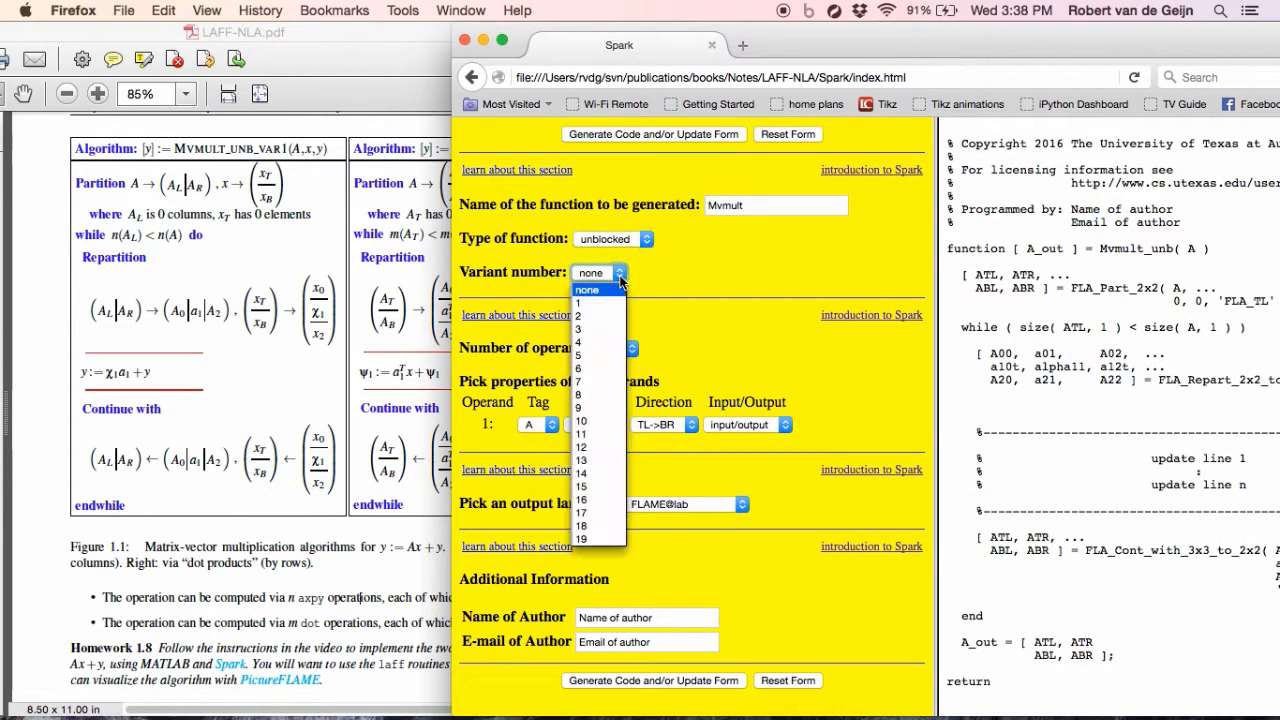
{"action": "left_click", "coordinate": [588, 302]}
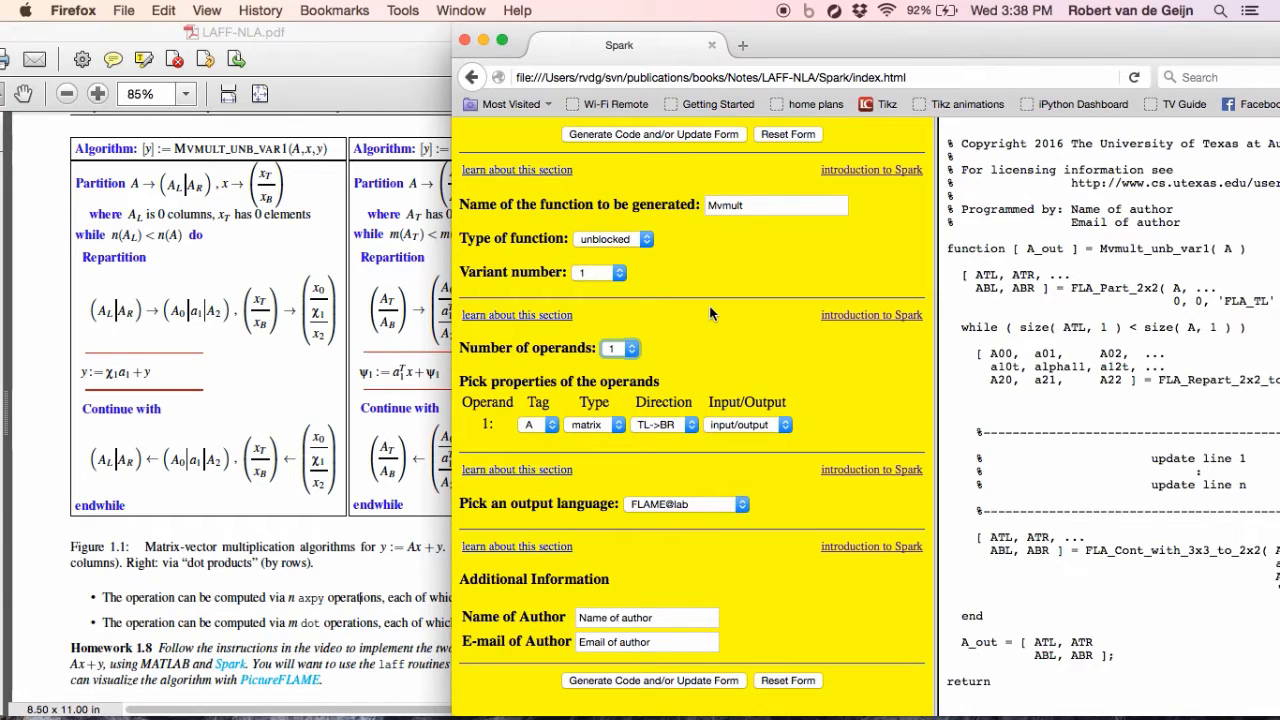
Use three operands and make A an input matrix traversed left to right.
{"action": "left_click", "coordinate": [620, 348]}
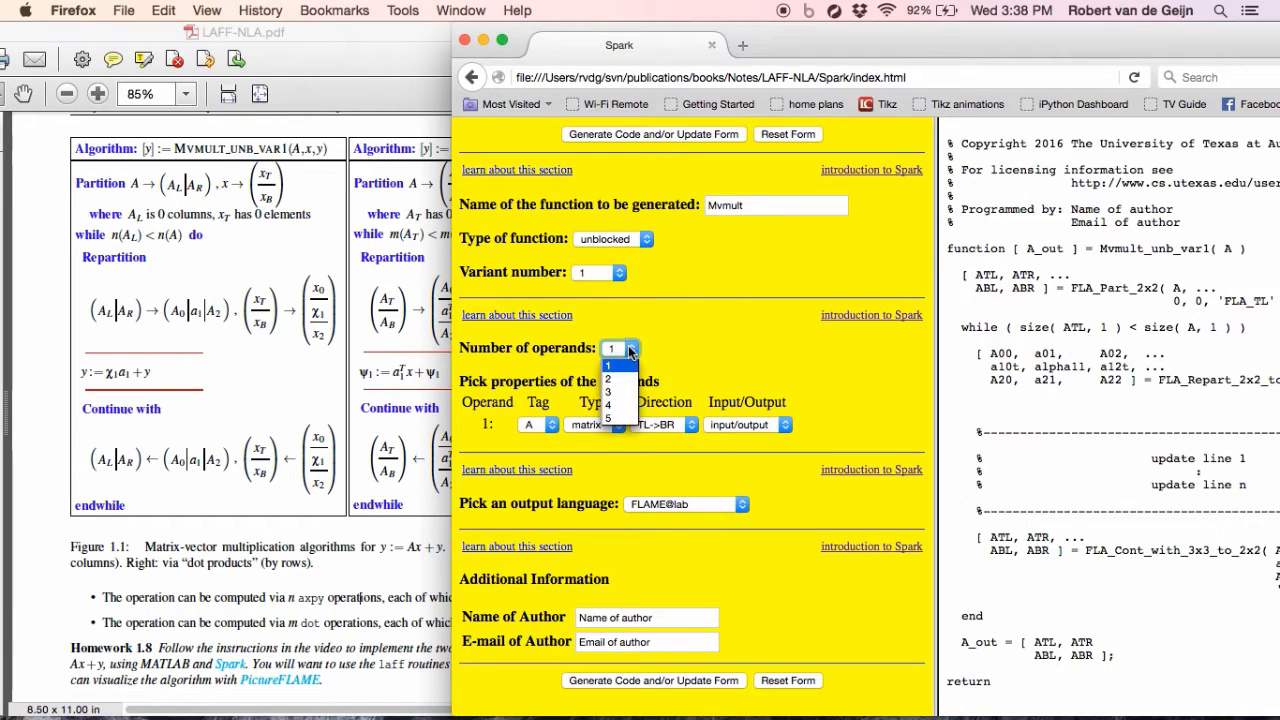
{"action": "left_click", "coordinate": [608, 392]}
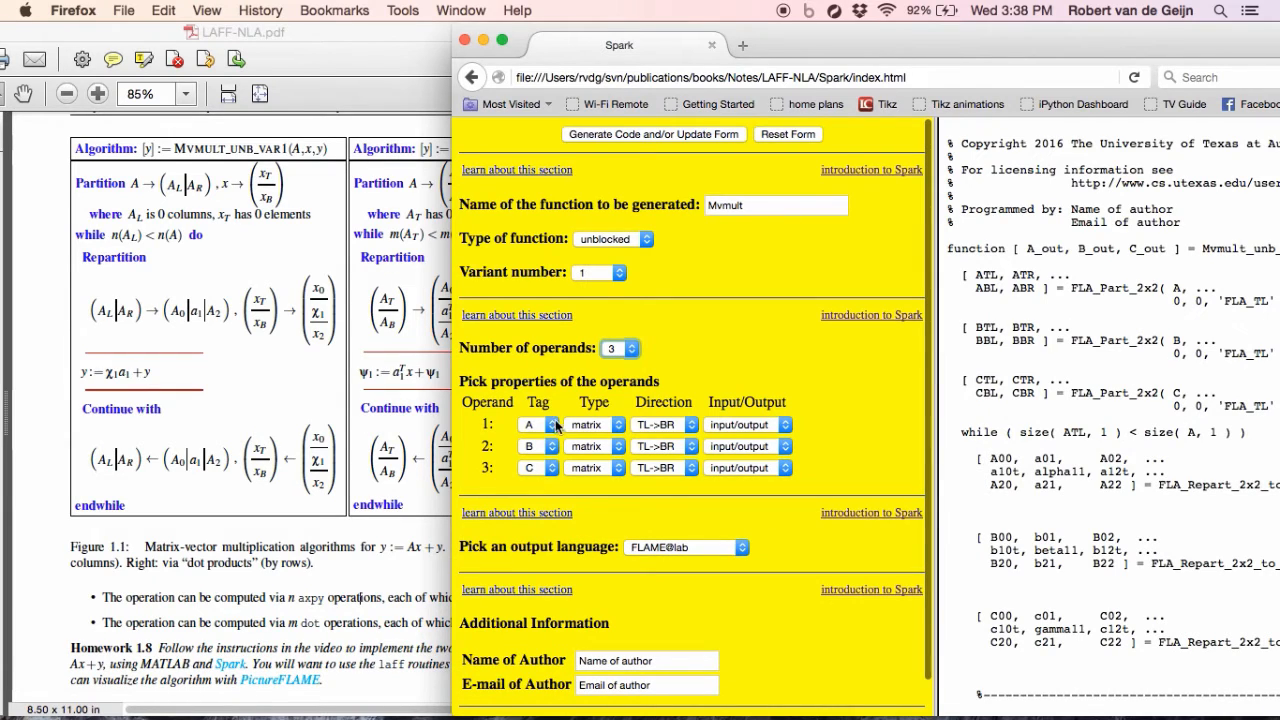
{"action": "mouse_move", "coordinate": [692, 424]}
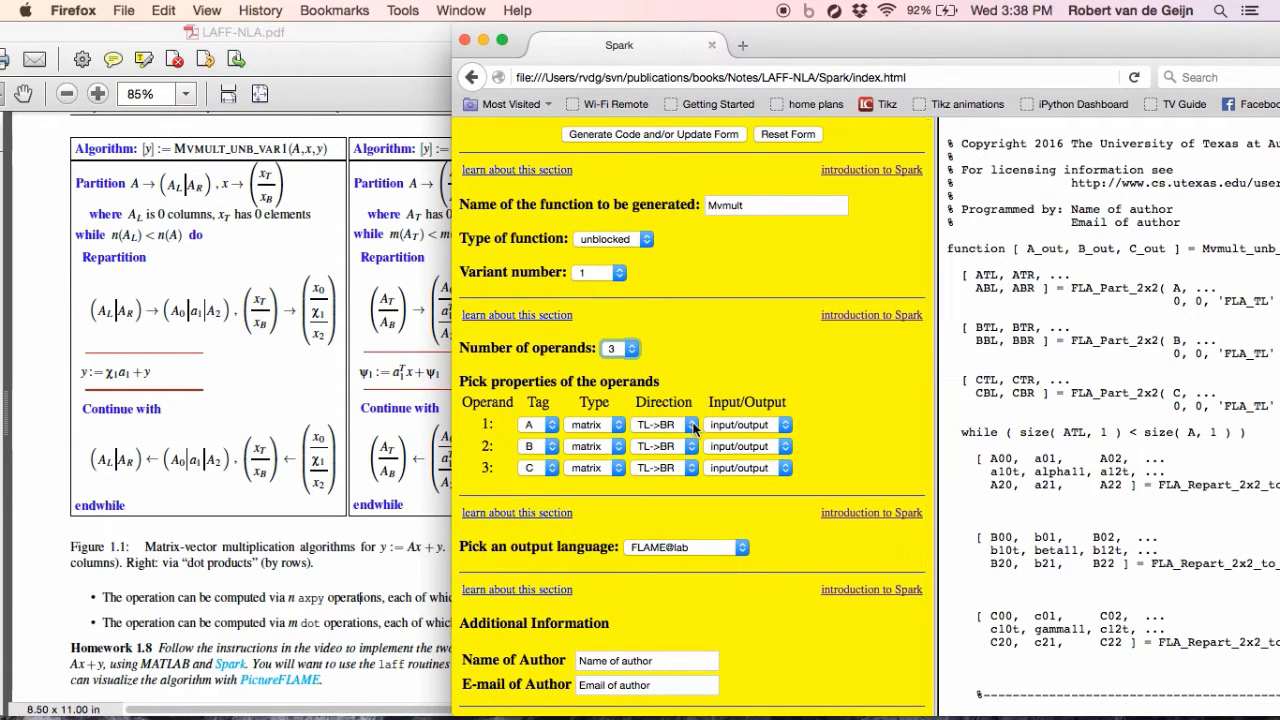
{"action": "left_click", "coordinate": [664, 424]}
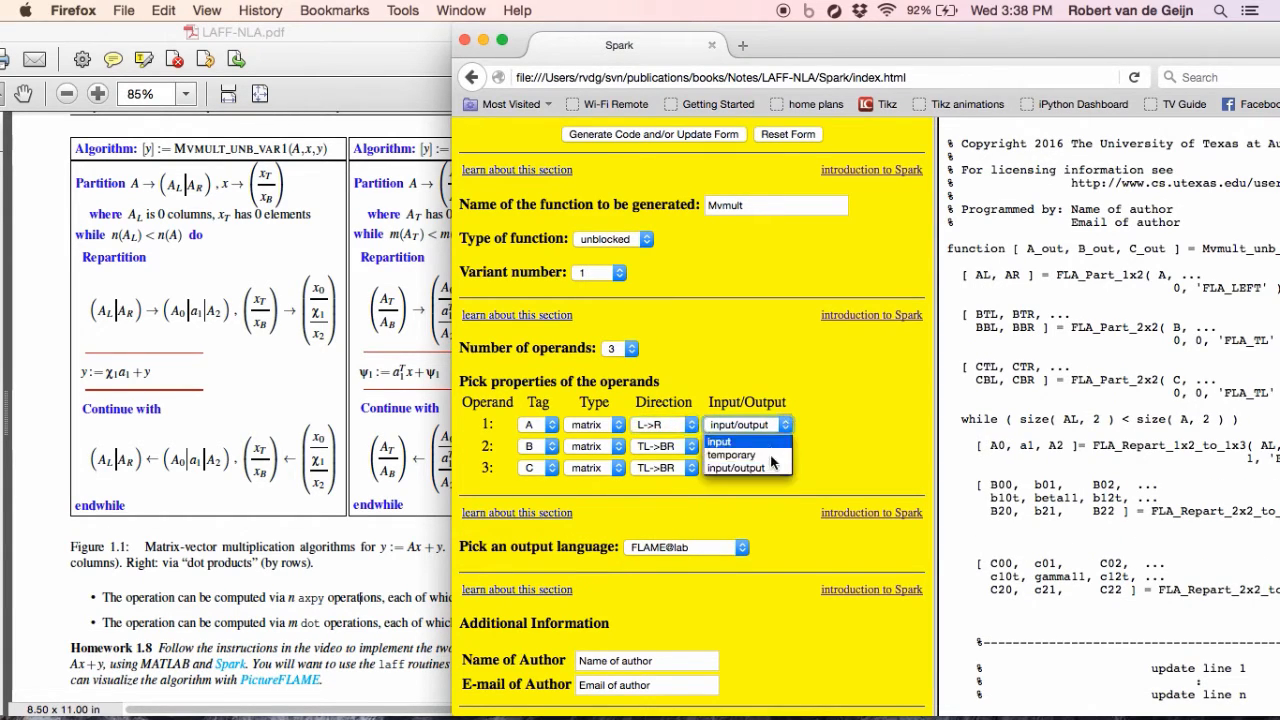
{"action": "left_click", "coordinate": [720, 442]}
{"action": "type", "text": "X"}
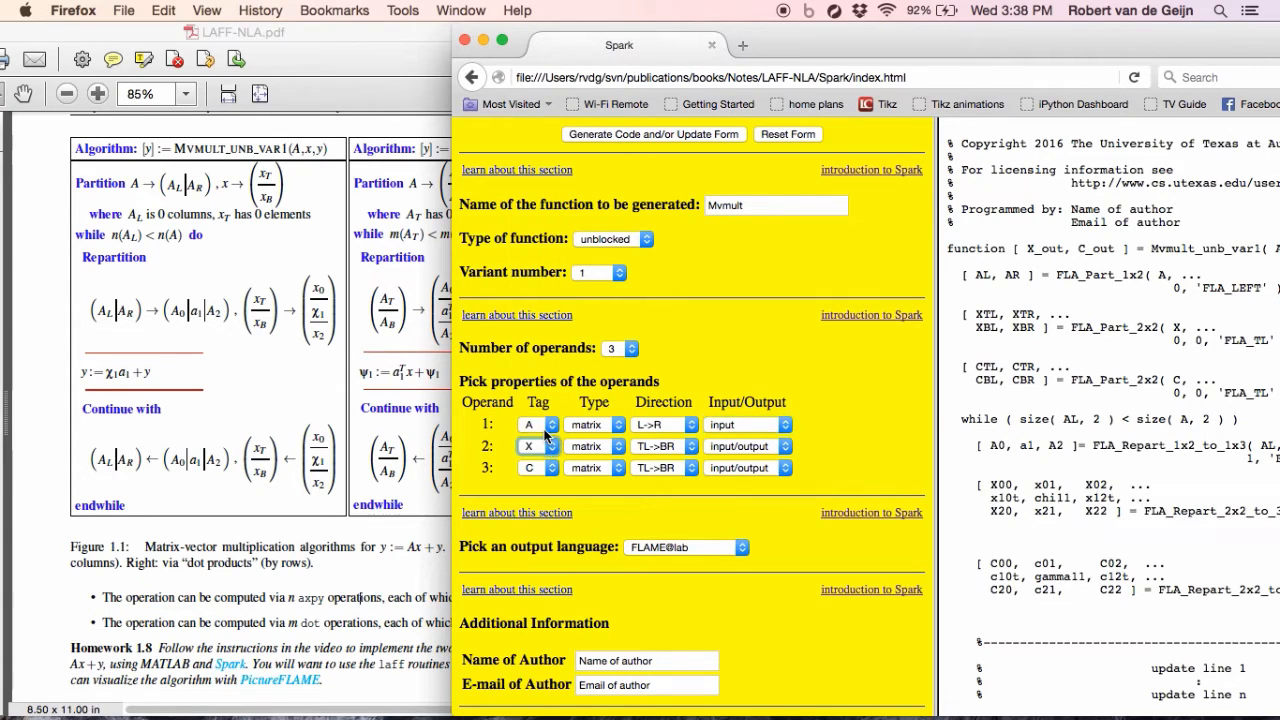
Make X an input vector traversed top to bottom and Y a vector with no traversal.
{"action": "left_click", "coordinate": [588, 468]}
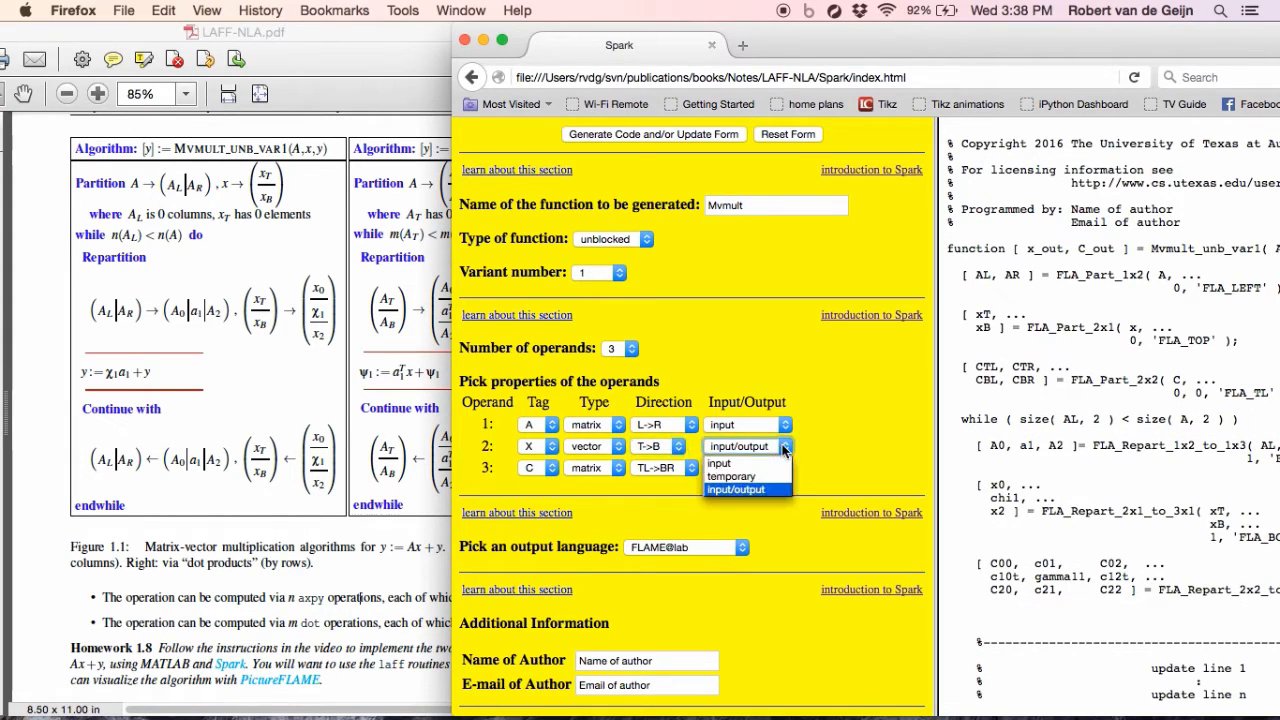
{"action": "left_click", "coordinate": [556, 468]}
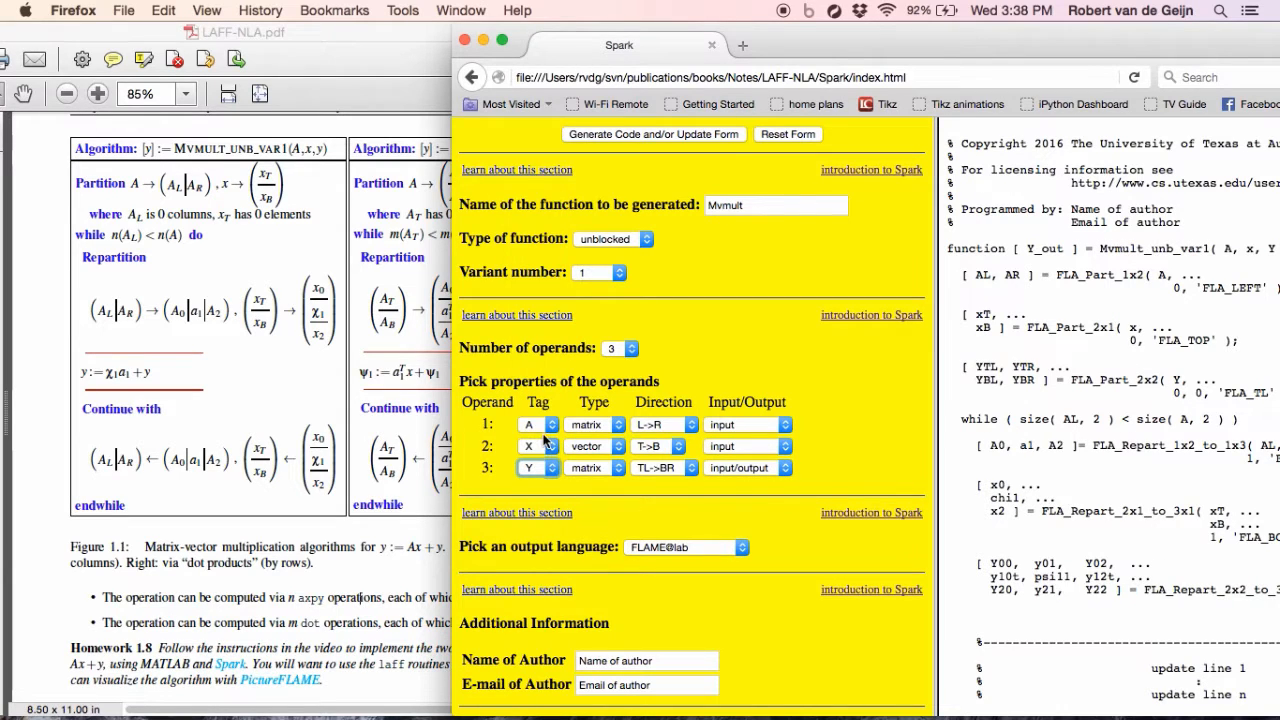
{"action": "left_click", "coordinate": [594, 468]}
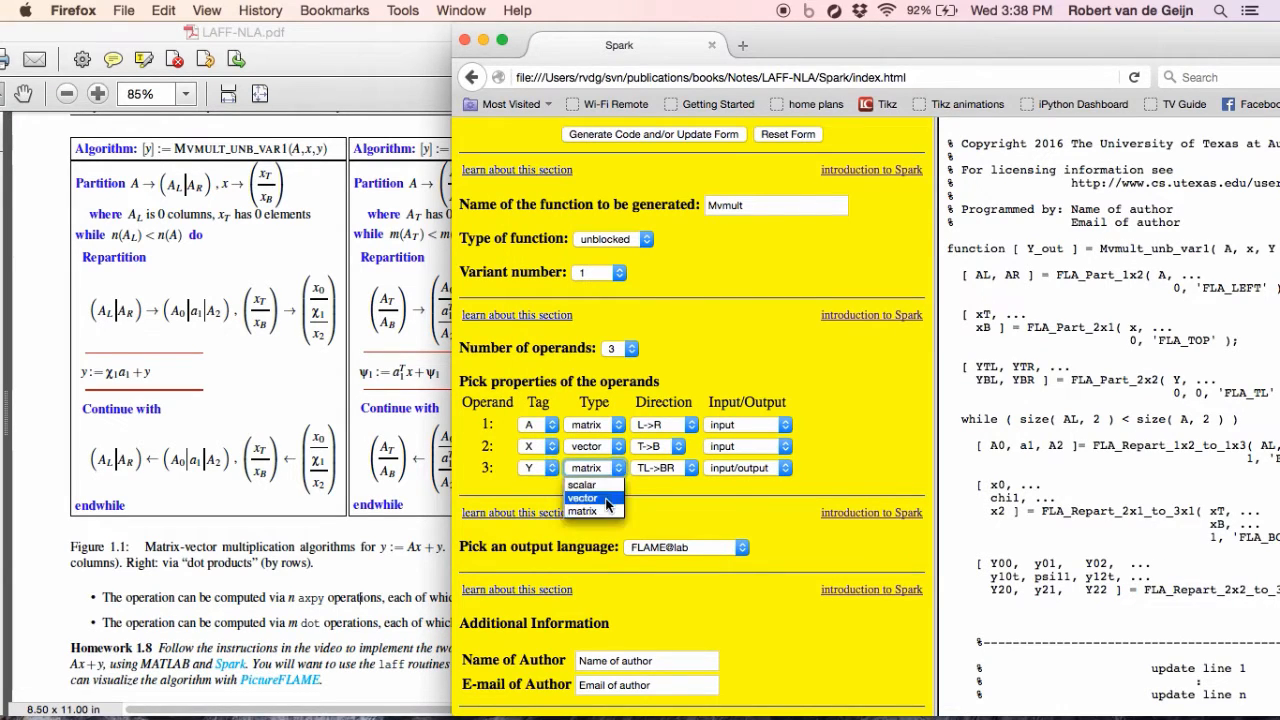
{"action": "left_click", "coordinate": [582, 498]}
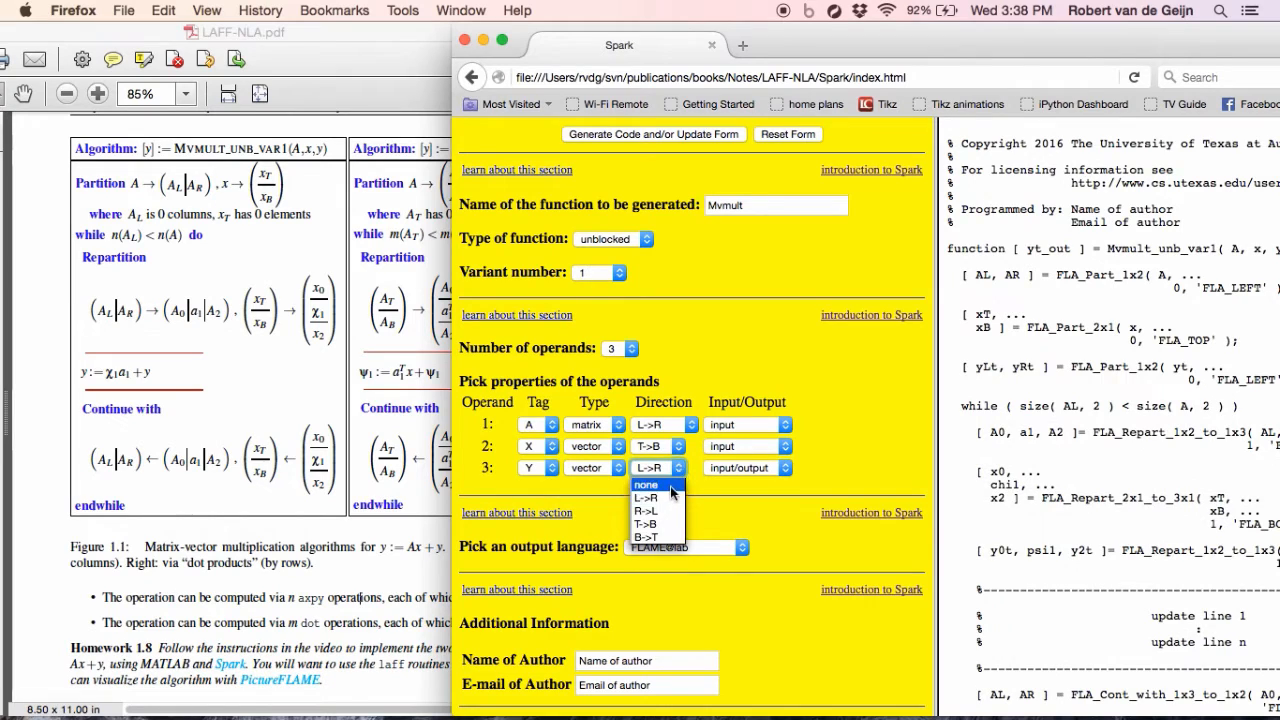
{"action": "left_click", "coordinate": [646, 486]}
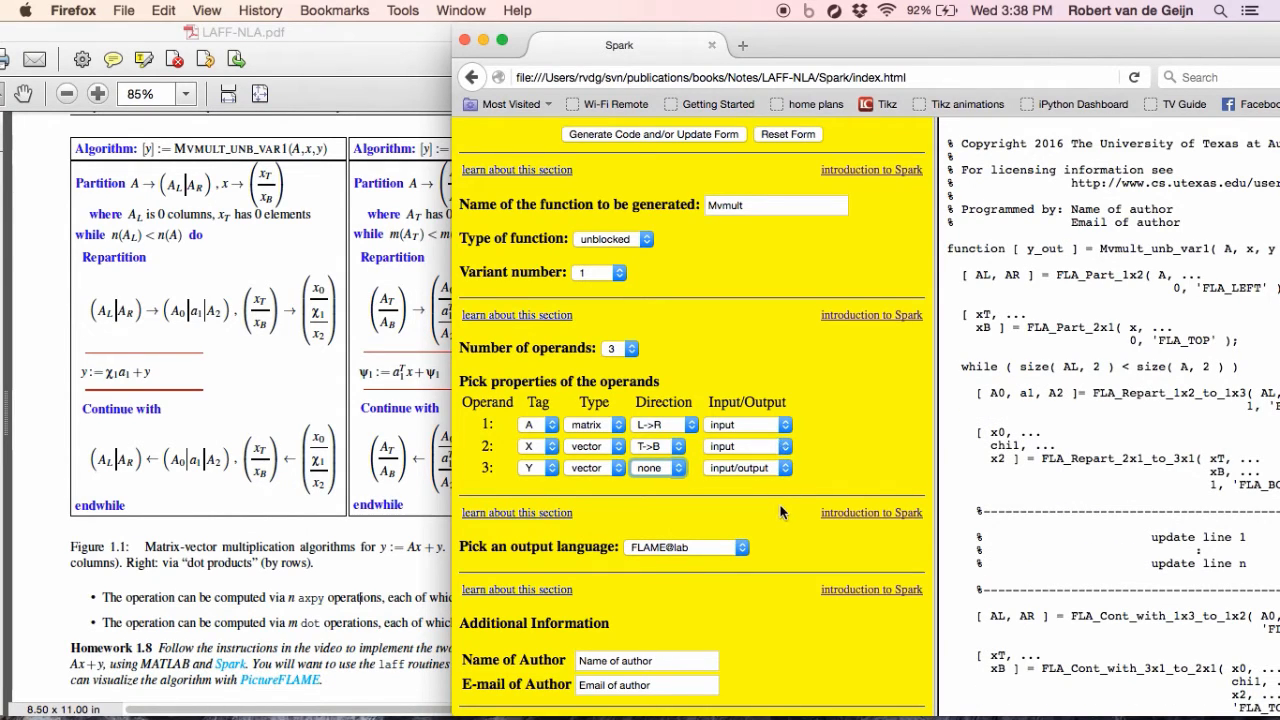
{"action": "mouse_move", "coordinate": [920, 492]}
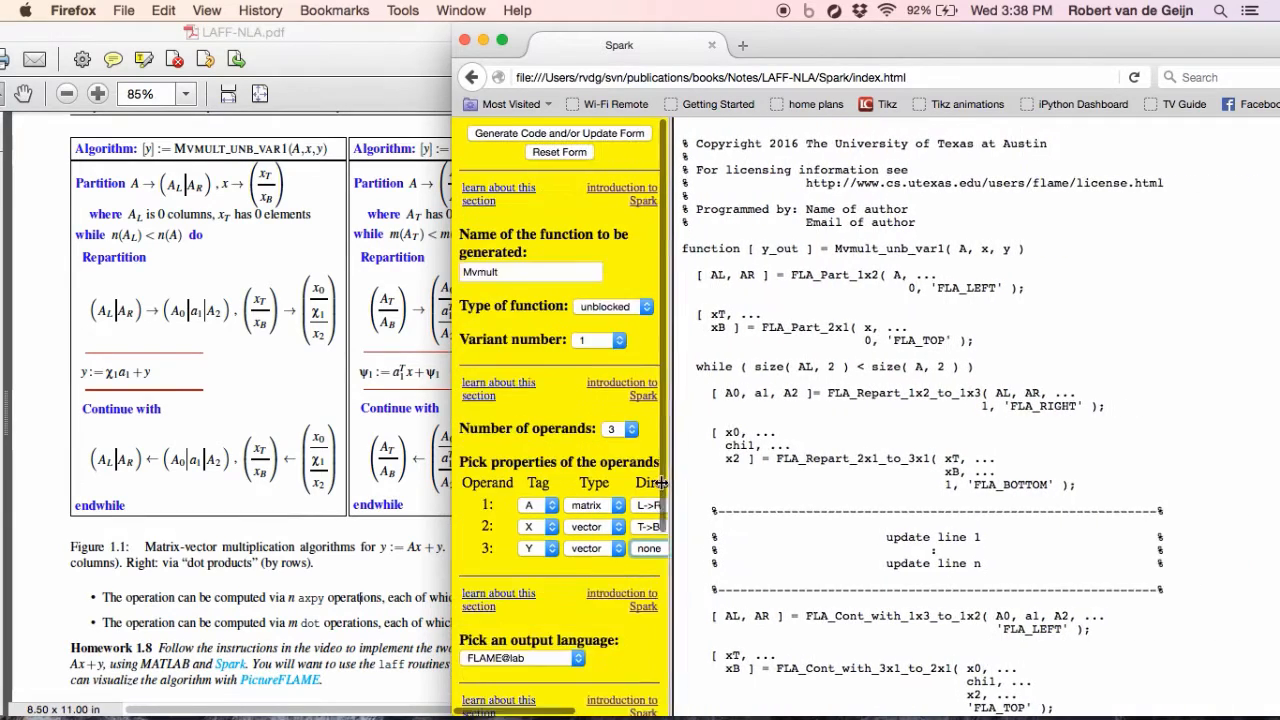
Scroll the generated code pane down to the end of the Mvmult_unb_var1 routine.
{"action": "scroll", "scroll_direction": "down", "scroll_amount": 3}
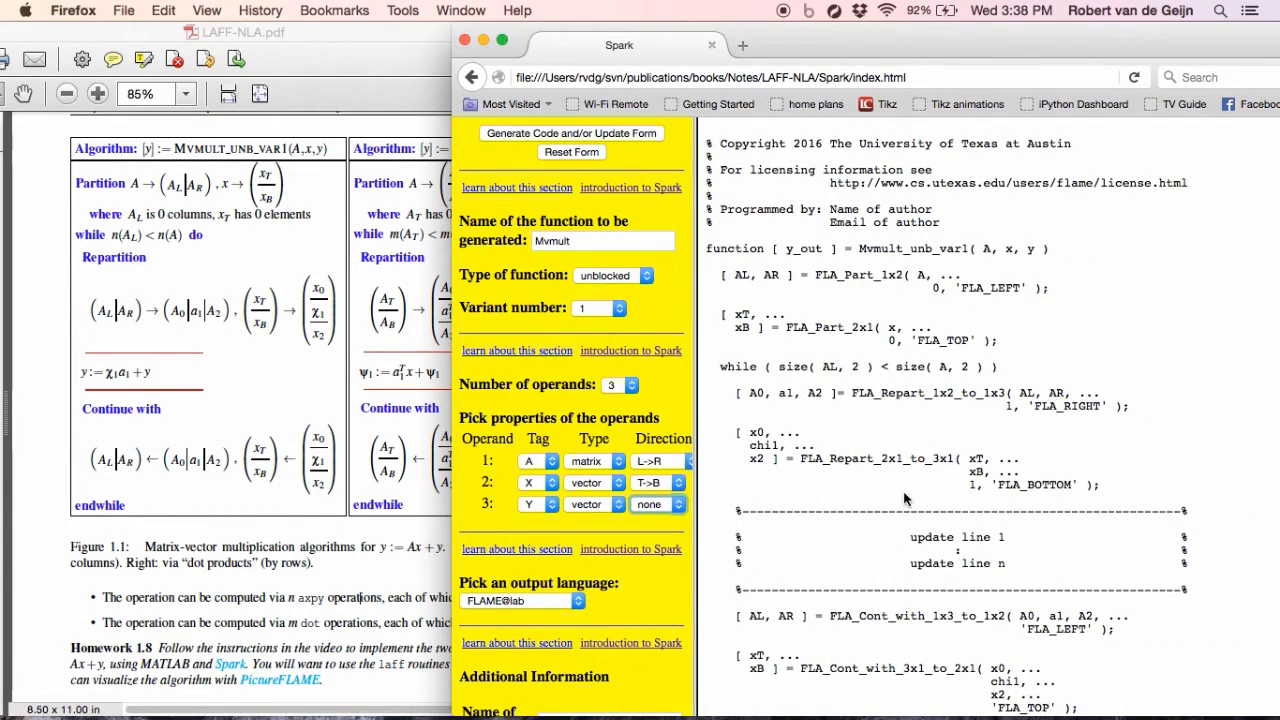
{"action": "scroll", "scroll_direction": "down", "scroll_amount": 3}
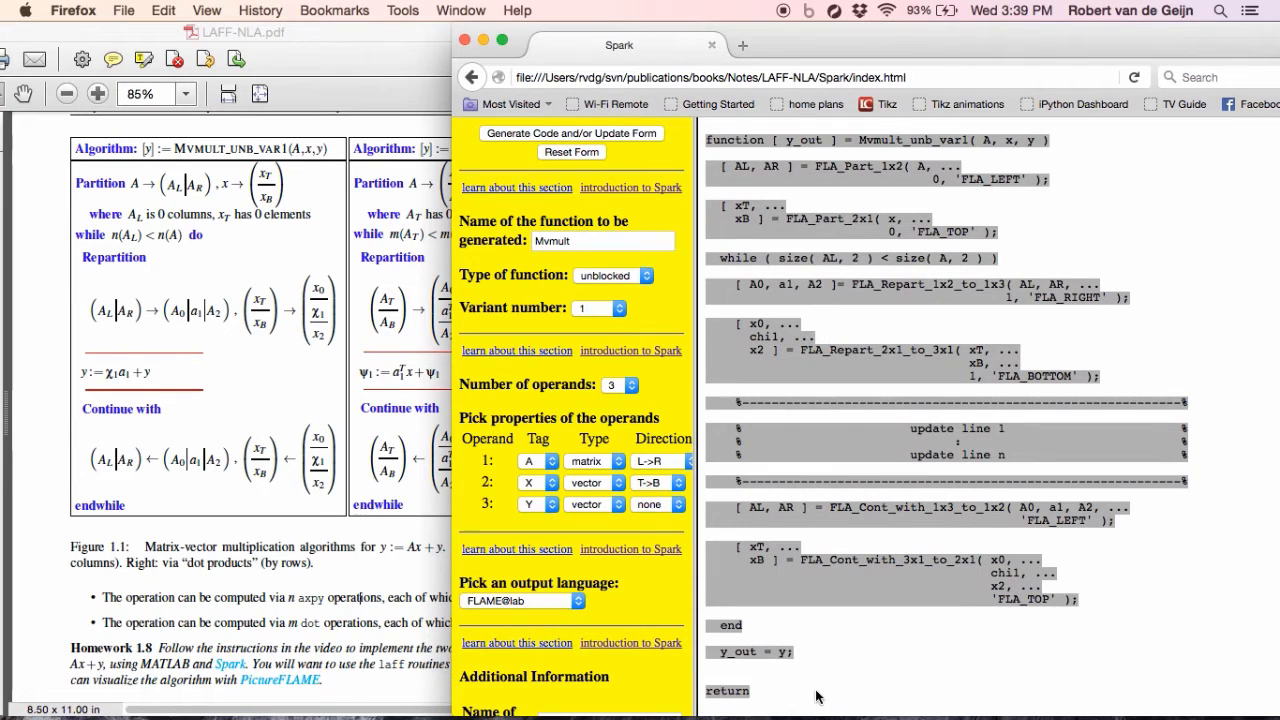
{"action": "mouse_move", "coordinate": [936, 696]}
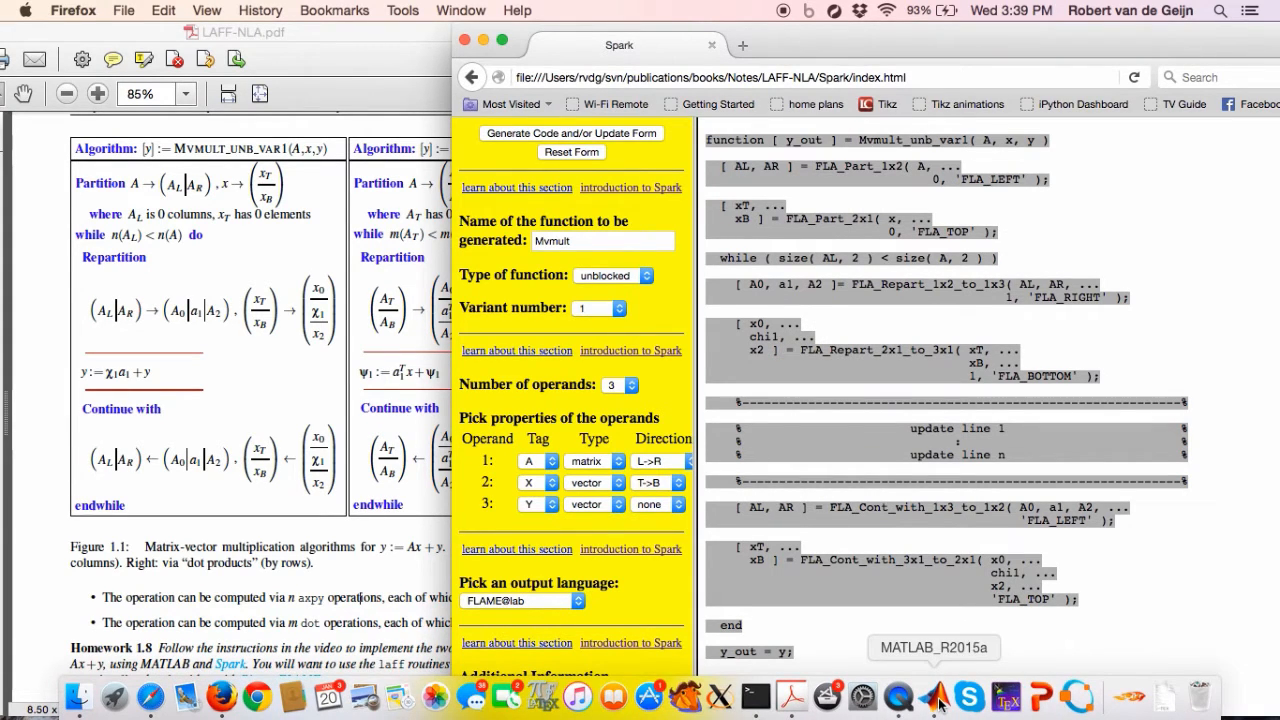
Bring MATLAB forward, create a new function script and close a file no longer needed.
{"action": "left_click", "coordinate": [932, 696]}
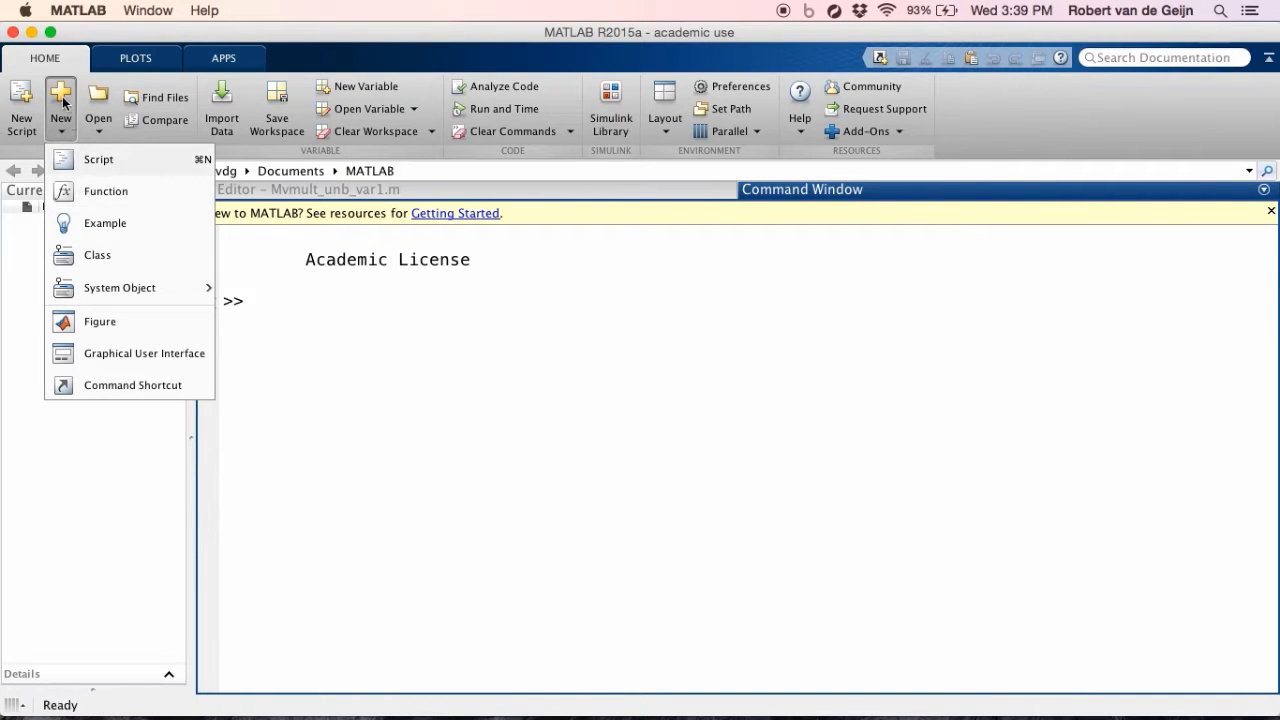
{"action": "mouse_move", "coordinate": [104, 192]}
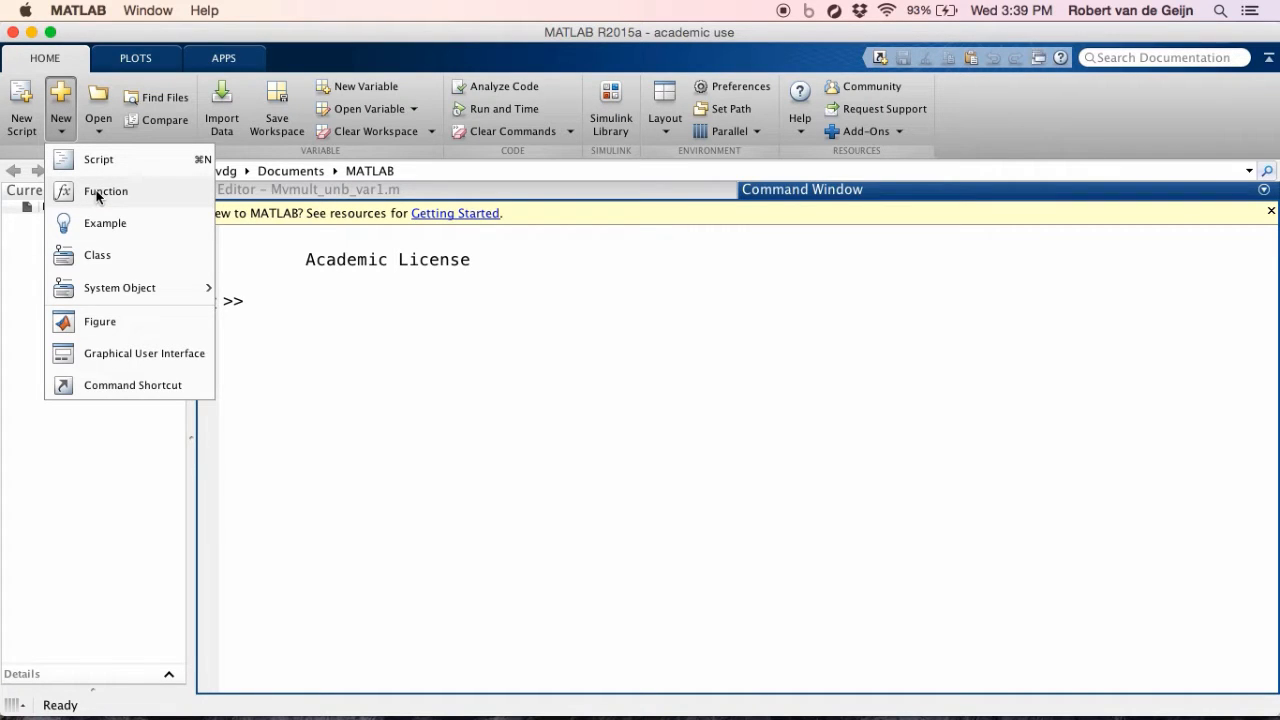
{"action": "left_click", "coordinate": [104, 192]}
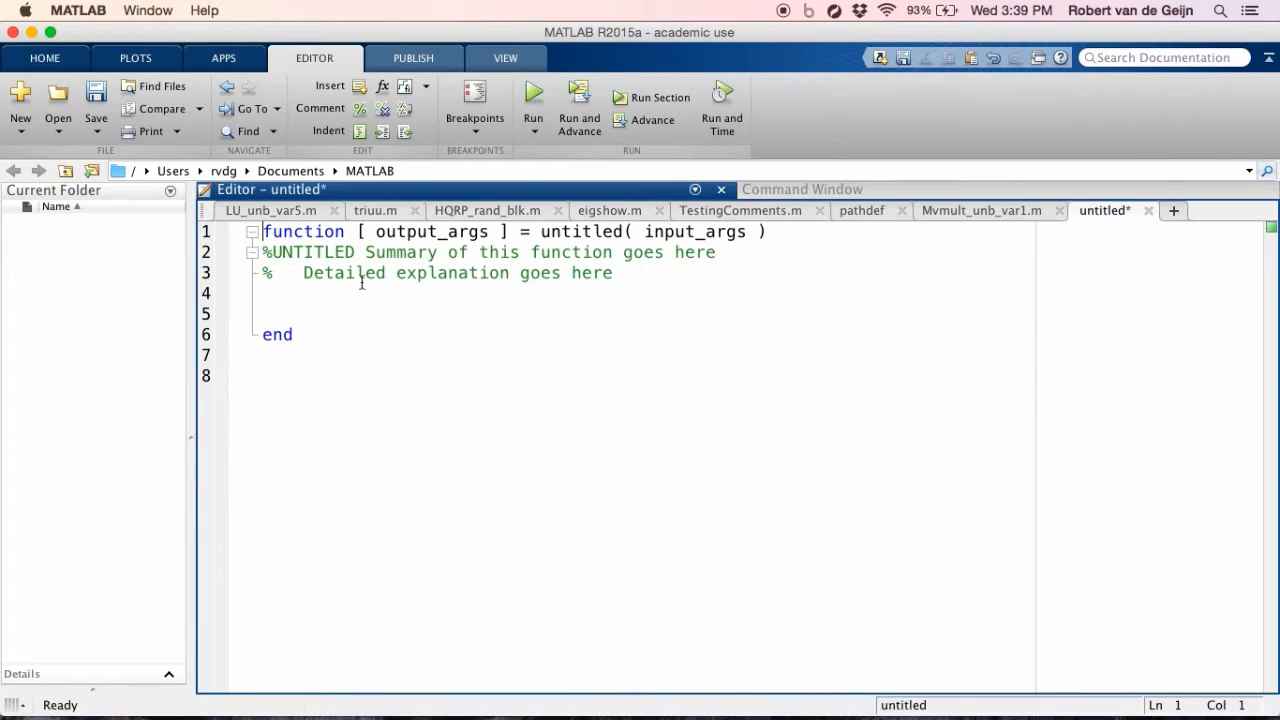
{"action": "double_click", "coordinate": [694, 232]}
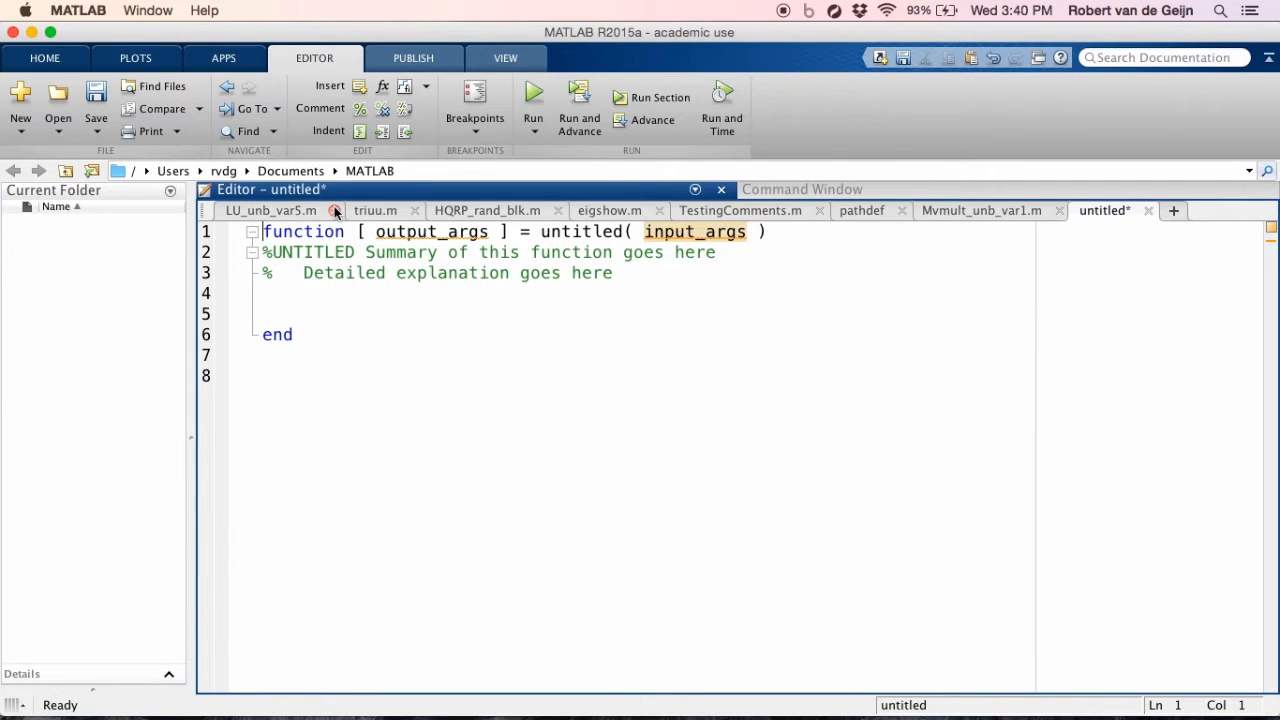
{"action": "left_click", "coordinate": [336, 210]}
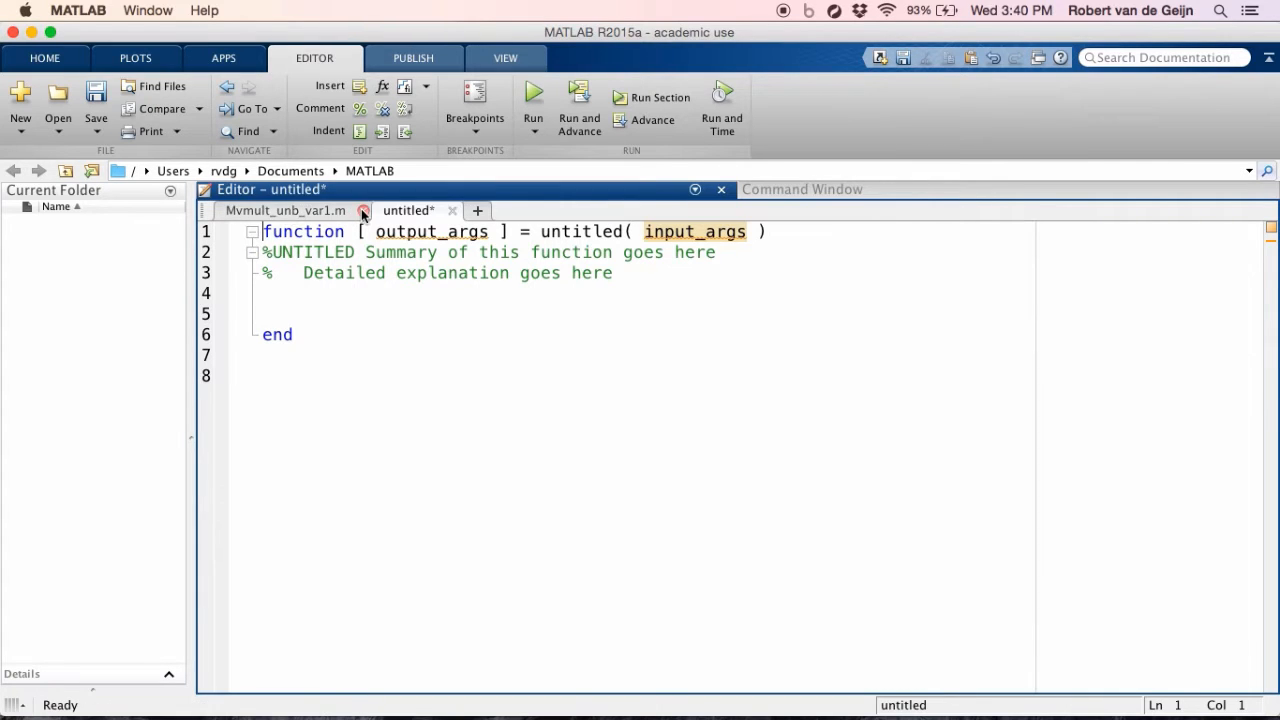
Paste the generated Mvmult_unb_var1 skeleton into the untitled script beside the PDF.
{"action": "left_click", "coordinate": [364, 212]}
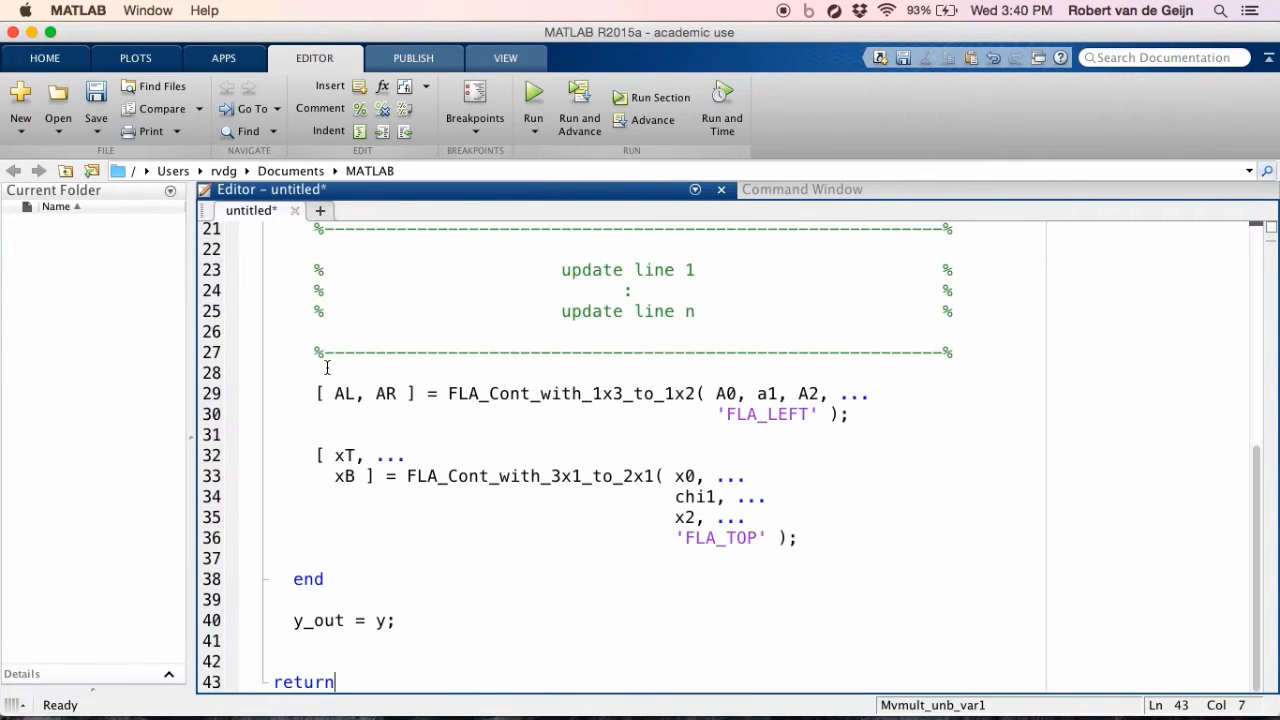
{"action": "scroll", "scroll_direction": "up", "scroll_amount": 3}
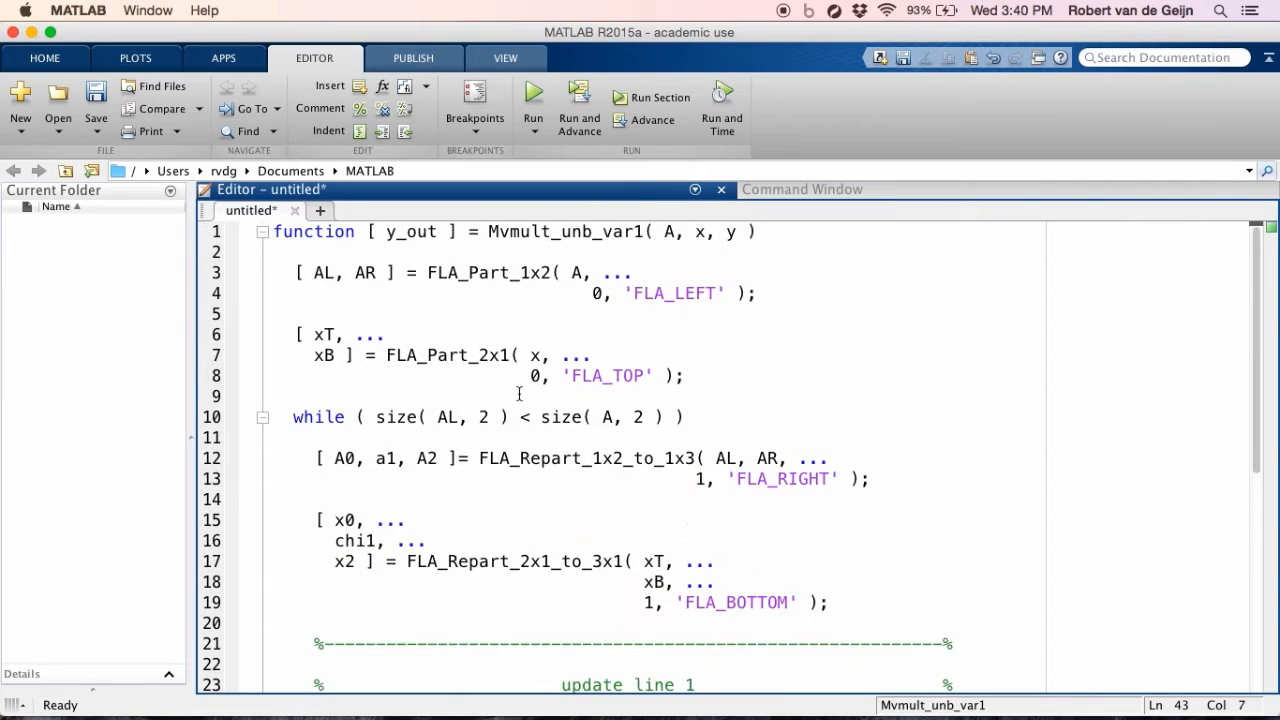
{"action": "scroll", "scroll_direction": "down", "scroll_amount": 3}
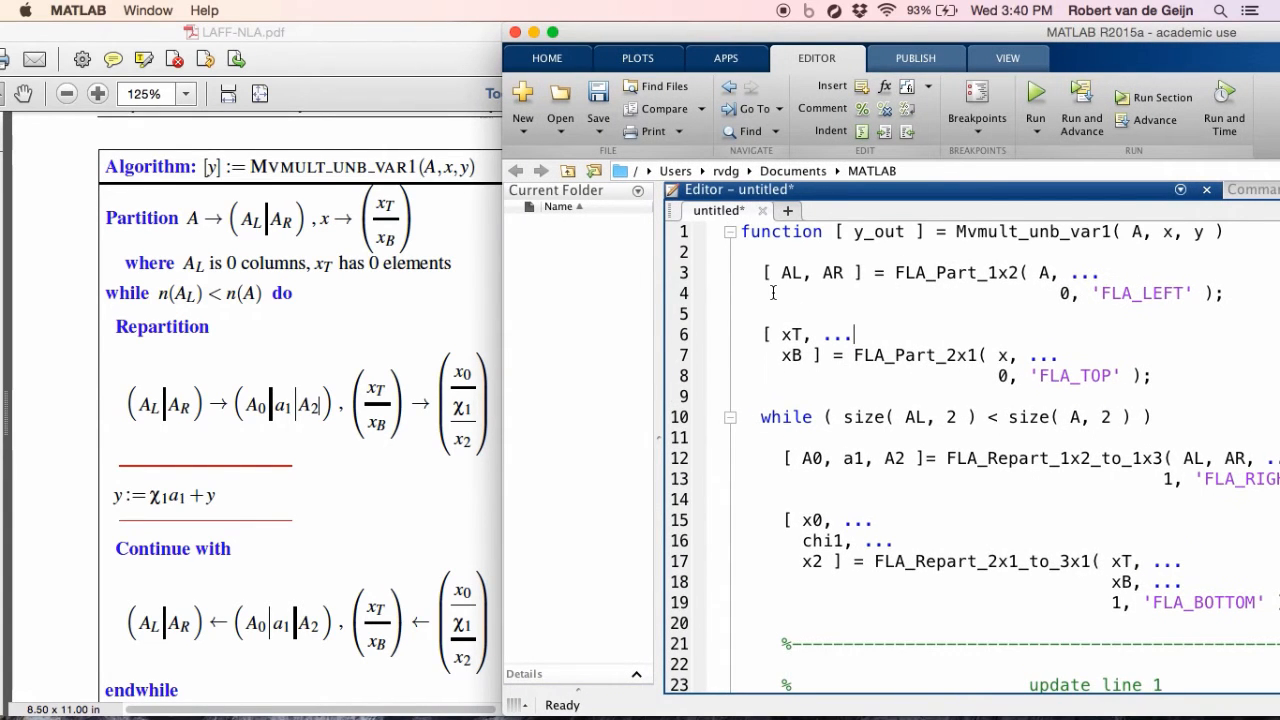
{"action": "mouse_move", "coordinate": [330, 344]}
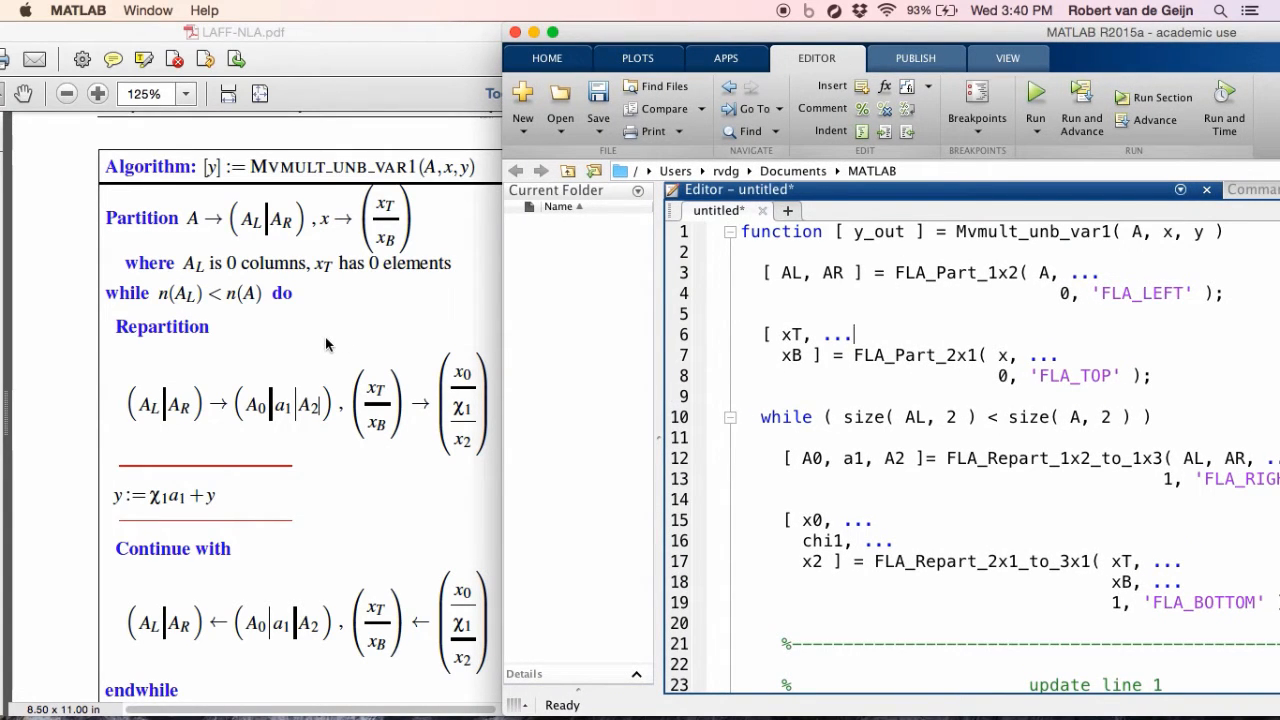
{"action": "mouse_move", "coordinate": [760, 430]}
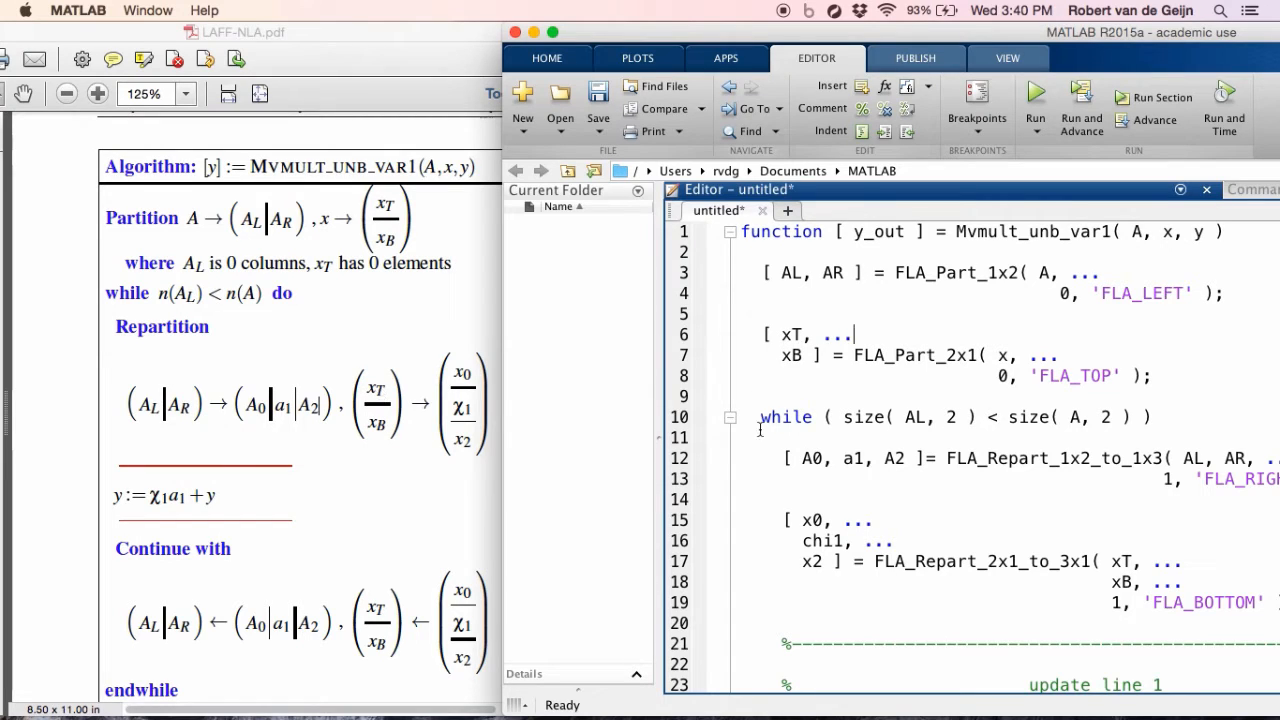
Scroll the script down to the loop body's placeholder update section.
{"action": "scroll", "scroll_direction": "down", "scroll_amount": 3}
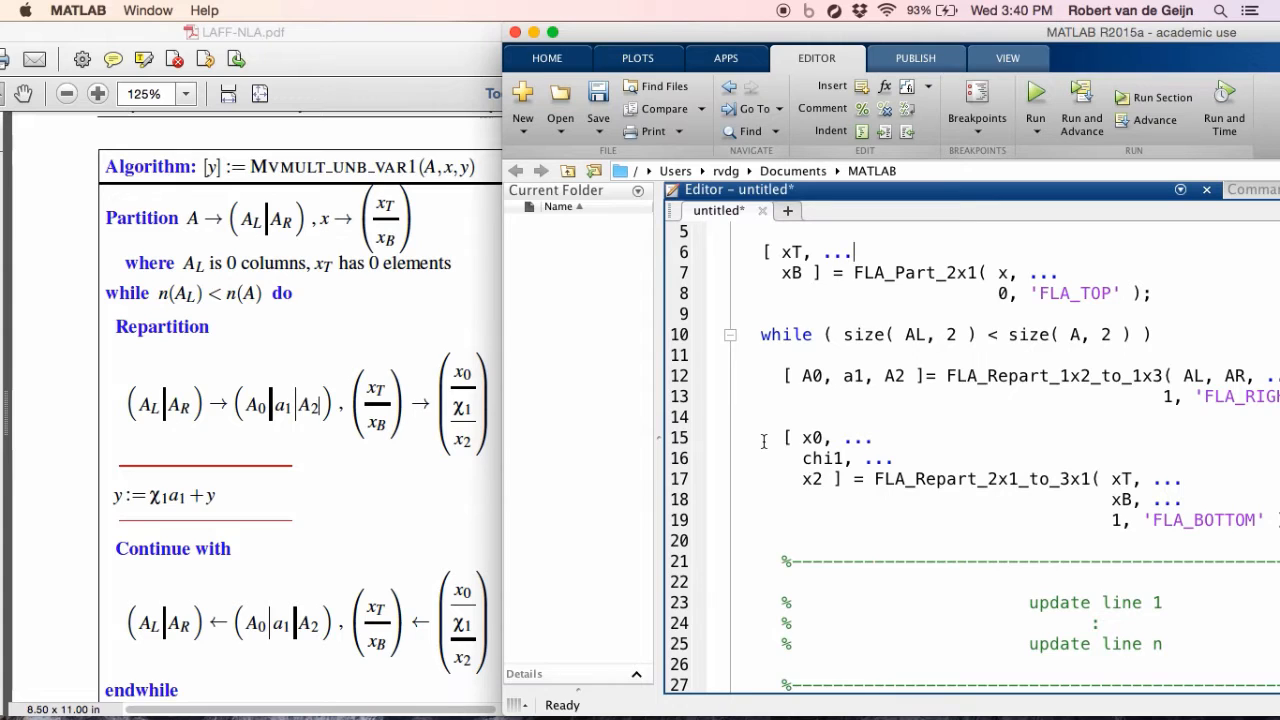
{"action": "scroll", "scroll_direction": "down", "scroll_amount": 3}
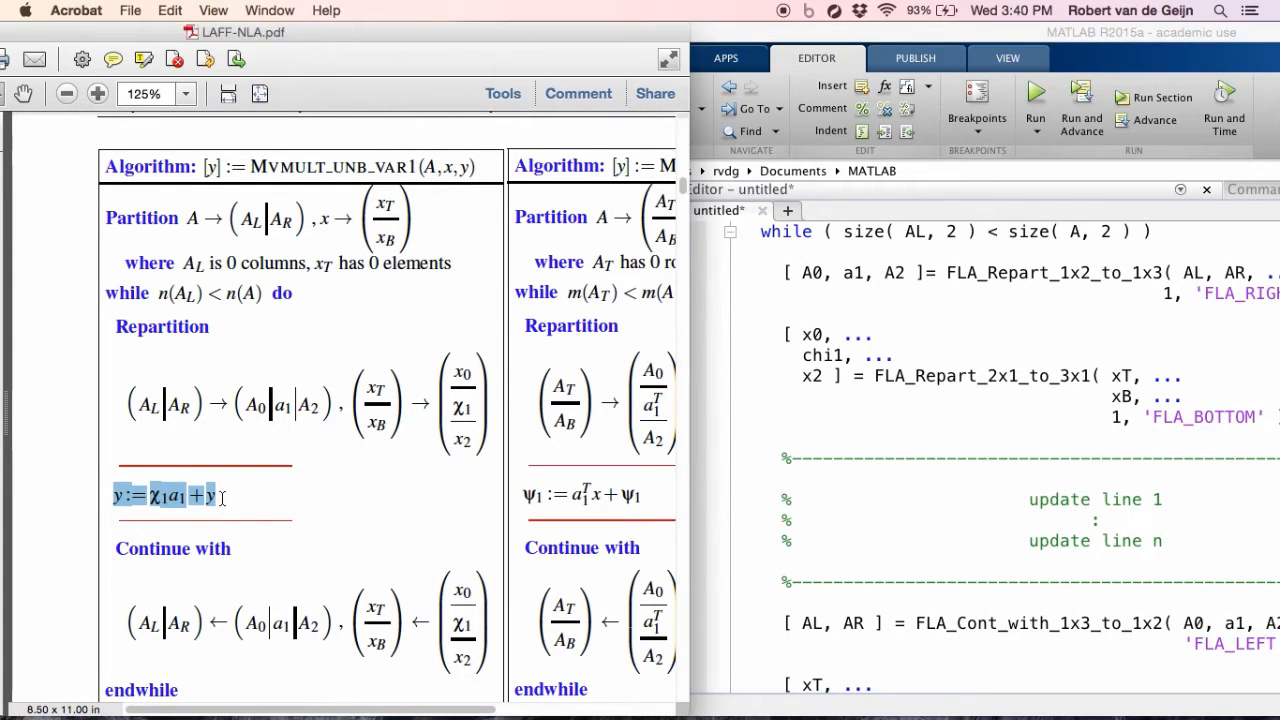
{"action": "mouse_move", "coordinate": [758, 456]}
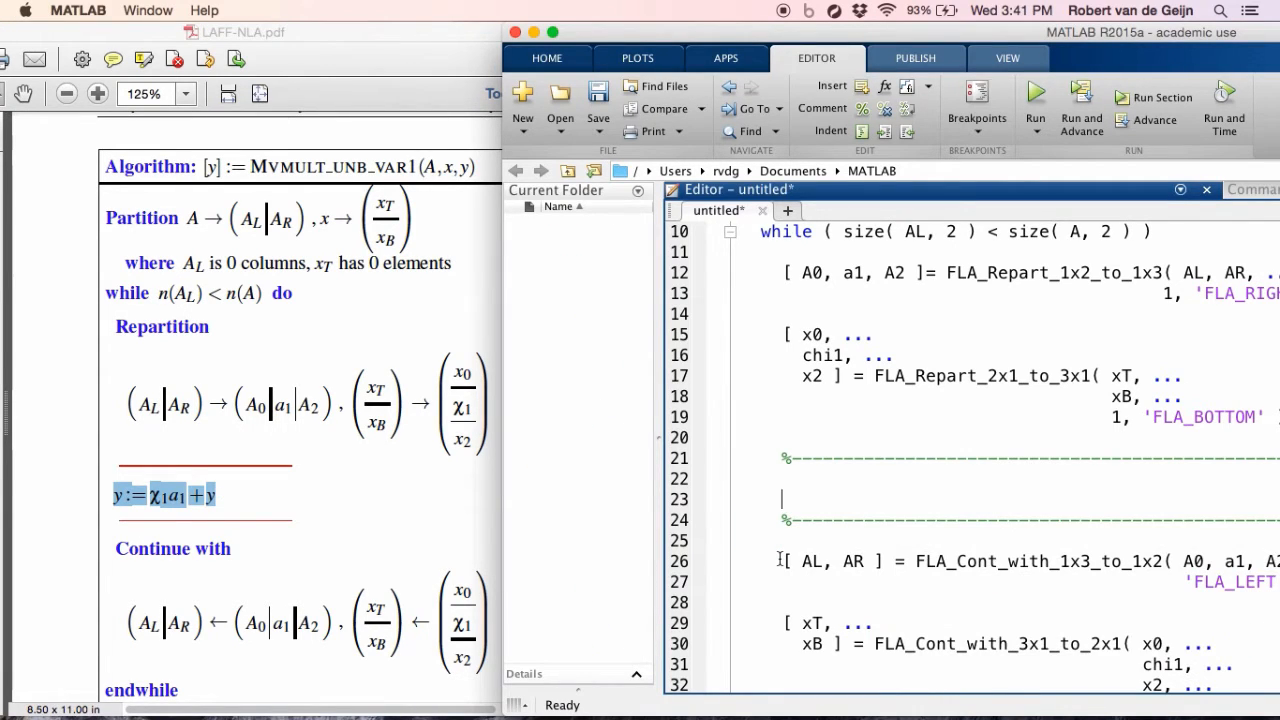
Write the loop update y = chi1 * a1 + y; between the comment separators.
{"action": "type", "text": "y"}
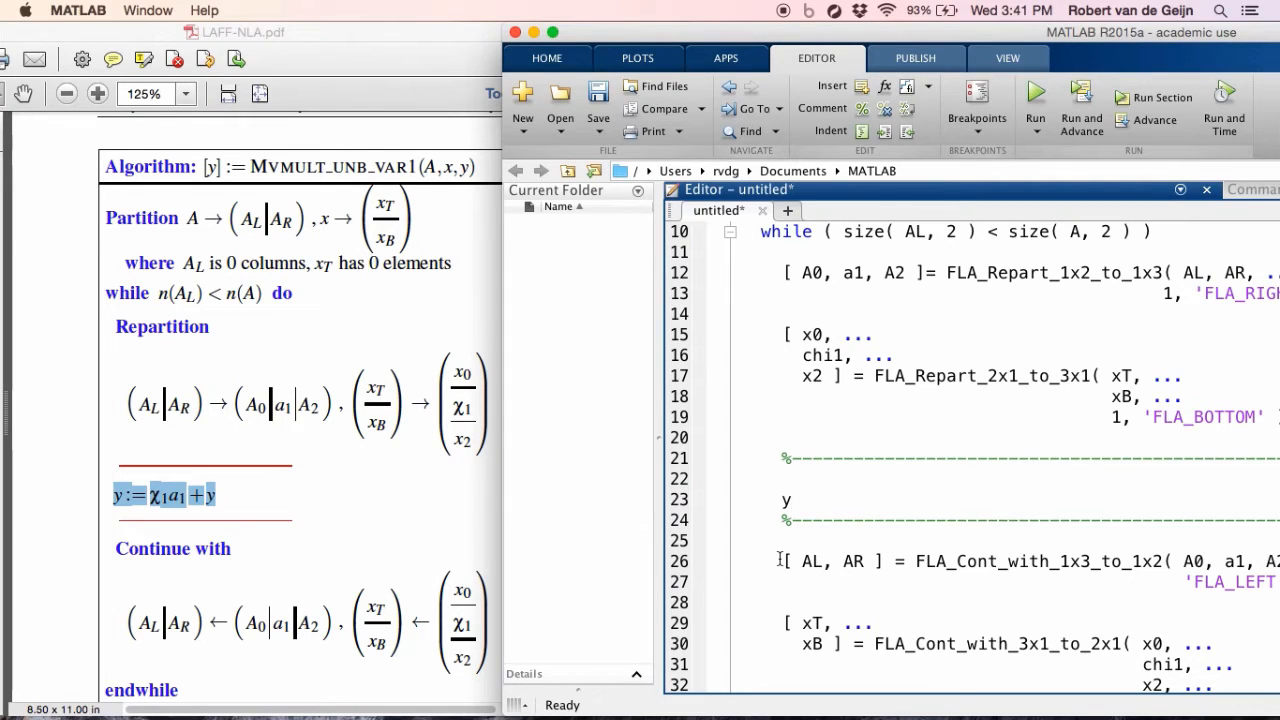
{"action": "type", "text": "= chi"}
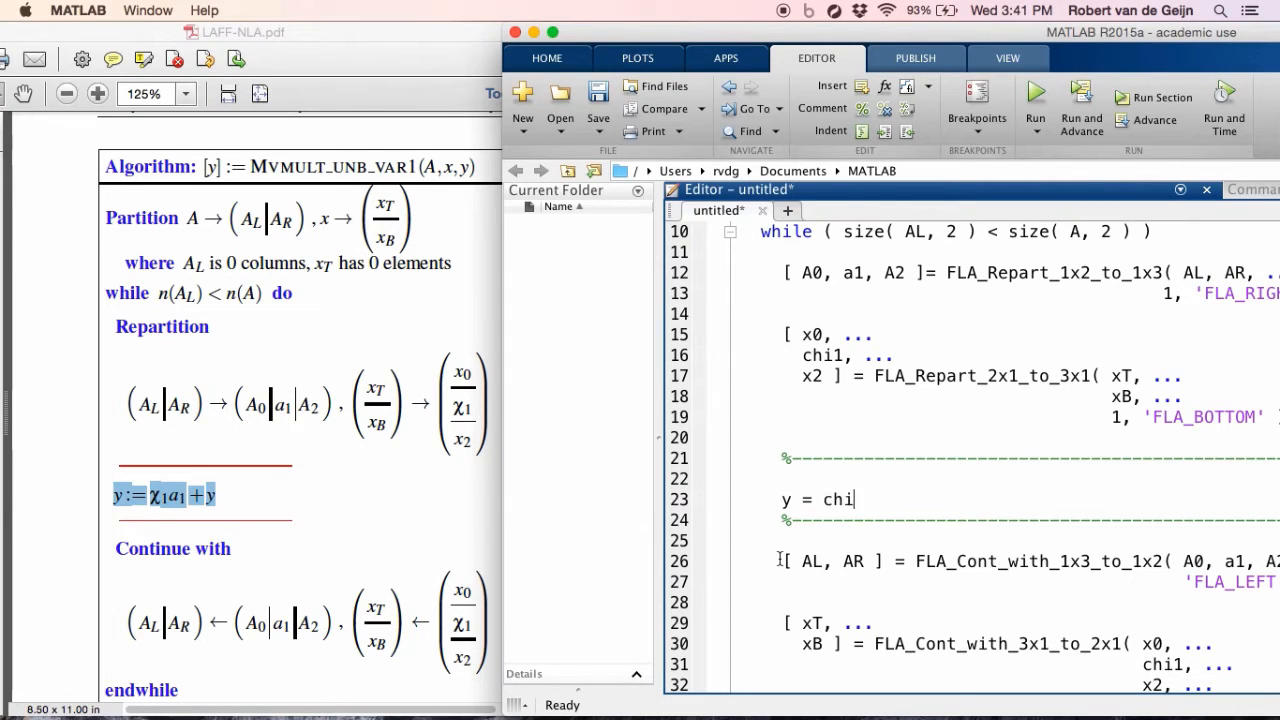
{"action": "type", "text": "1 * a1"}
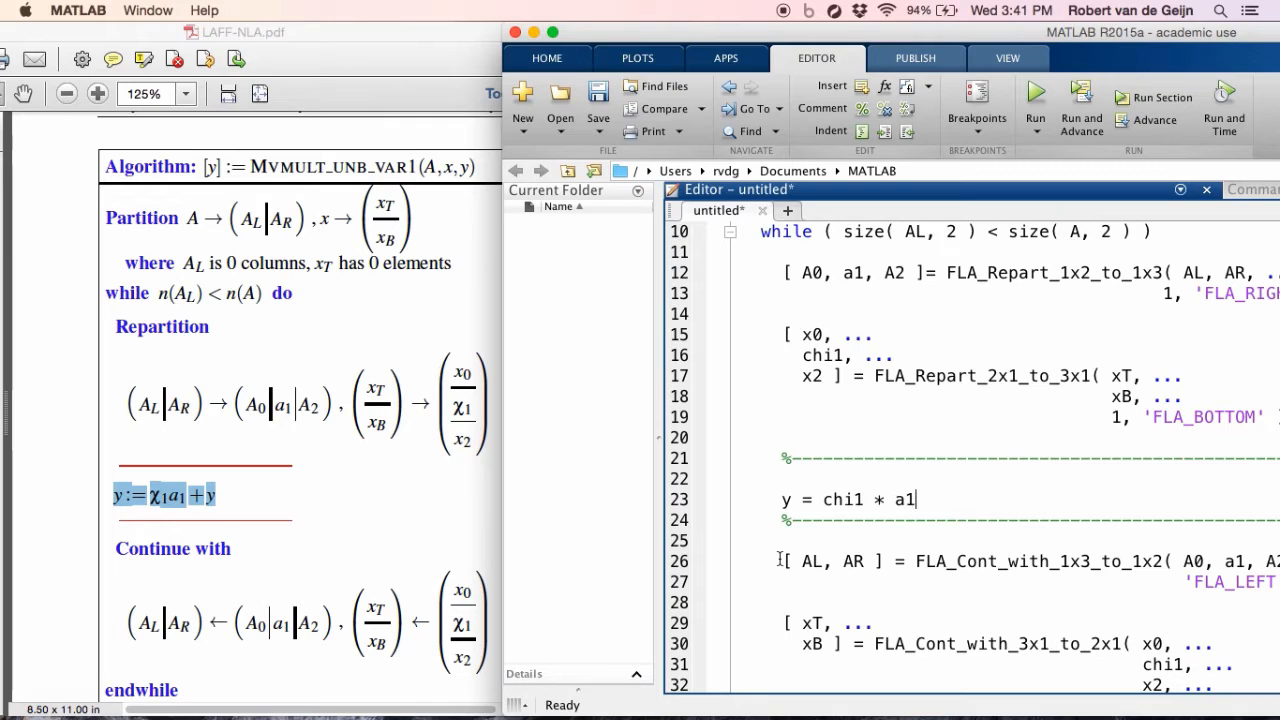
{"action": "type", "text": "+ y"}
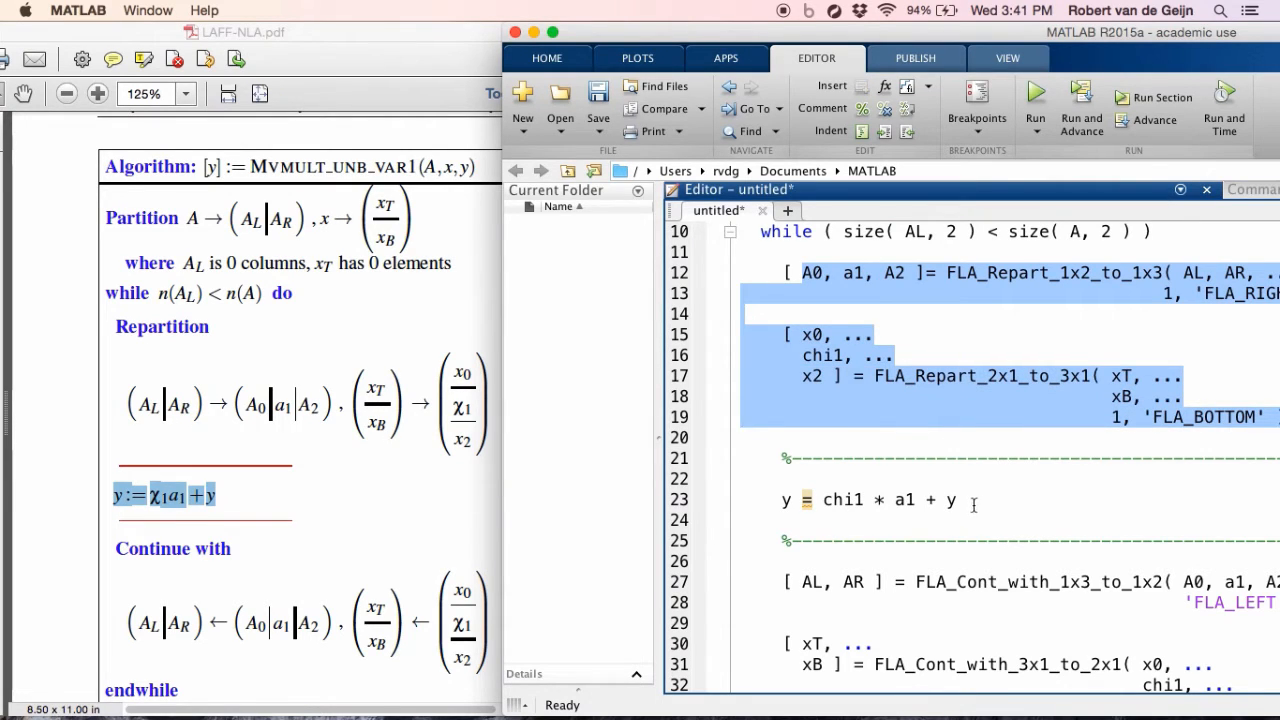
{"action": "type", "text": ";"}
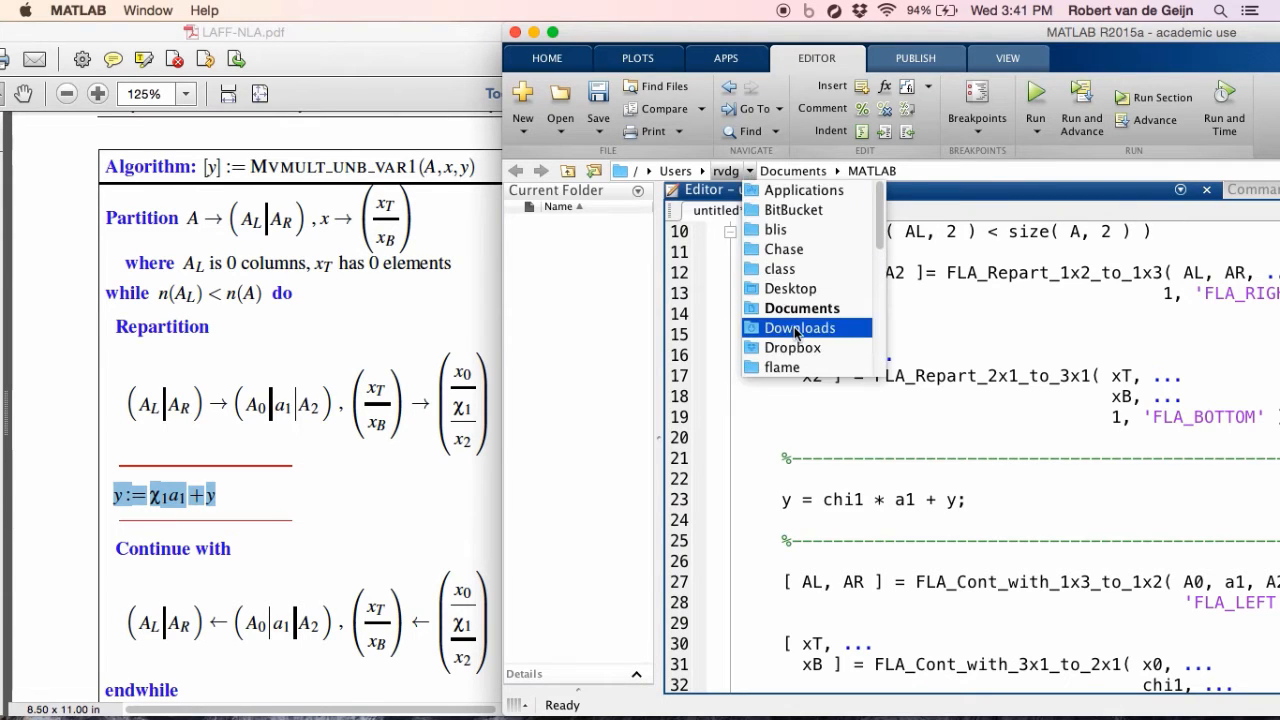
Browse to LAFF-NLA/Programming/chapter01 and bring up actions on the old Mvmult_unb_var1.m.
{"action": "scroll", "scroll_direction": "down", "scroll_amount": 3}
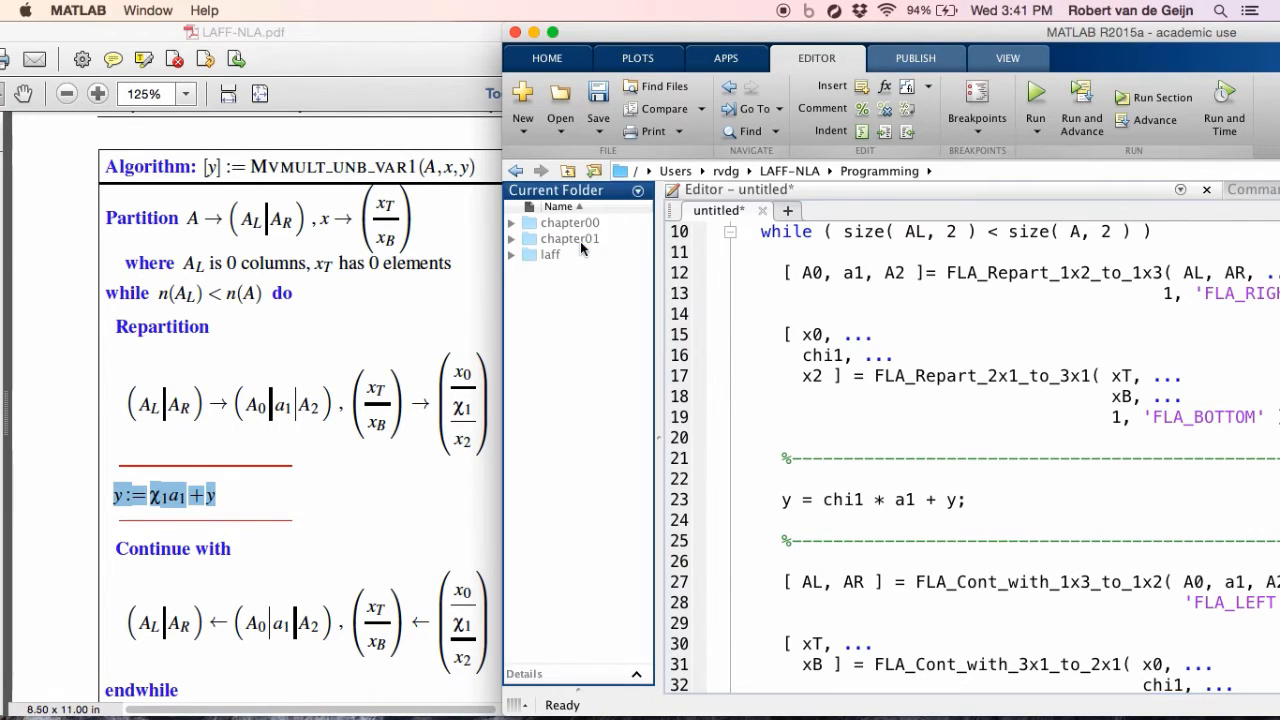
{"action": "left_click", "coordinate": [568, 238]}
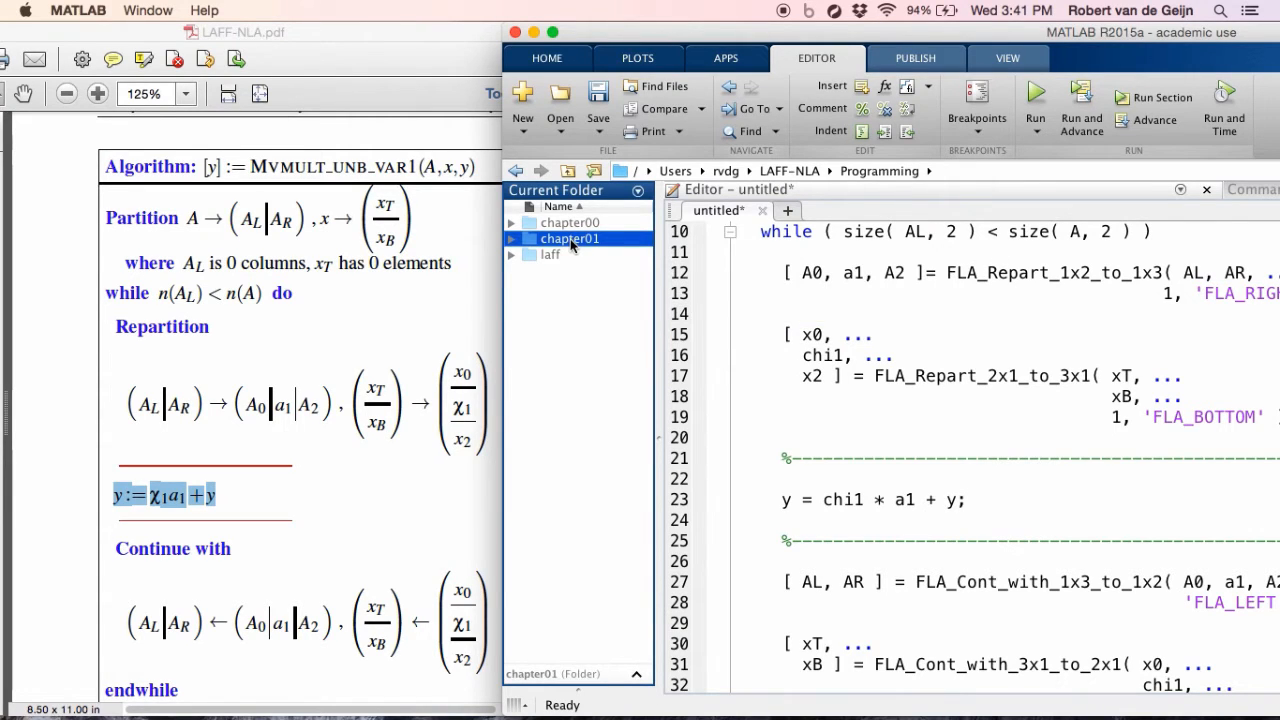
{"action": "mouse_move", "coordinate": [536, 246]}
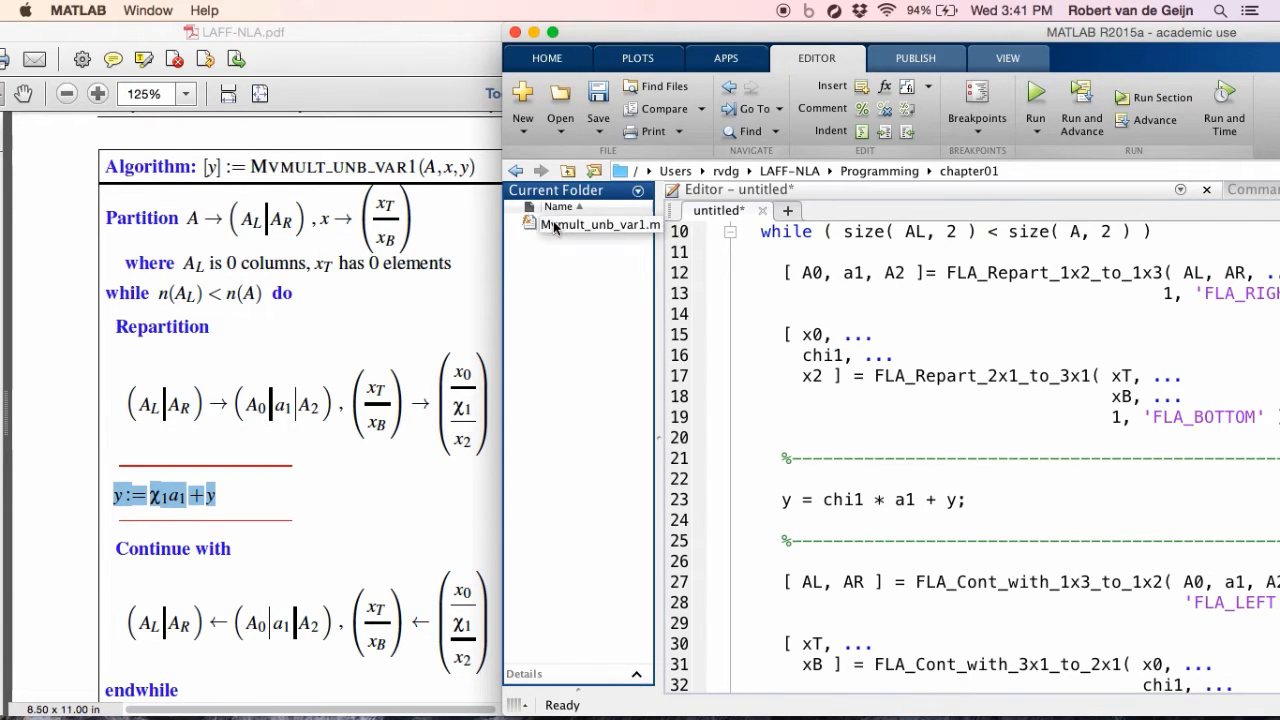
{"action": "left_click", "coordinate": [600, 224]}
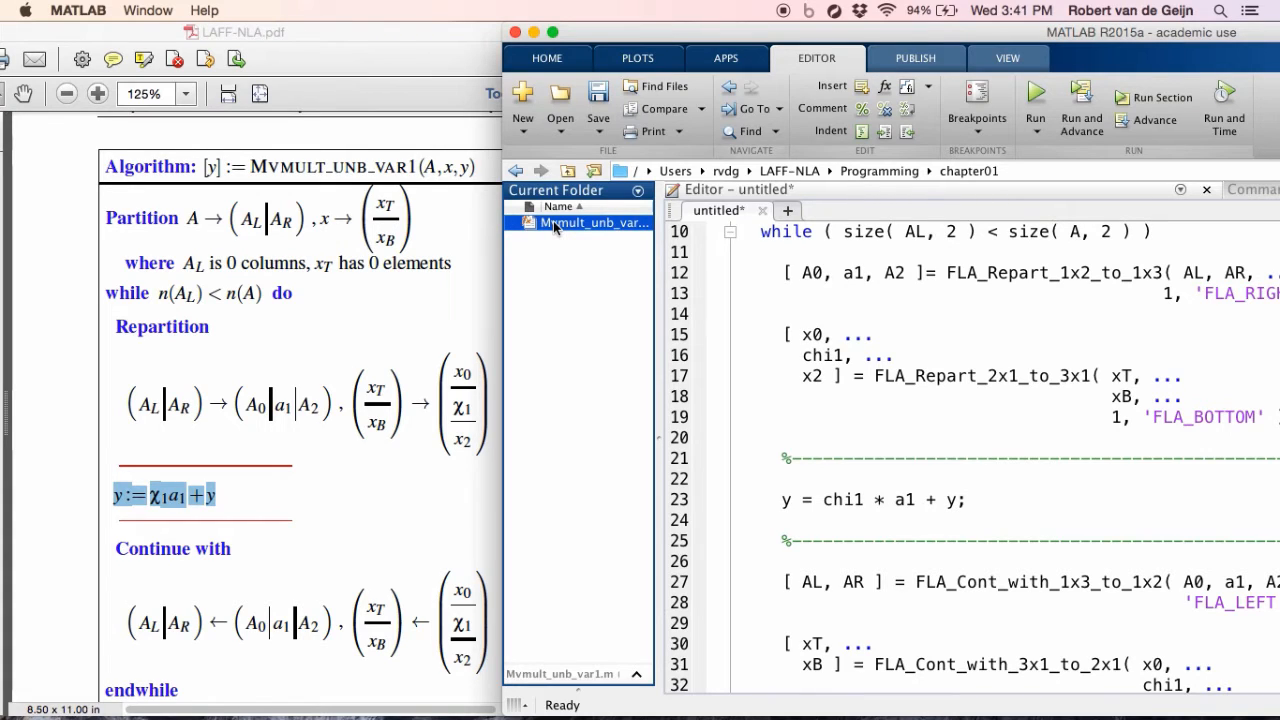
{"action": "mouse_move", "coordinate": [550, 228]}
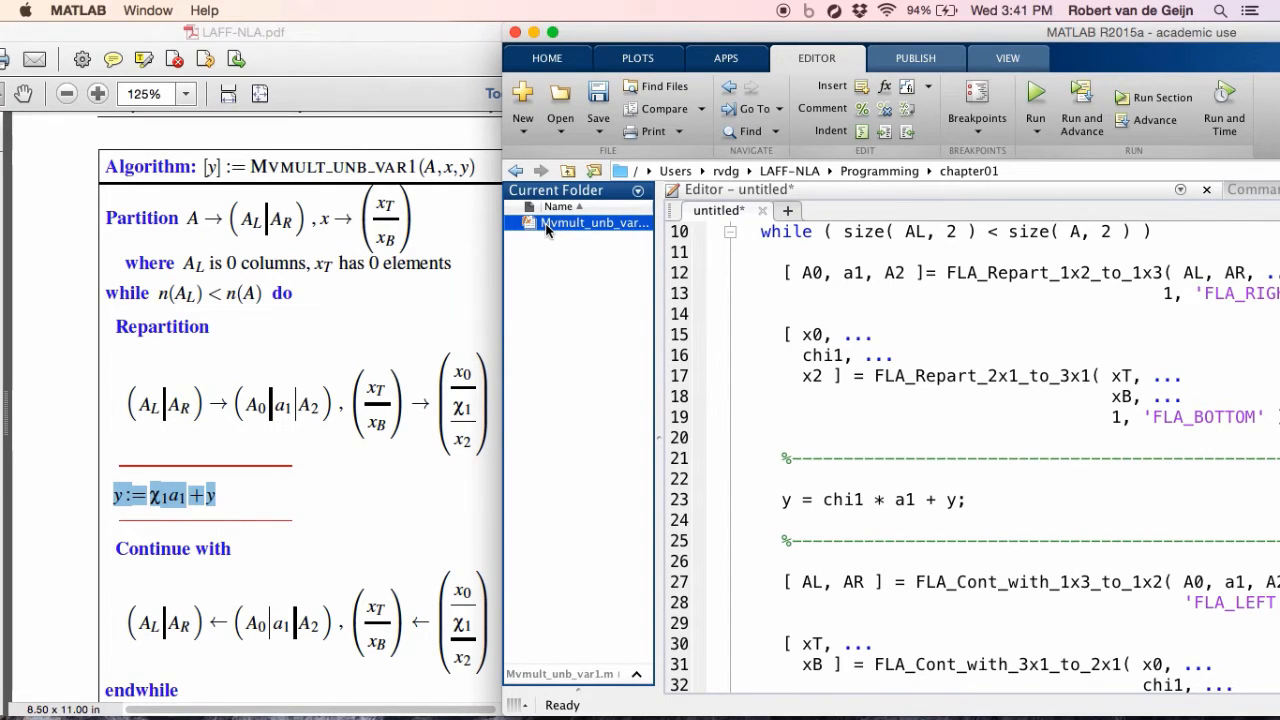
{"action": "right_click", "coordinate": [590, 222]}
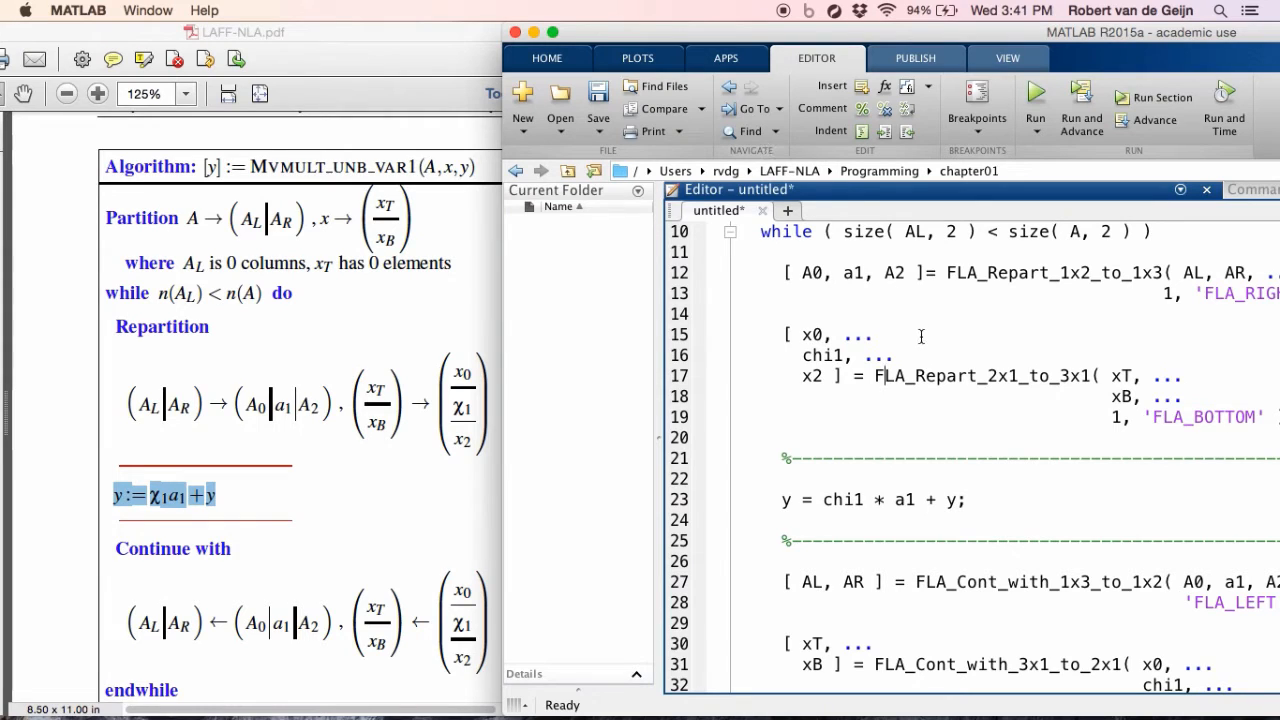
{"action": "mouse_move", "coordinate": [940, 76]}
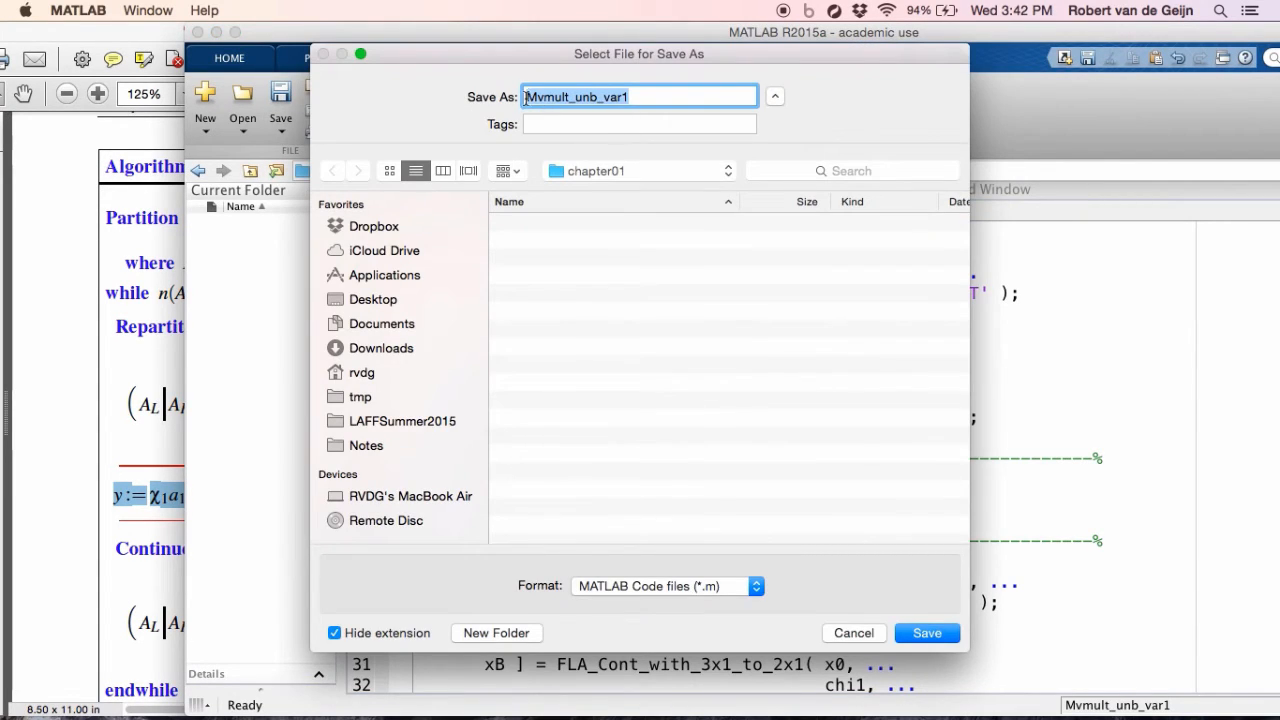
Save the new script as Mvmult_unb_var1.m in the chapter01 folder.
{"action": "left_click", "coordinate": [636, 96]}
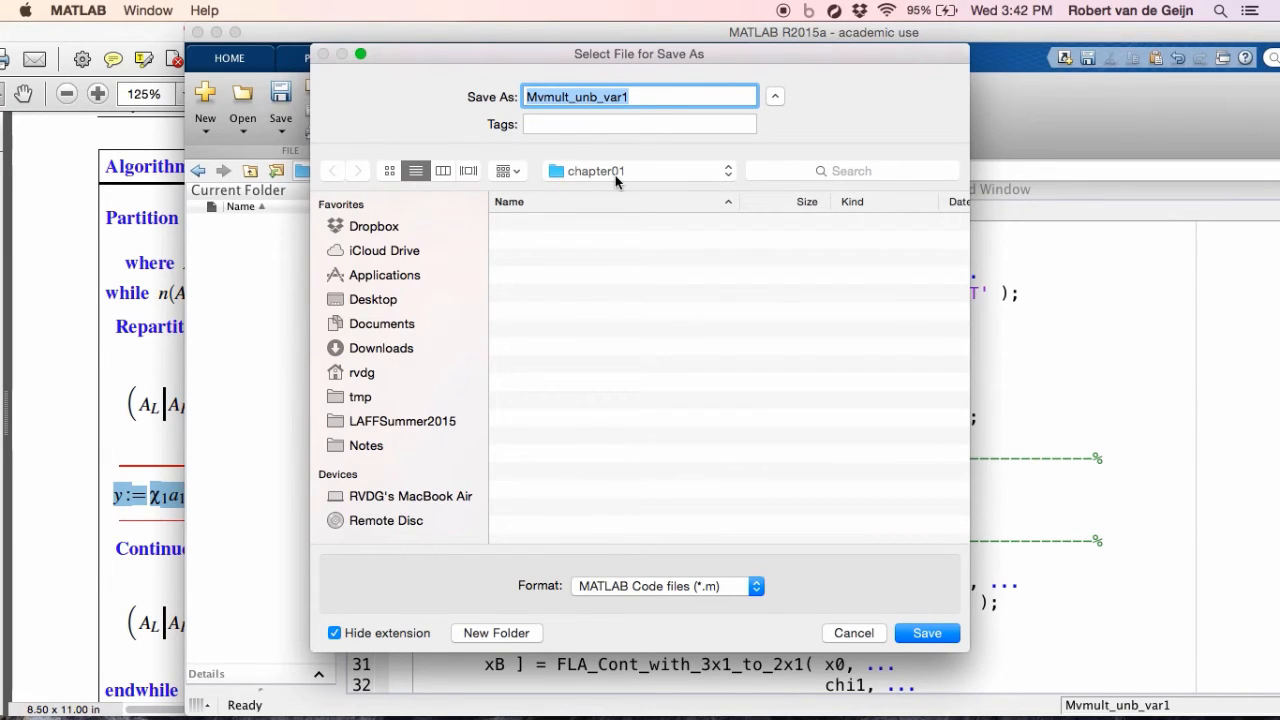
{"action": "mouse_move", "coordinate": [650, 184]}
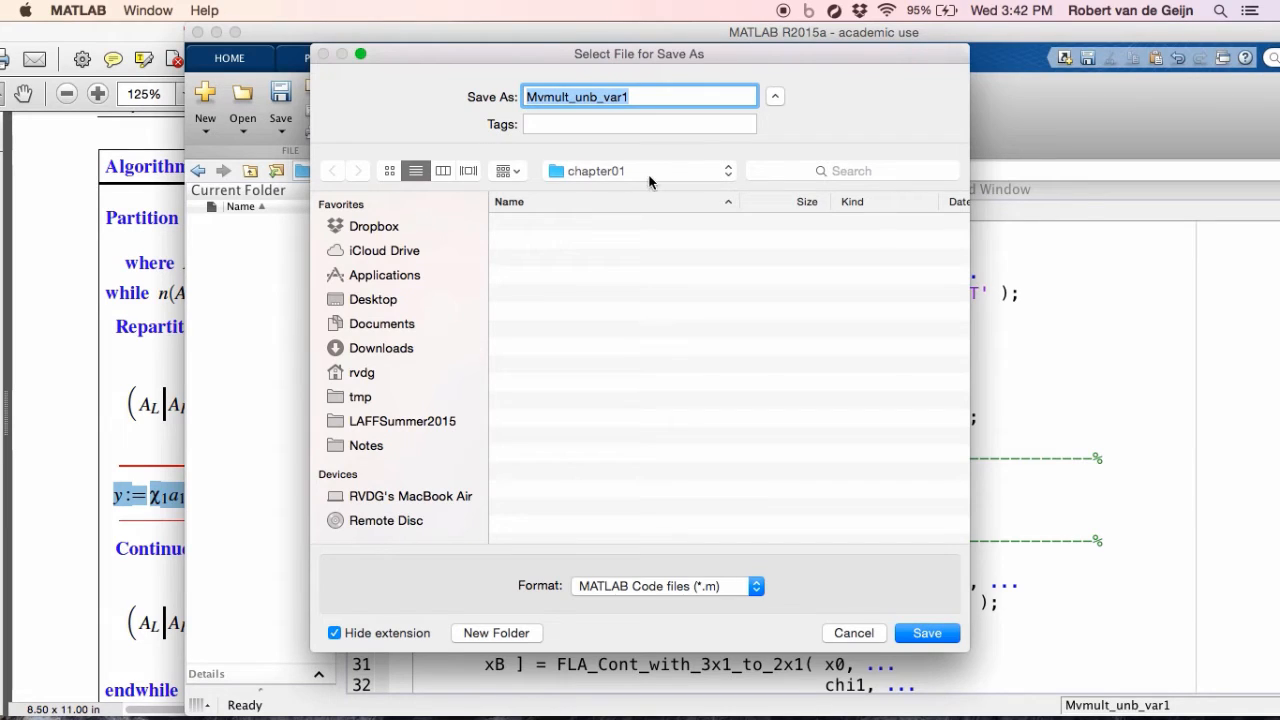
{"action": "mouse_move", "coordinate": [790, 436]}
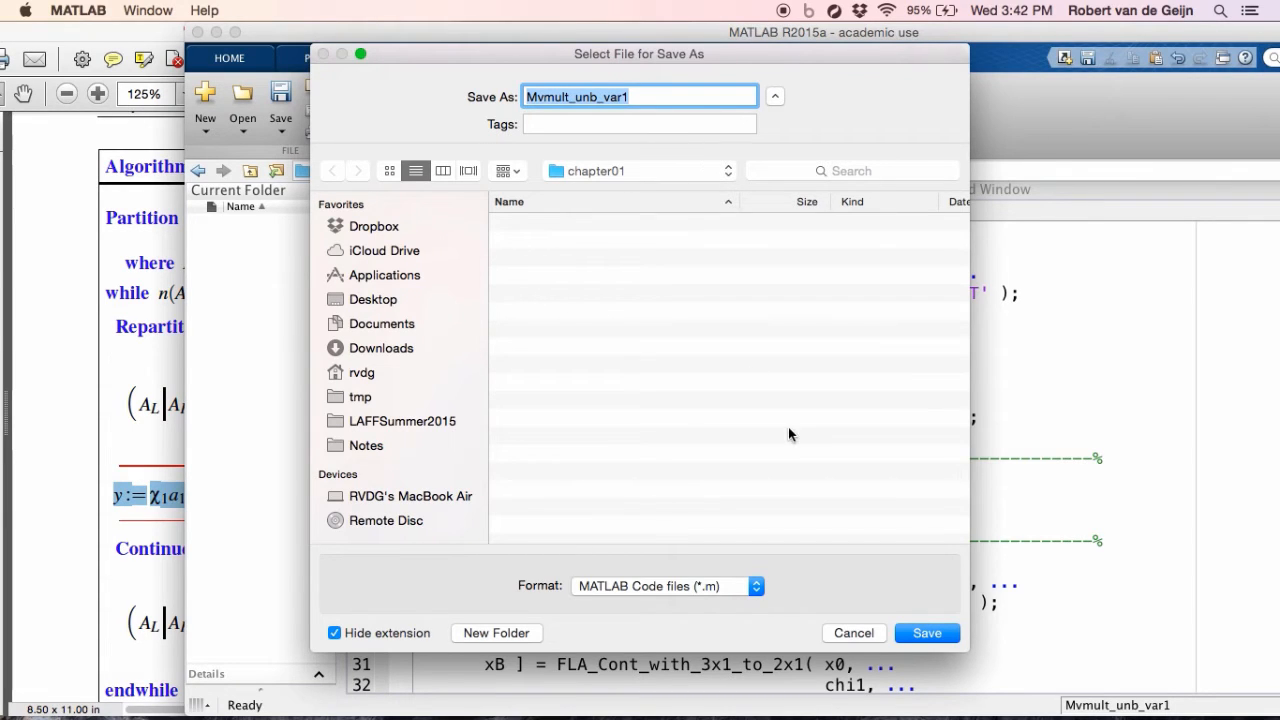
{"action": "left_click", "coordinate": [924, 632]}
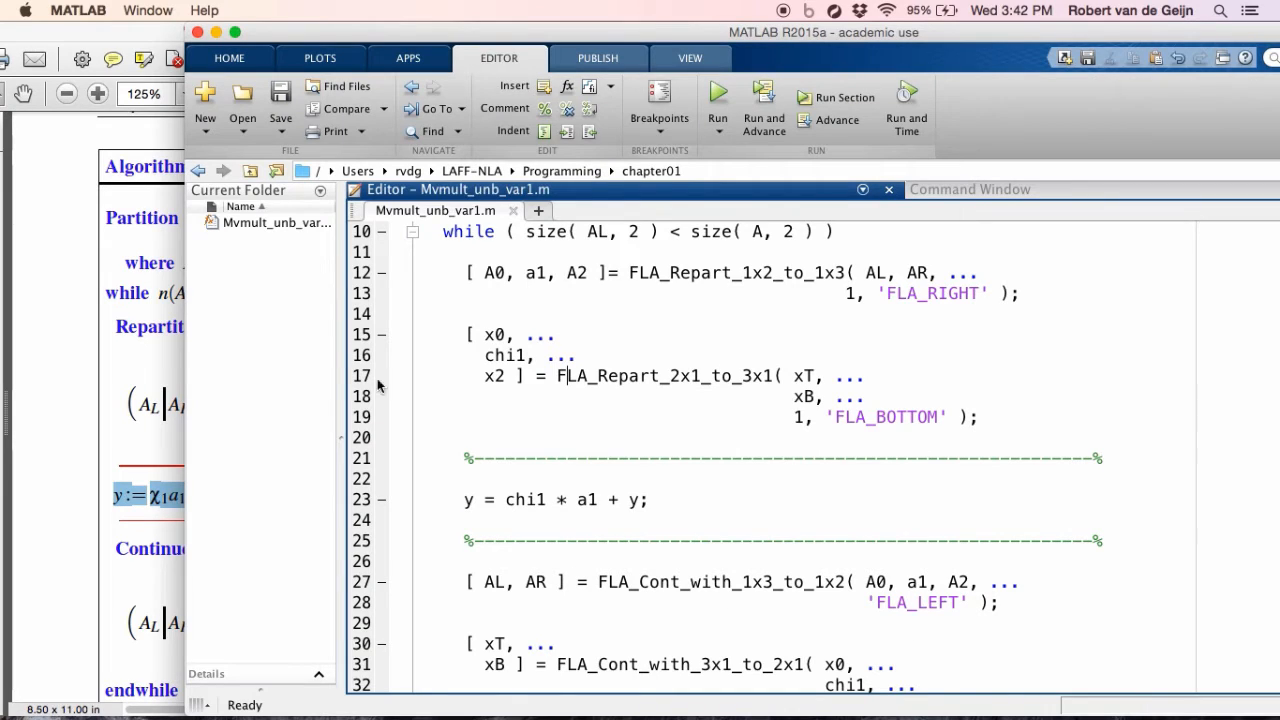
{"action": "mouse_move", "coordinate": [330, 284]}
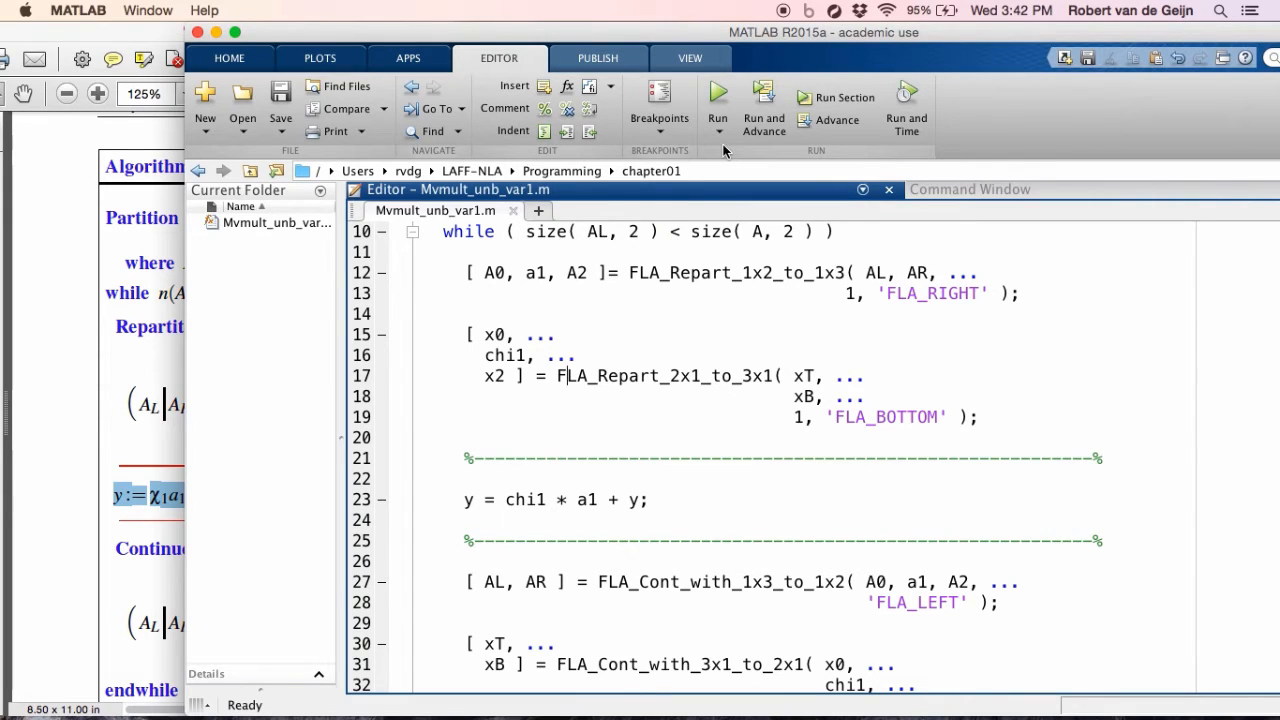
{"action": "mouse_move", "coordinate": [564, 276]}
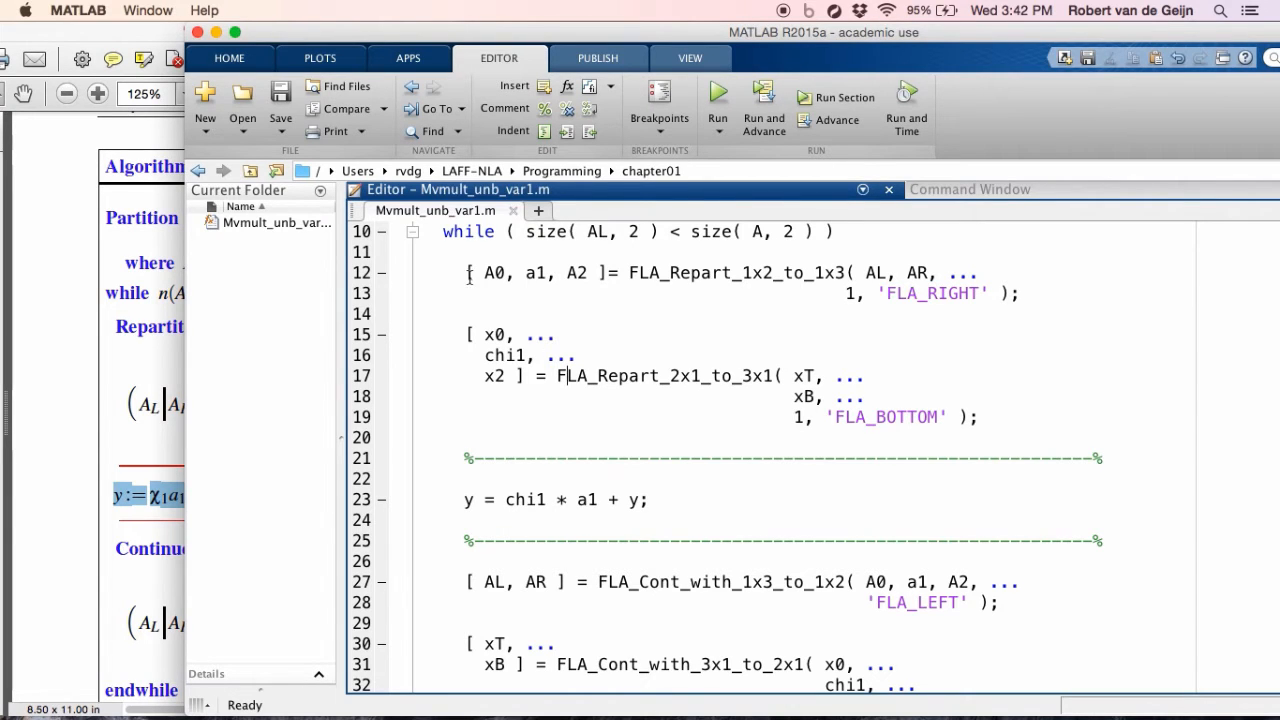
Scroll Mvmult_unb_var1.m to its function line and show the HOME toolstrip tools.
{"action": "scroll", "scroll_direction": "up", "scroll_amount": 3}
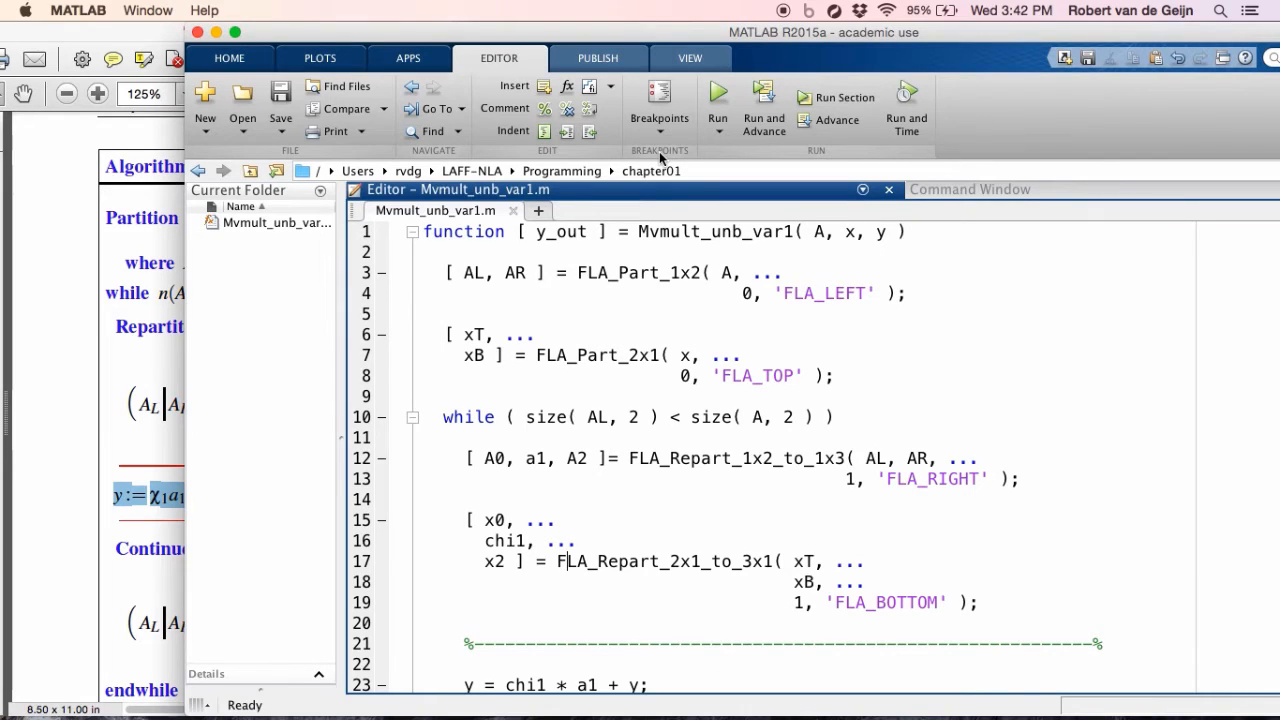
{"action": "mouse_move", "coordinate": [742, 130]}
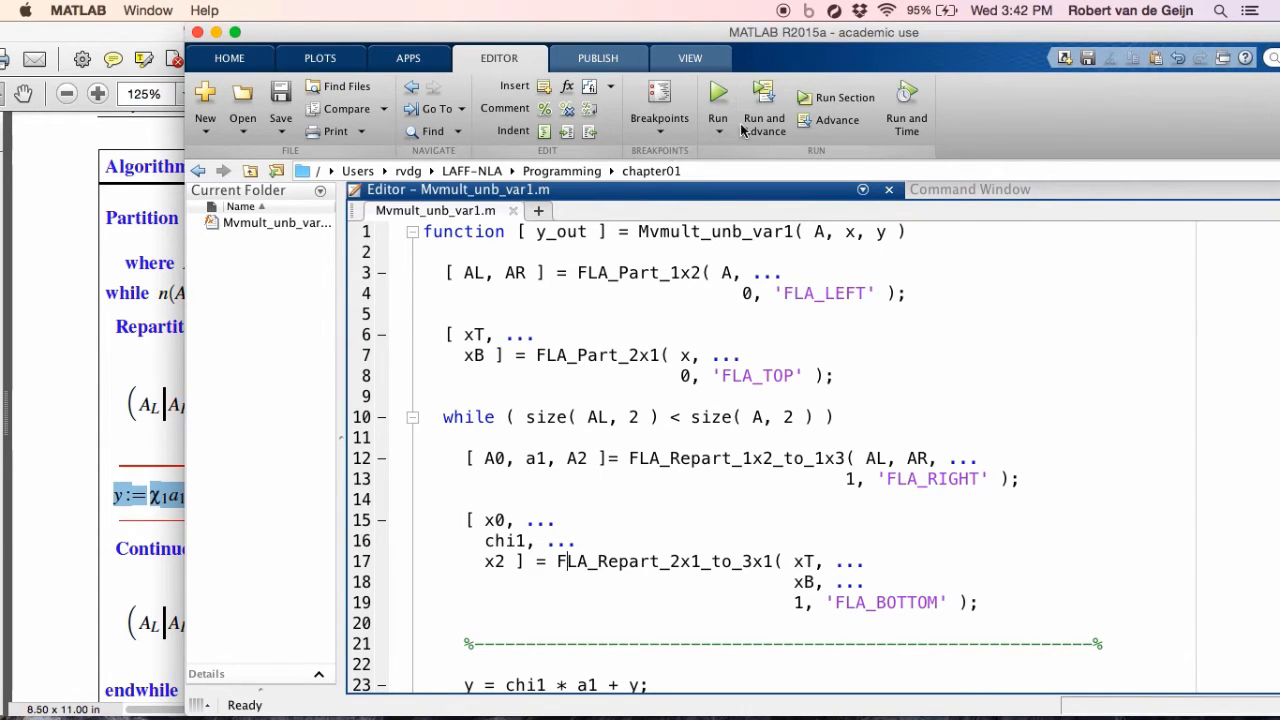
{"action": "left_click", "coordinate": [228, 56]}
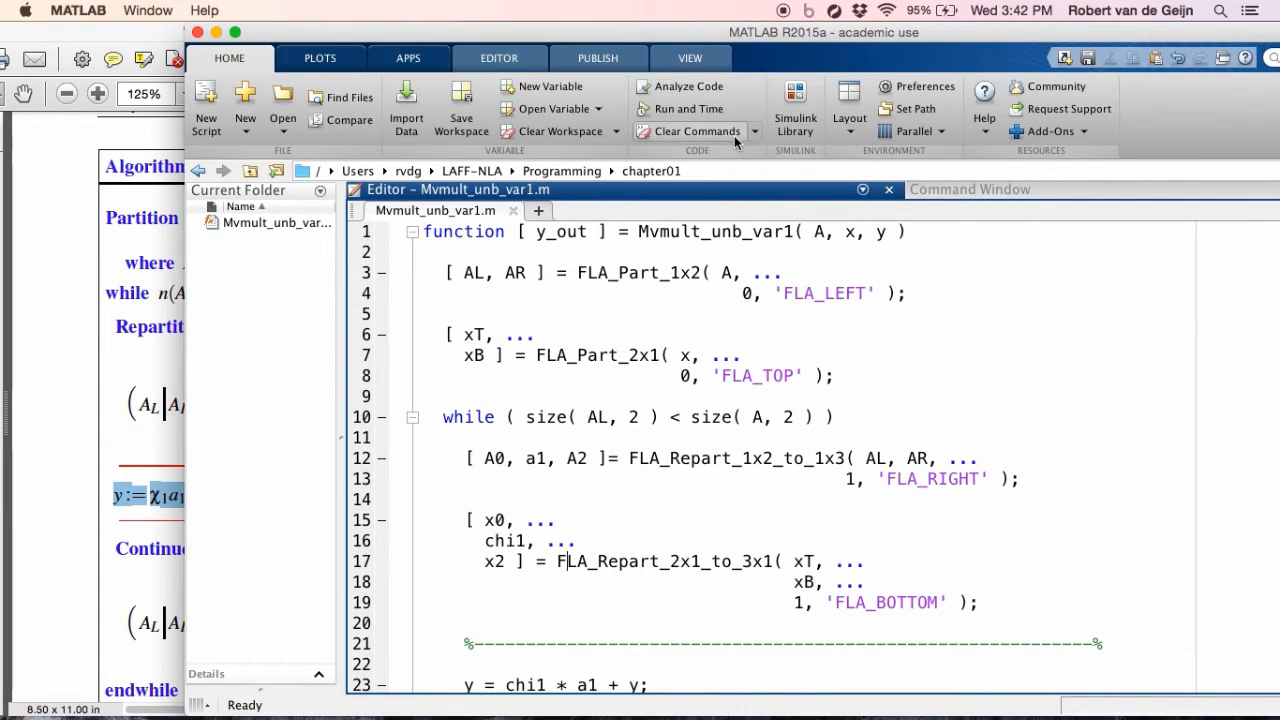
{"action": "mouse_move", "coordinate": [912, 108]}
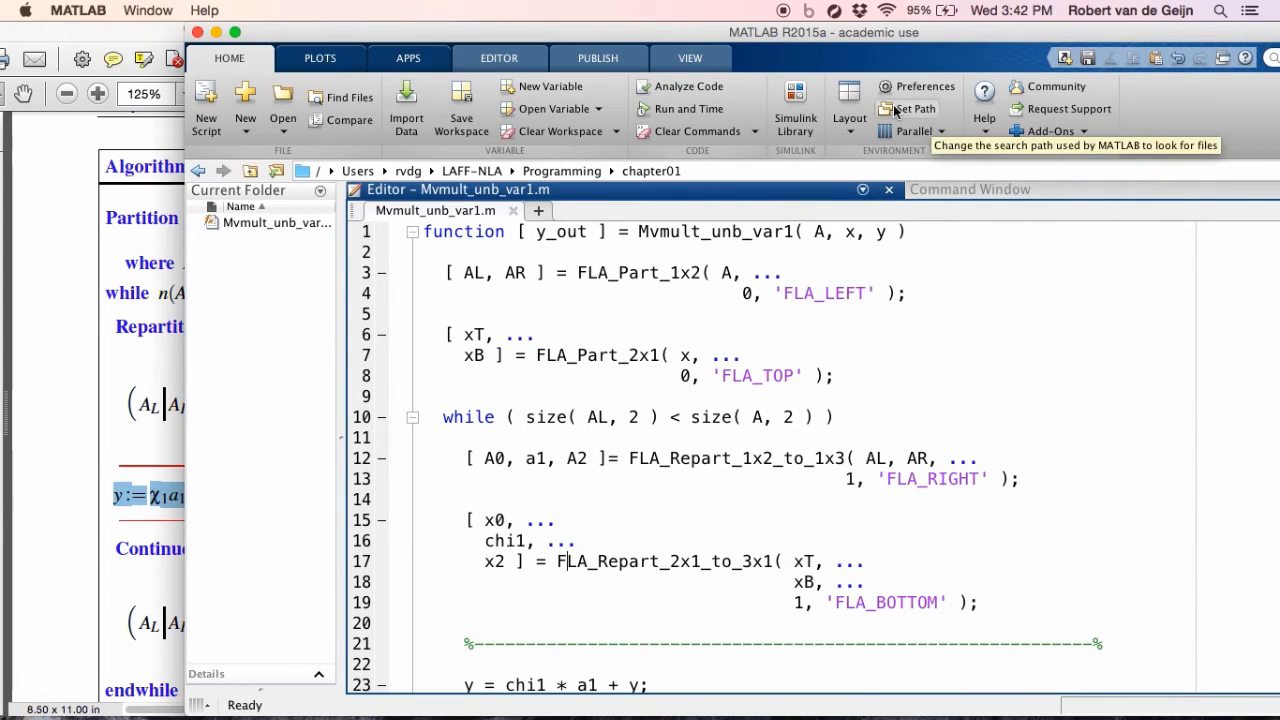
Start adding a folder with subfolders to the search path, navigating up to LAFF-NLA.
{"action": "left_click", "coordinate": [914, 108]}
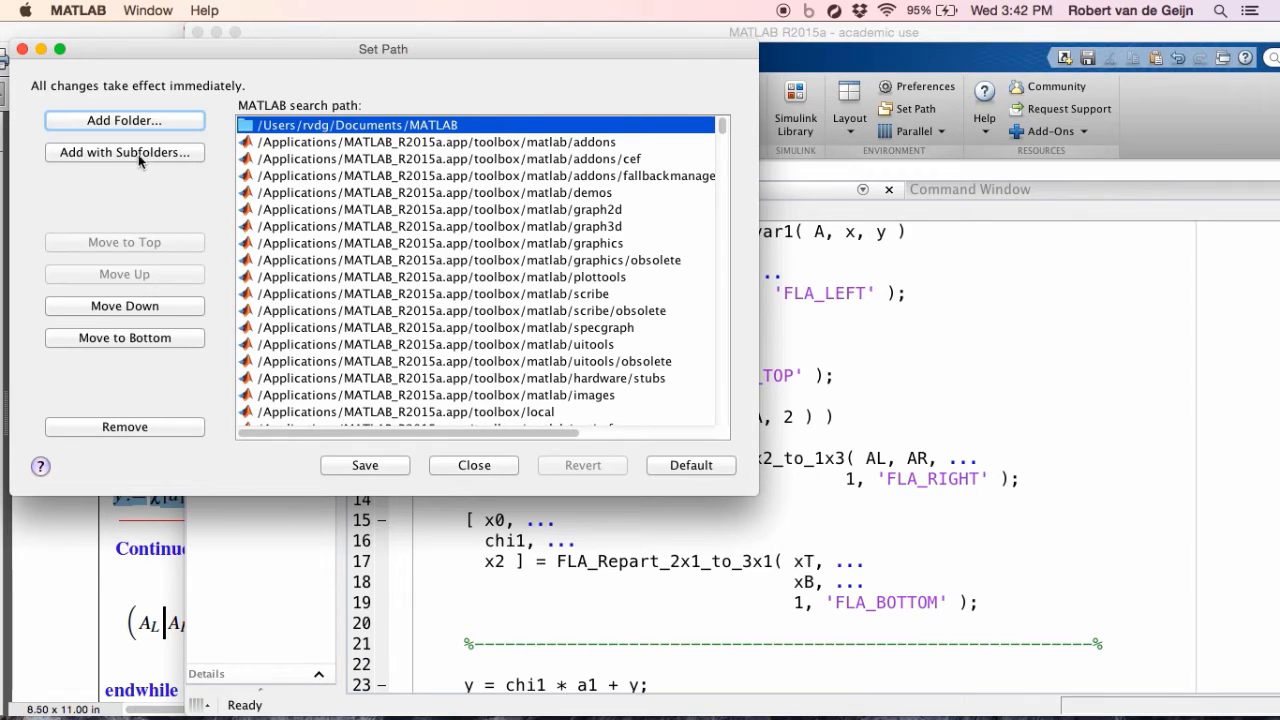
{"action": "left_click", "coordinate": [124, 152]}
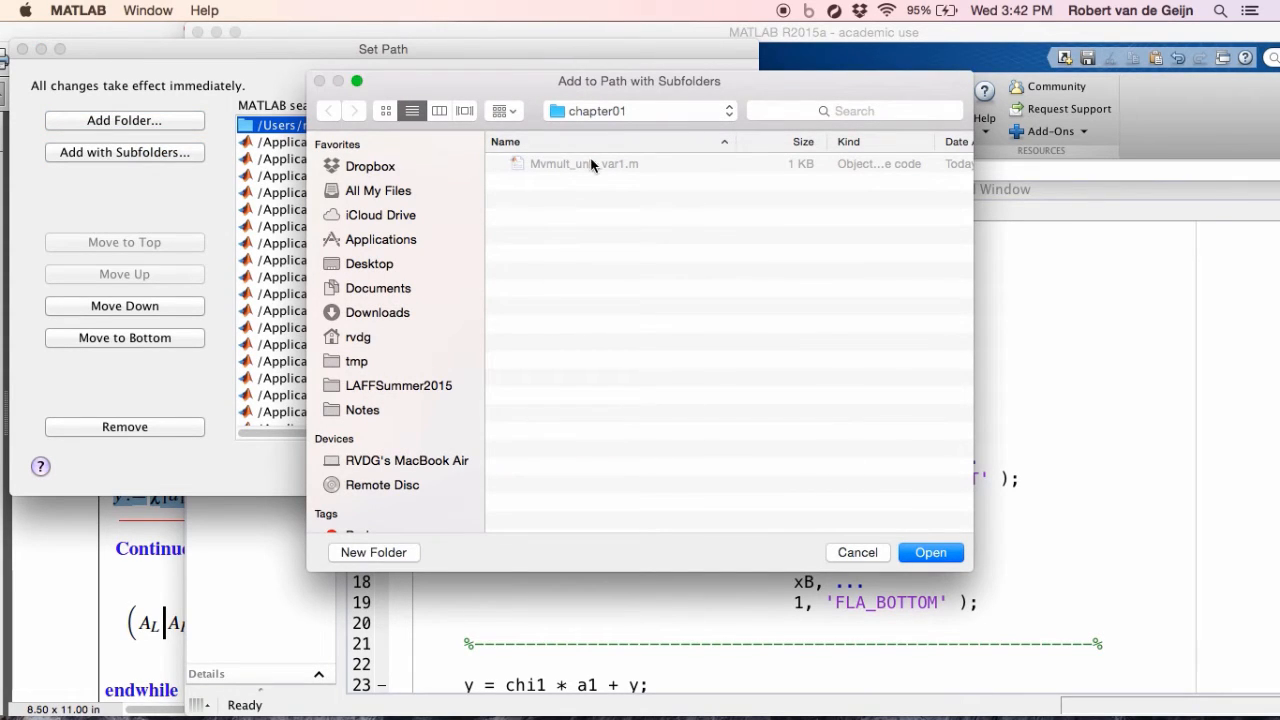
{"action": "left_click", "coordinate": [638, 110]}
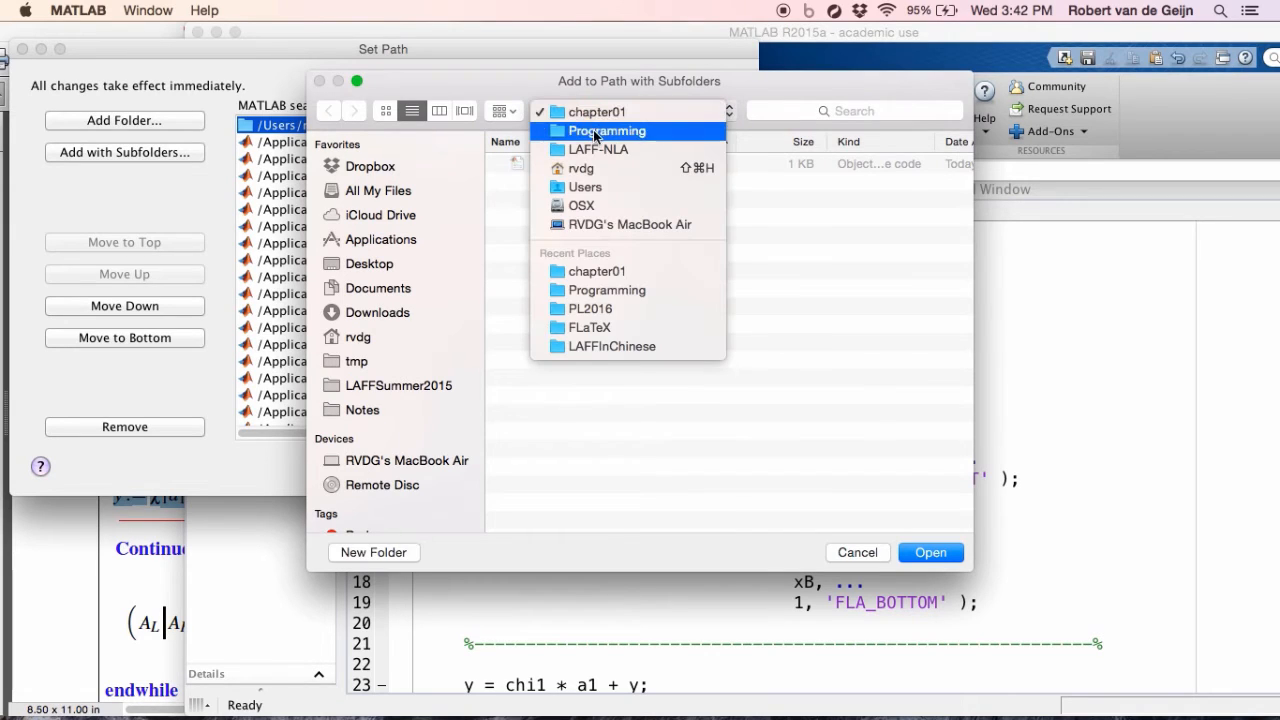
{"action": "left_click", "coordinate": [598, 148]}
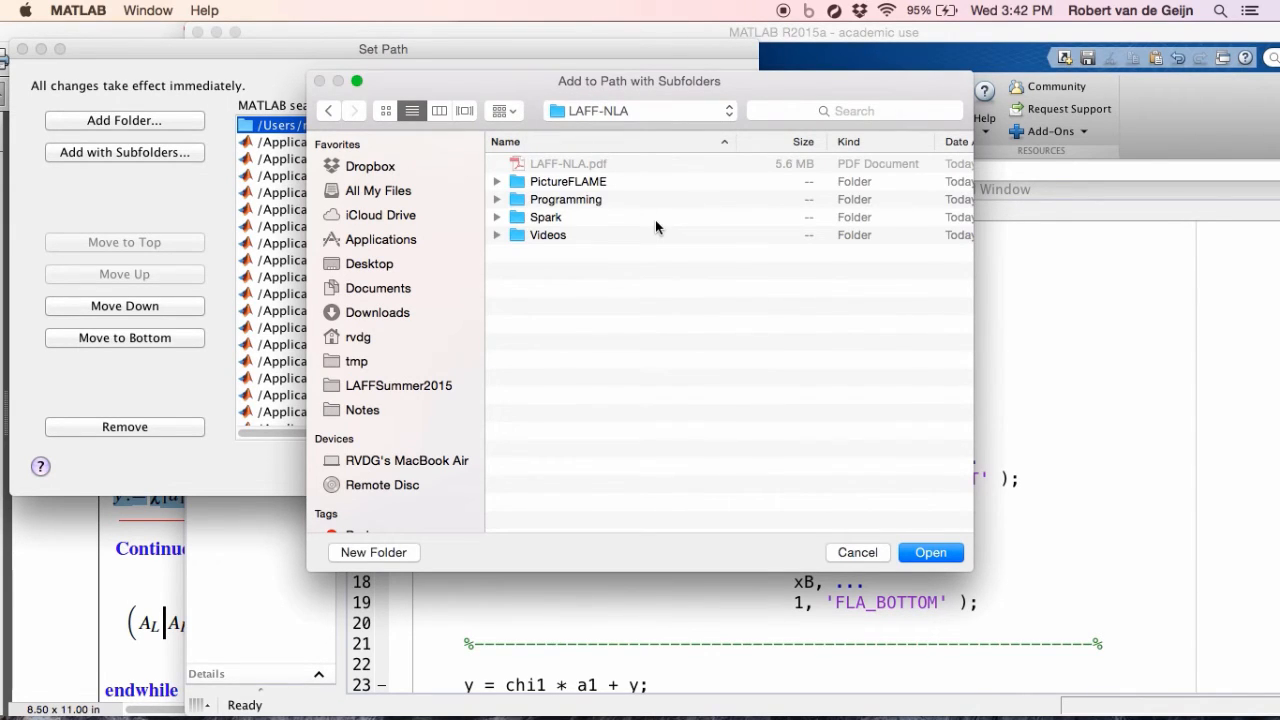
Add the laff folder under LAFF-NLA/Programming, with its subfolders, to the path.
{"action": "double_click", "coordinate": [564, 200]}
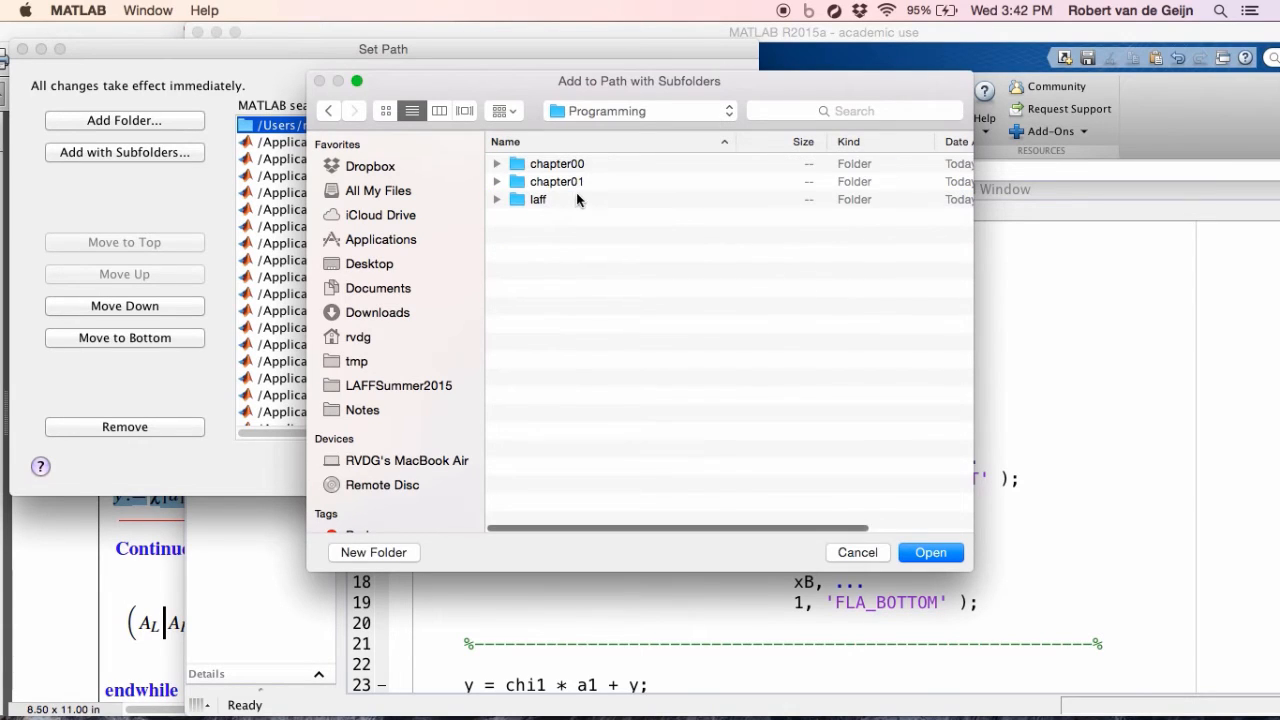
{"action": "double_click", "coordinate": [556, 180]}
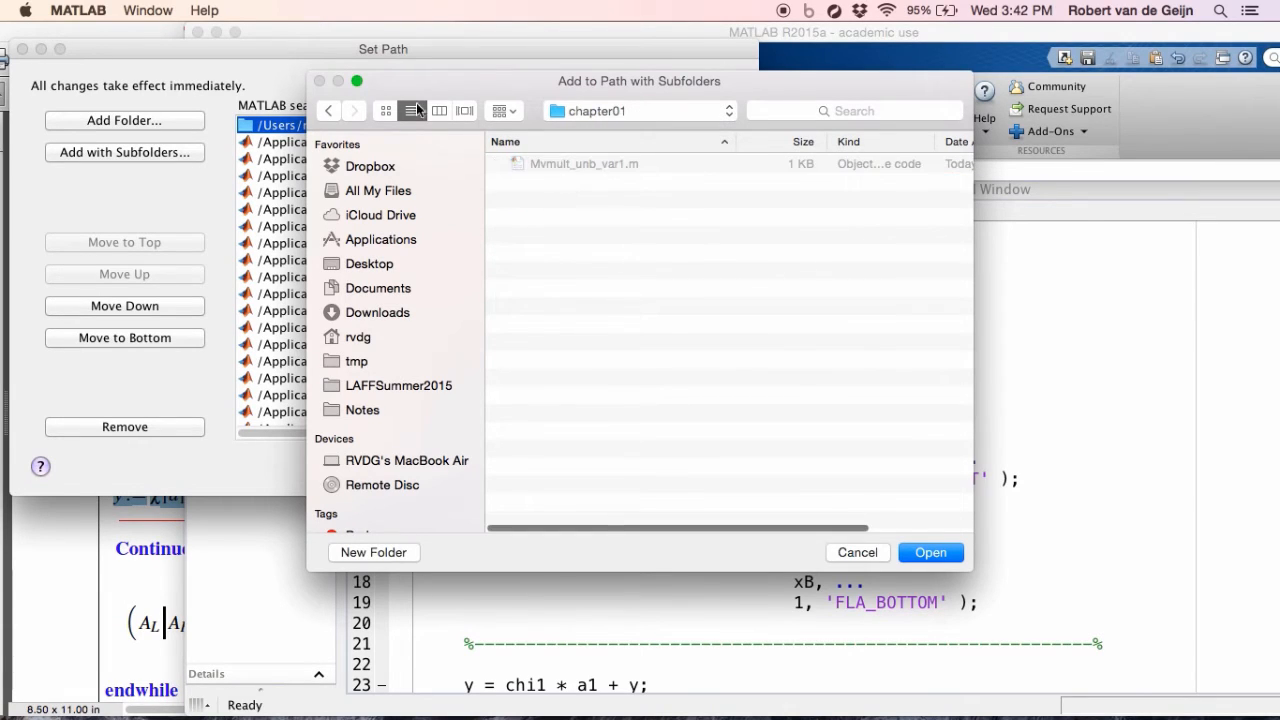
{"action": "left_click", "coordinate": [328, 110]}
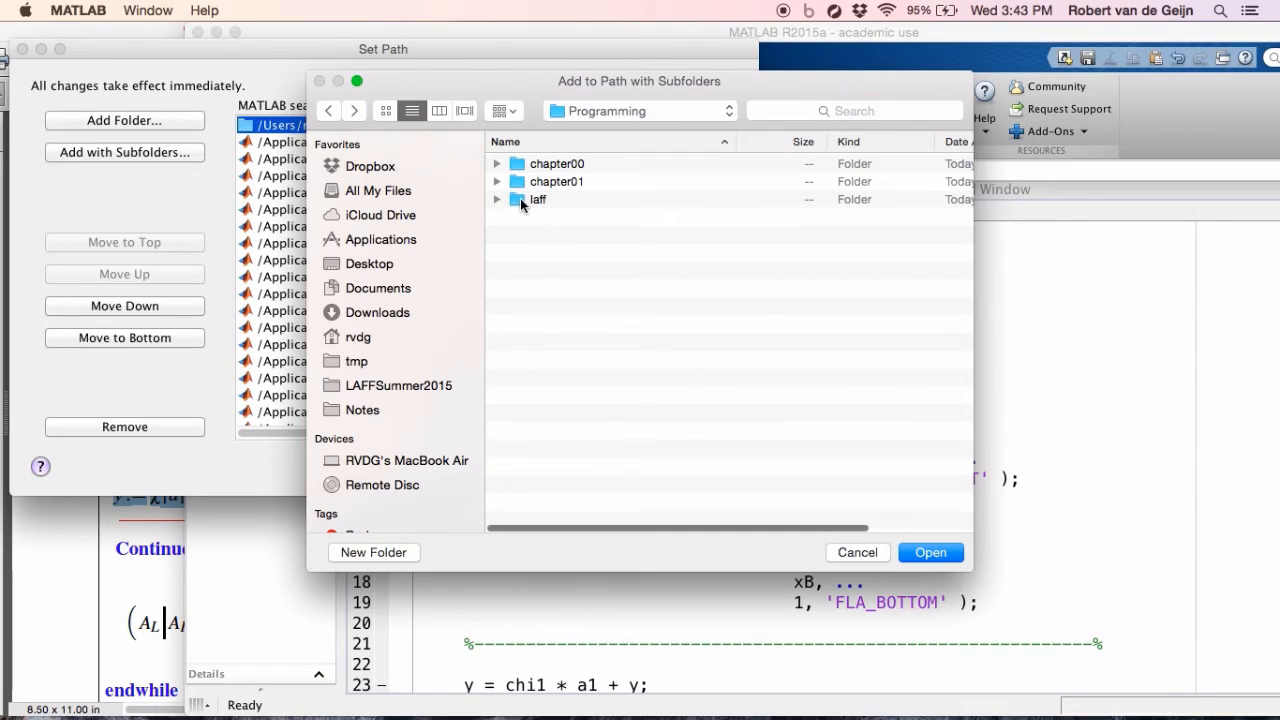
{"action": "left_click", "coordinate": [536, 200]}
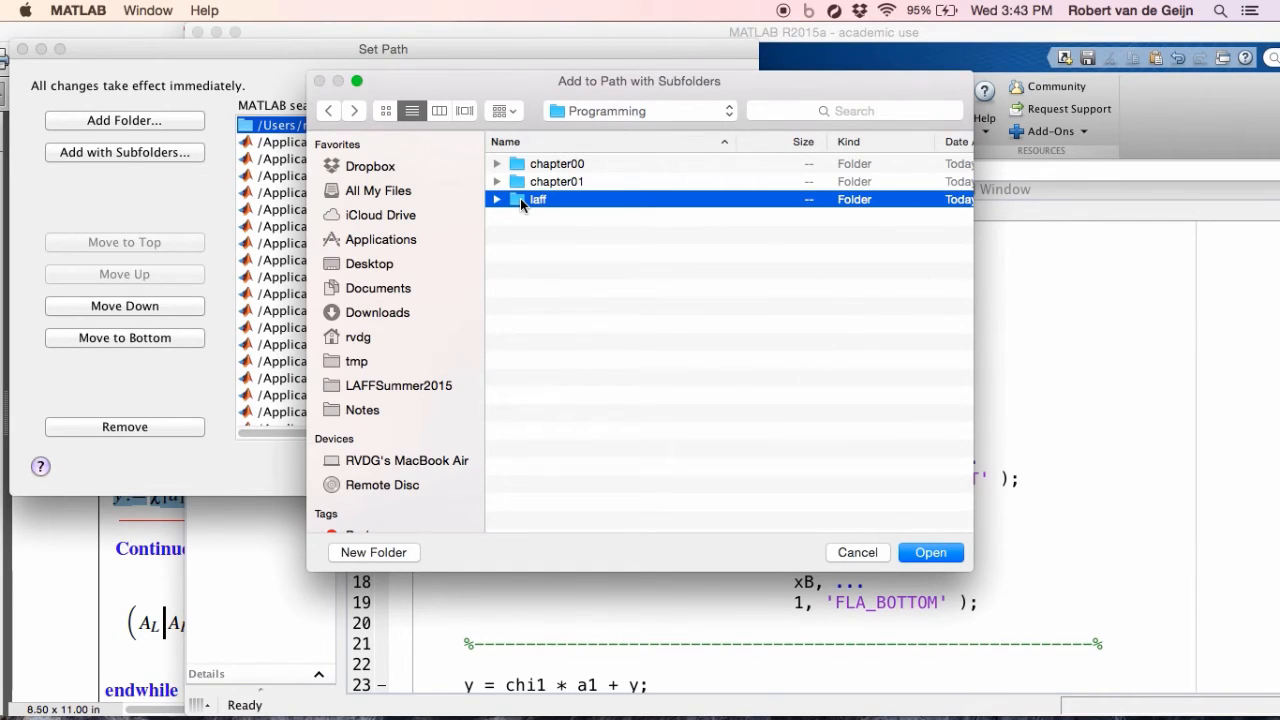
{"action": "left_click", "coordinate": [928, 552]}
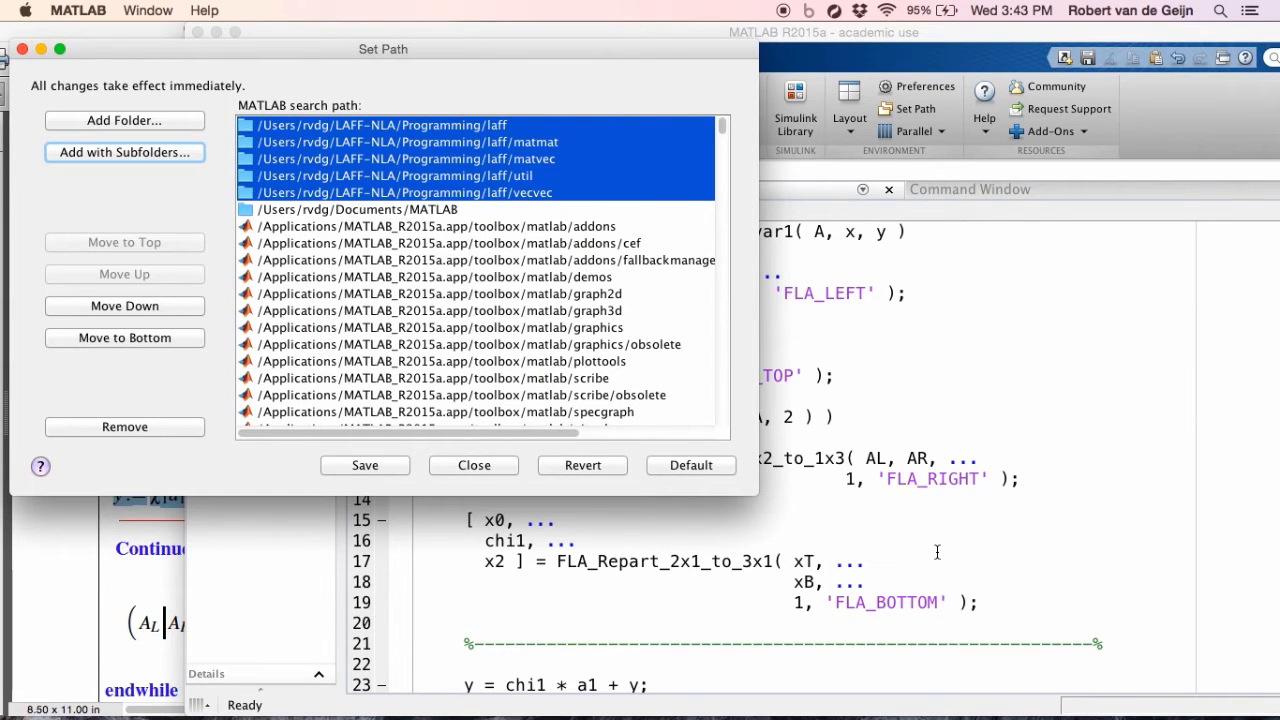
Save the path for this session only, close Set Path and focus the Command Window.
{"action": "left_click", "coordinate": [364, 464]}
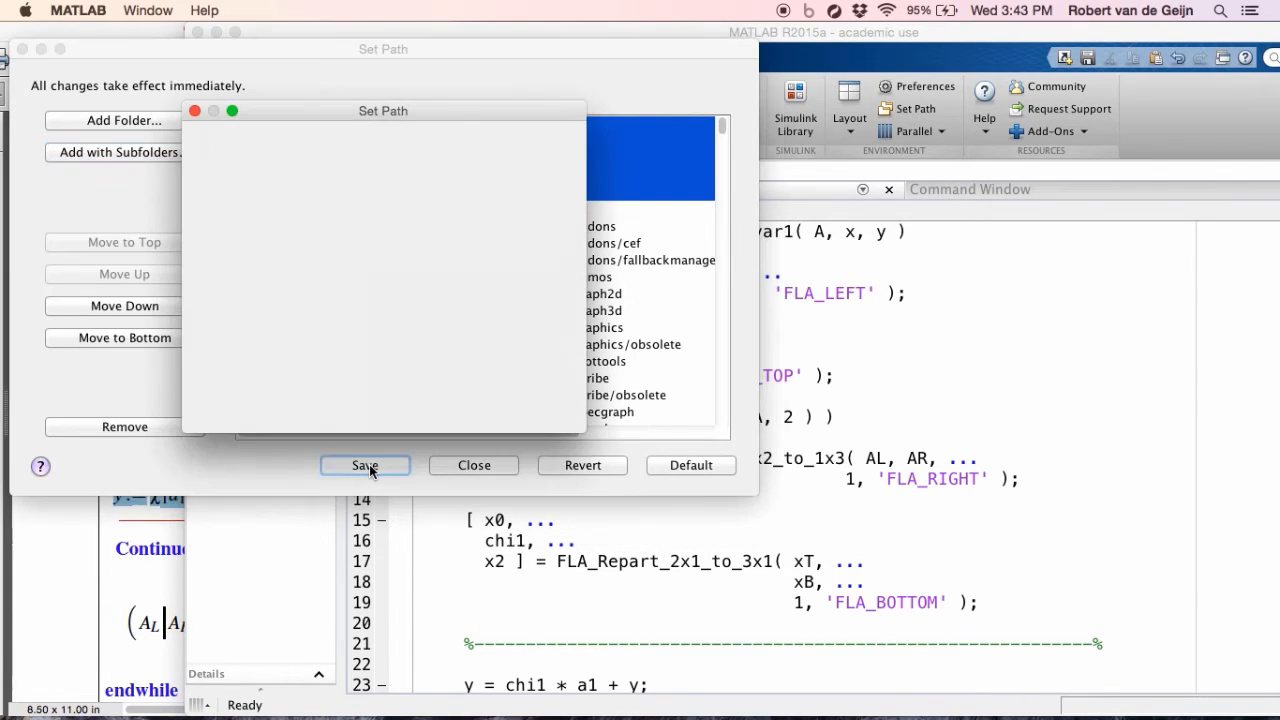
{"action": "left_click", "coordinate": [364, 464]}
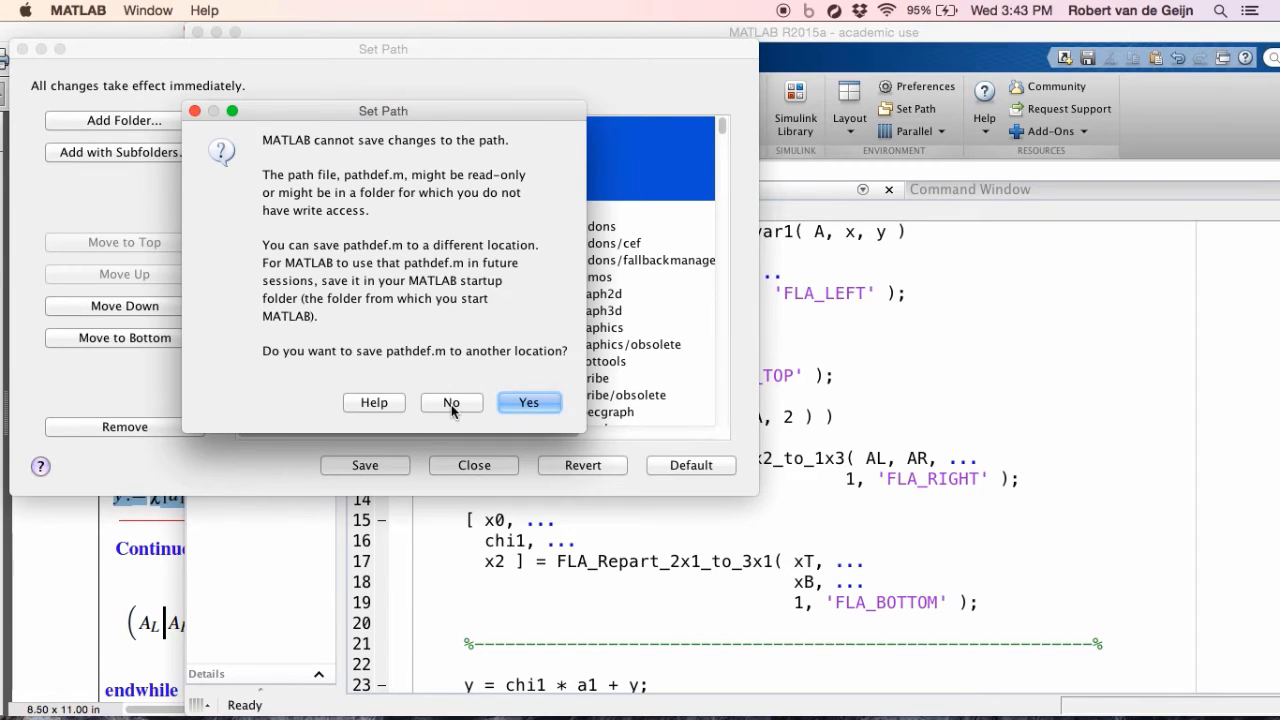
{"action": "left_click", "coordinate": [452, 402]}
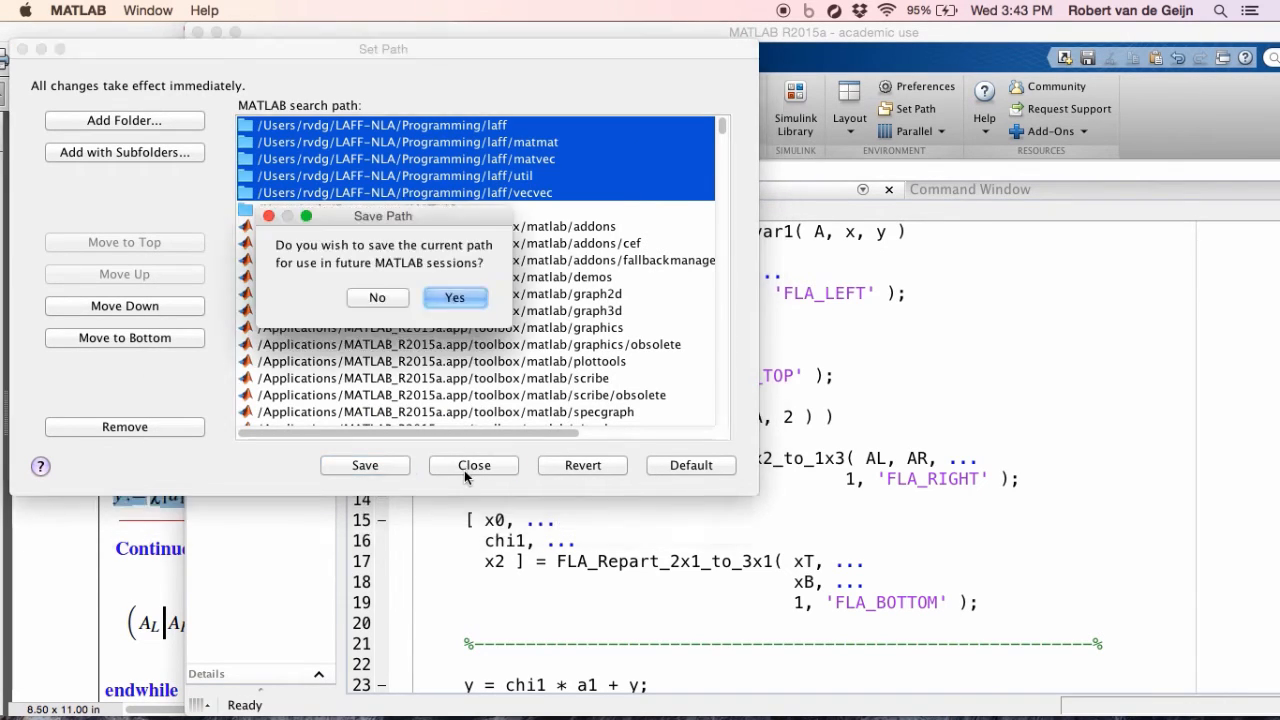
{"action": "left_click", "coordinate": [454, 296]}
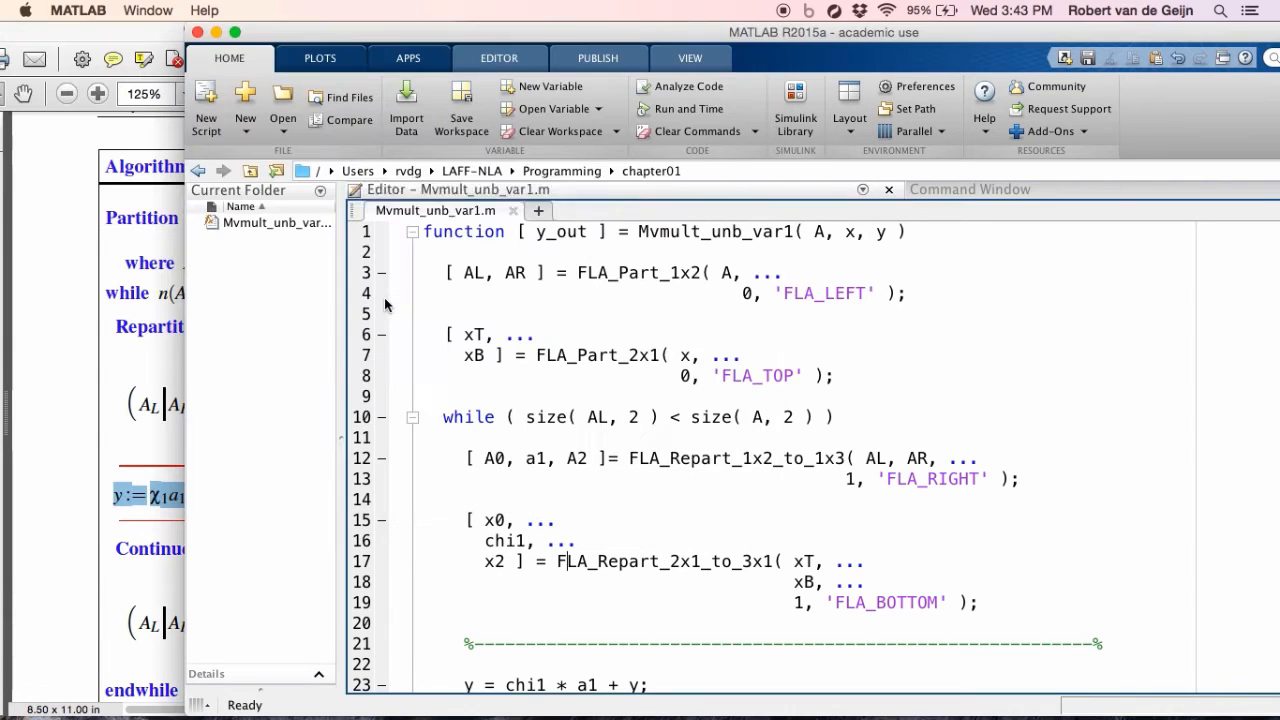
{"action": "mouse_move", "coordinate": [946, 198]}
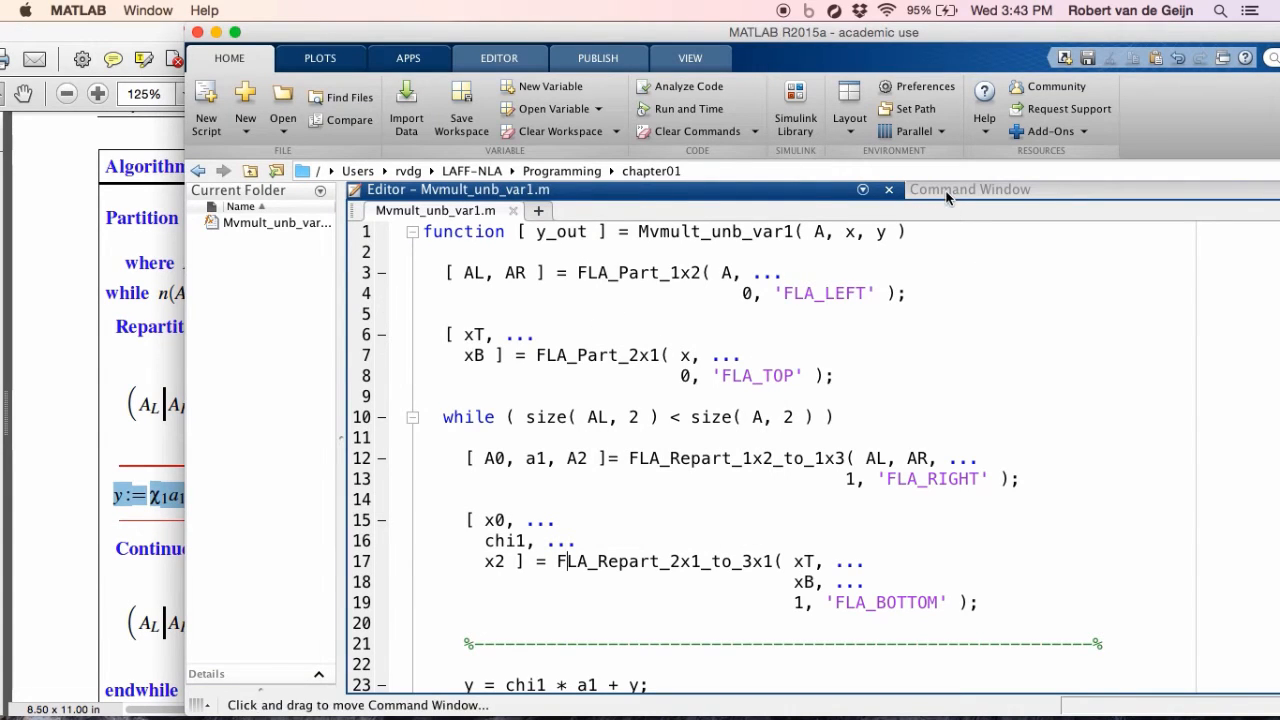
{"action": "left_click", "coordinate": [968, 188]}
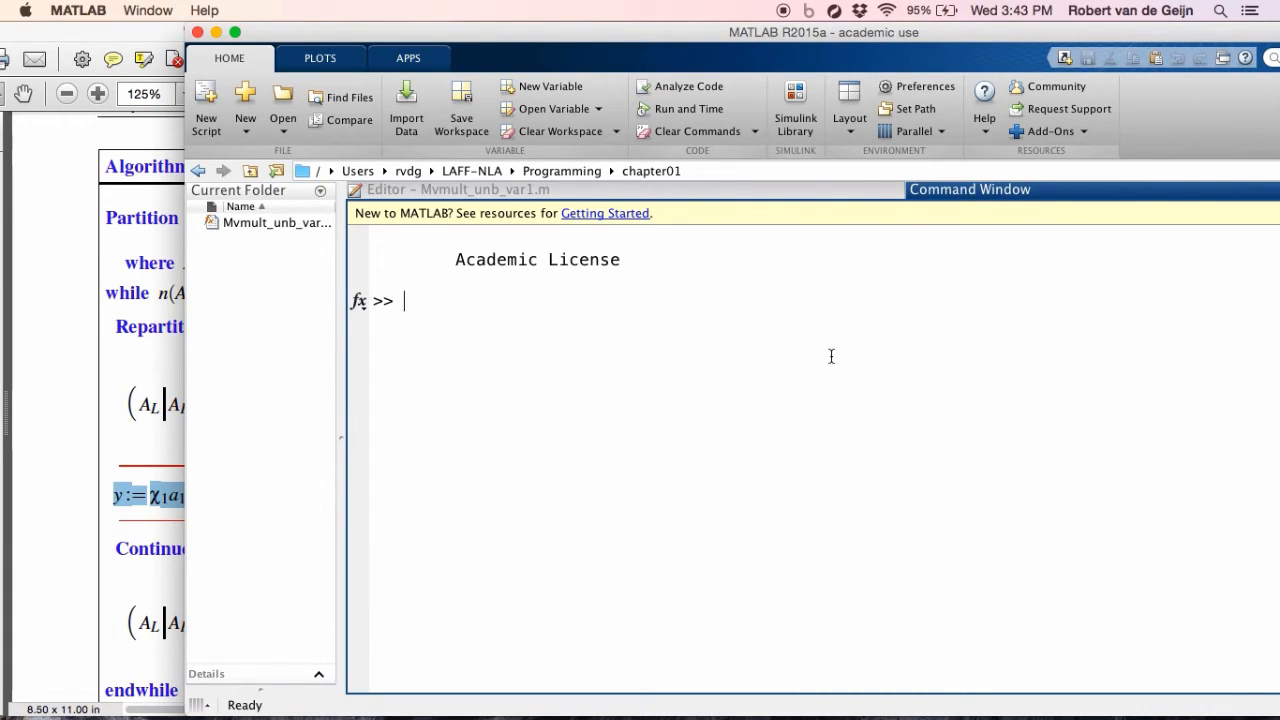
Create random test operands A = rand(5,4), x = rand(4,1) and y = rand(5,1).
{"action": "type", "text": "A ="}
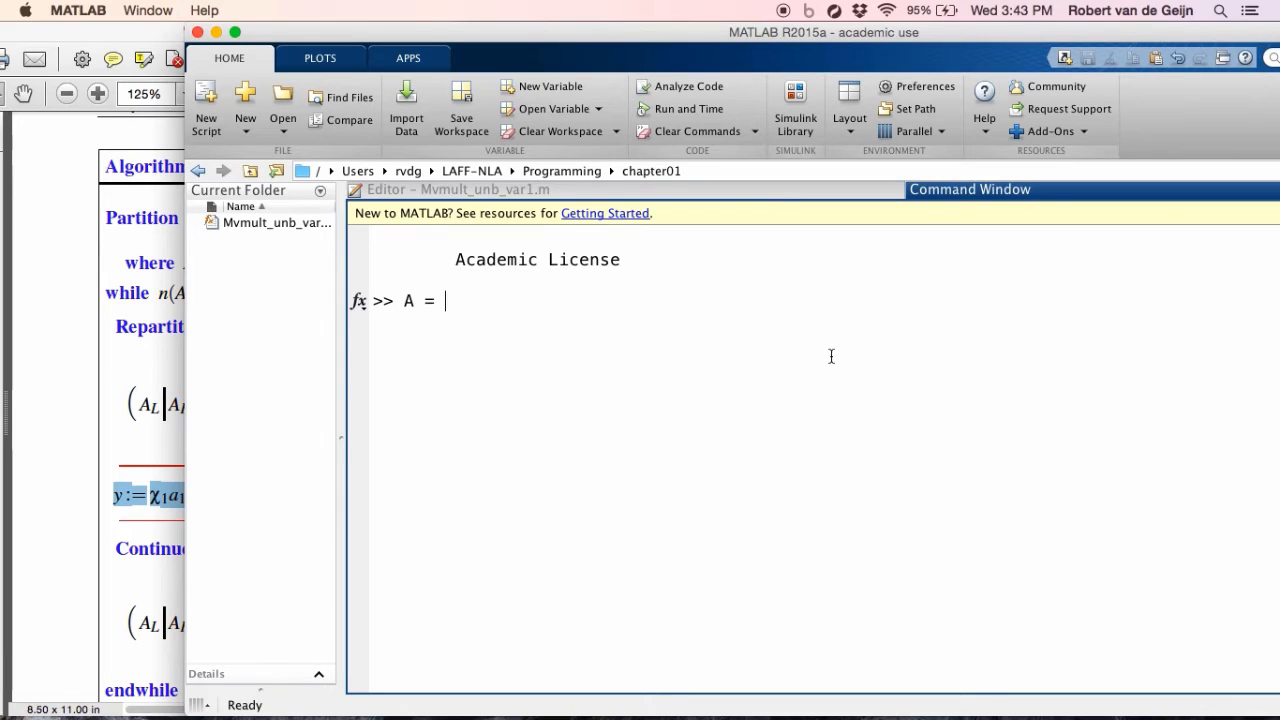
{"action": "type", "text": "ran"}
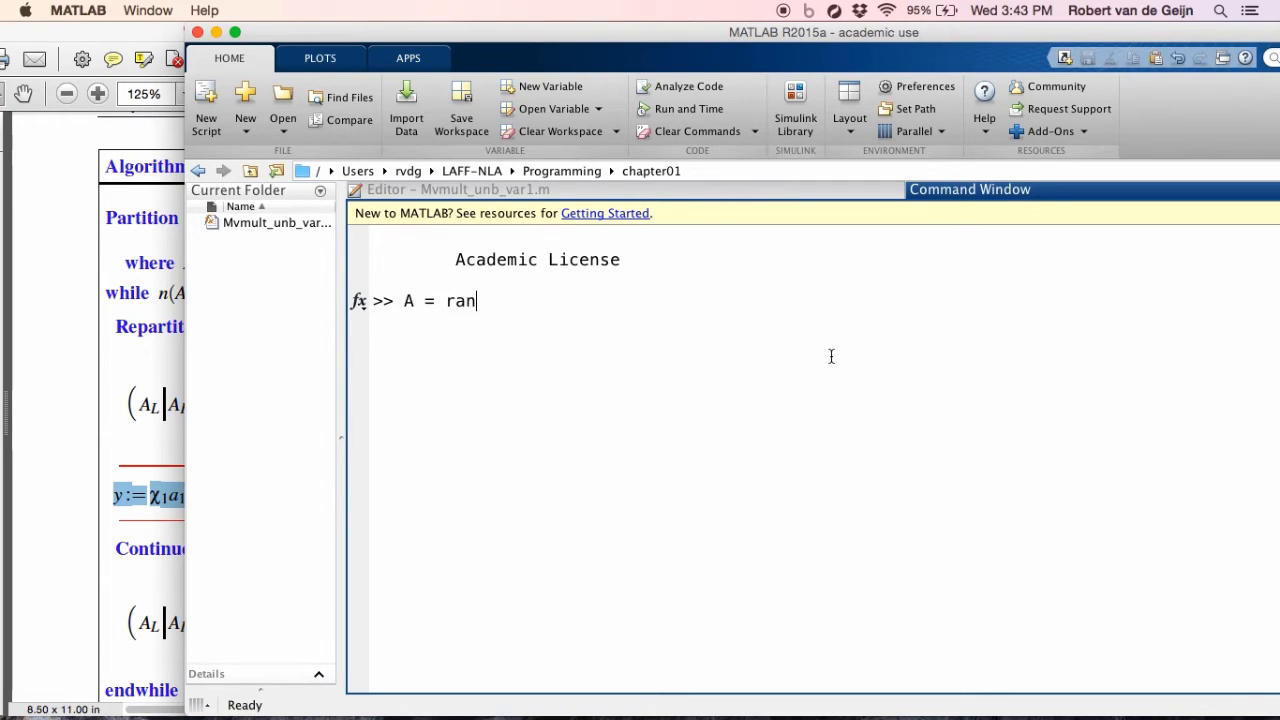
{"action": "type", "text": "d( 5,4"}
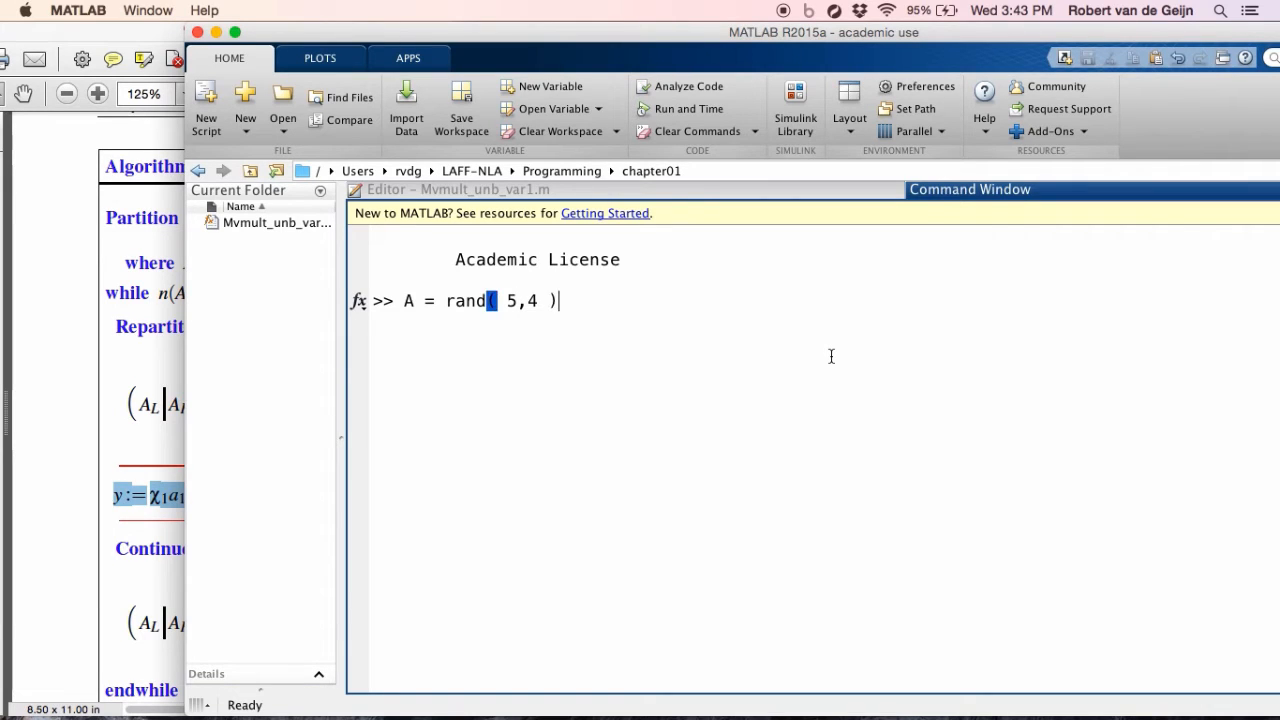
{"action": "key", "text": "Return"}
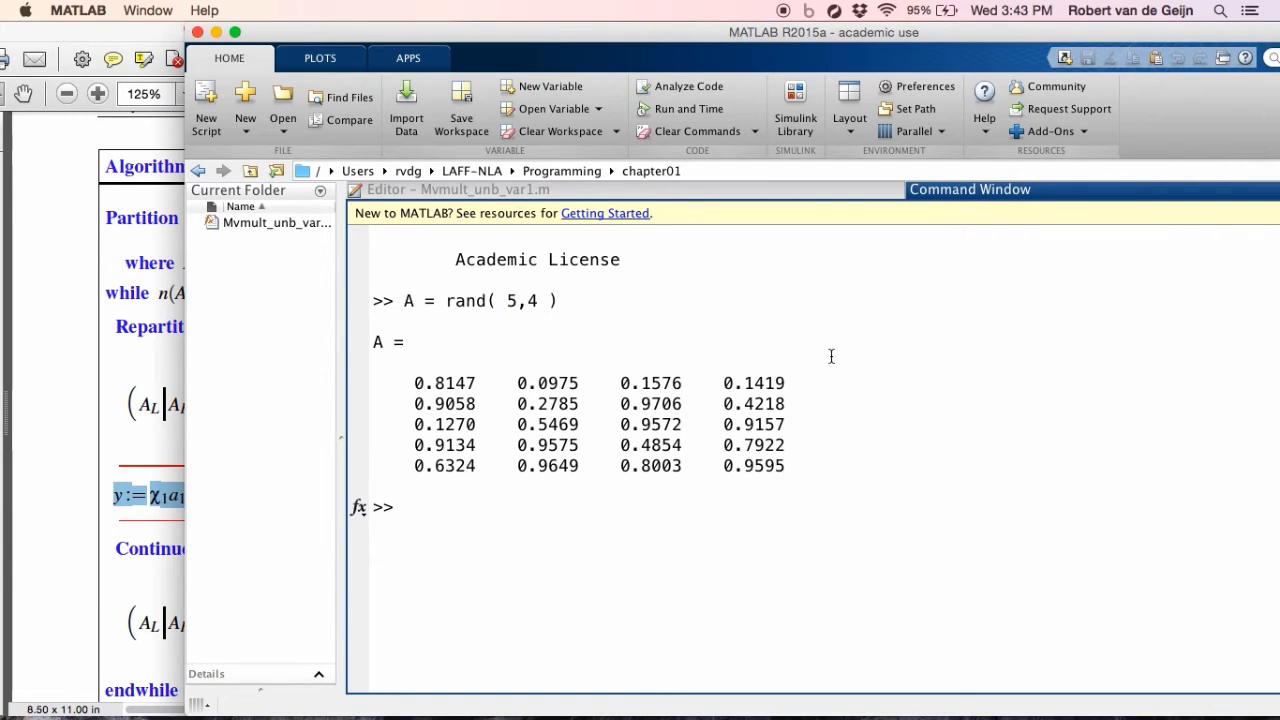
{"action": "type", "text": "x"}
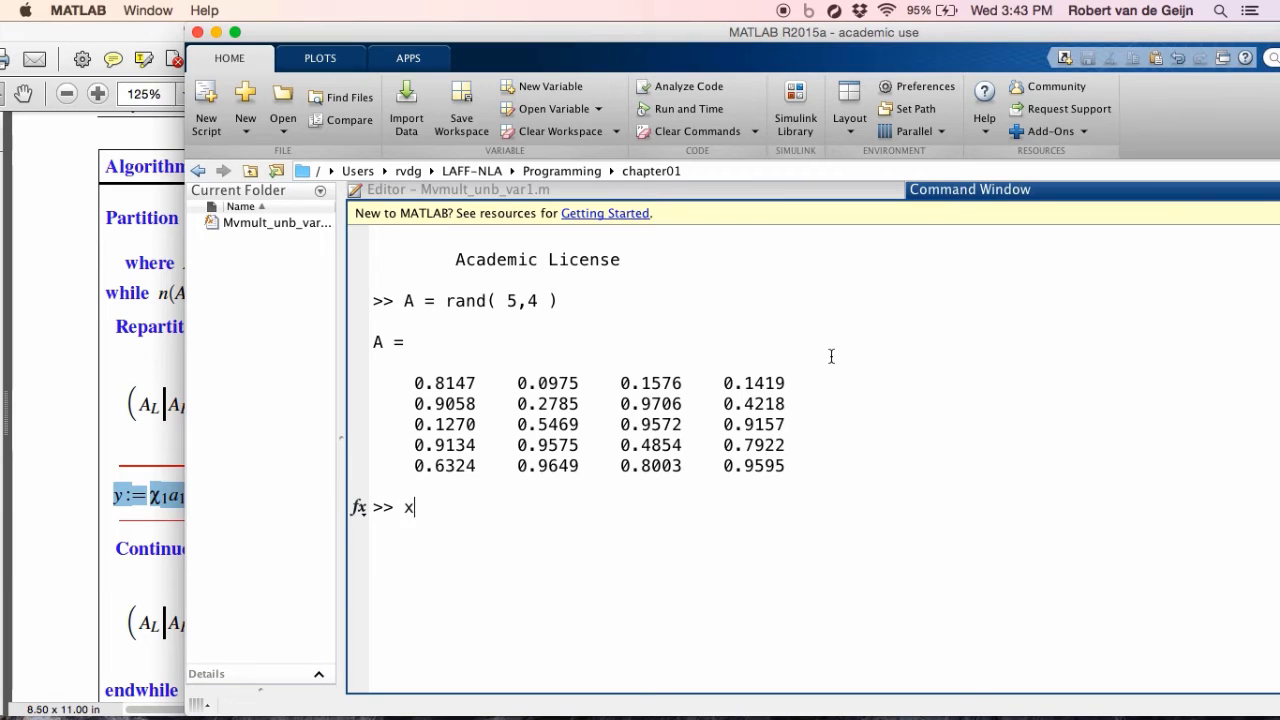
{"action": "type", "text": "= ran"}
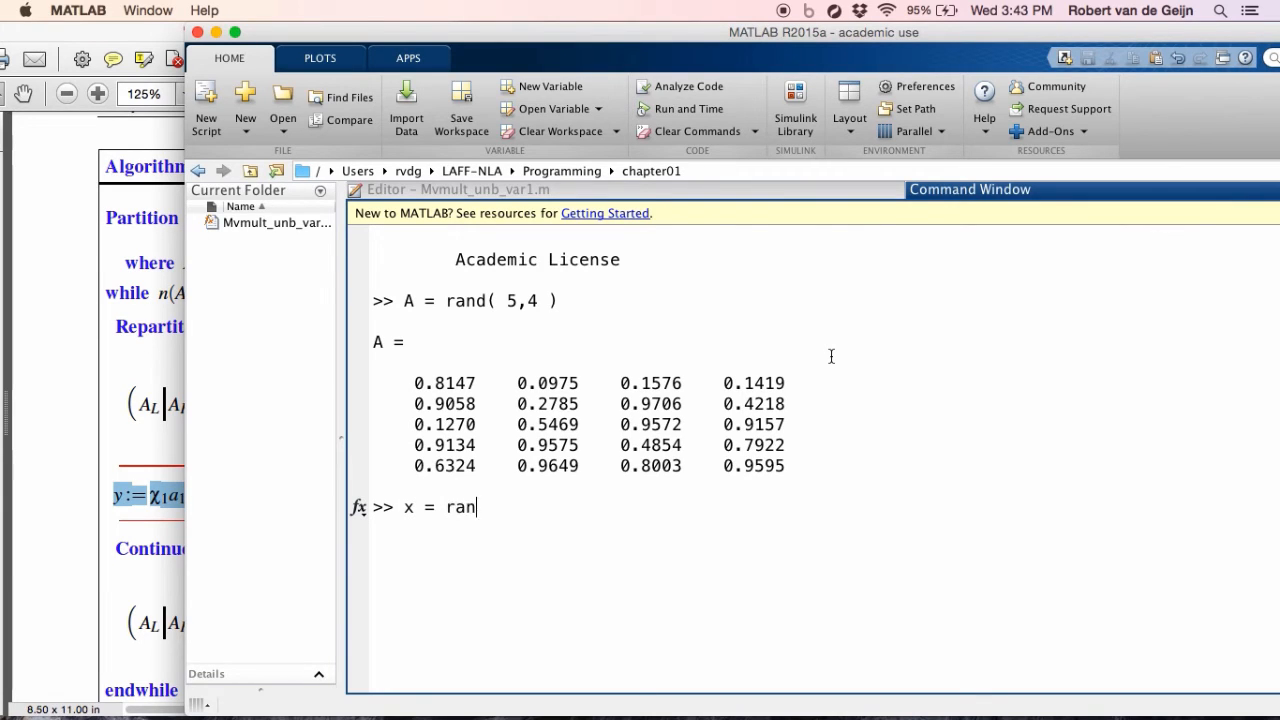
{"action": "type", "text": "d( 4, 1"}
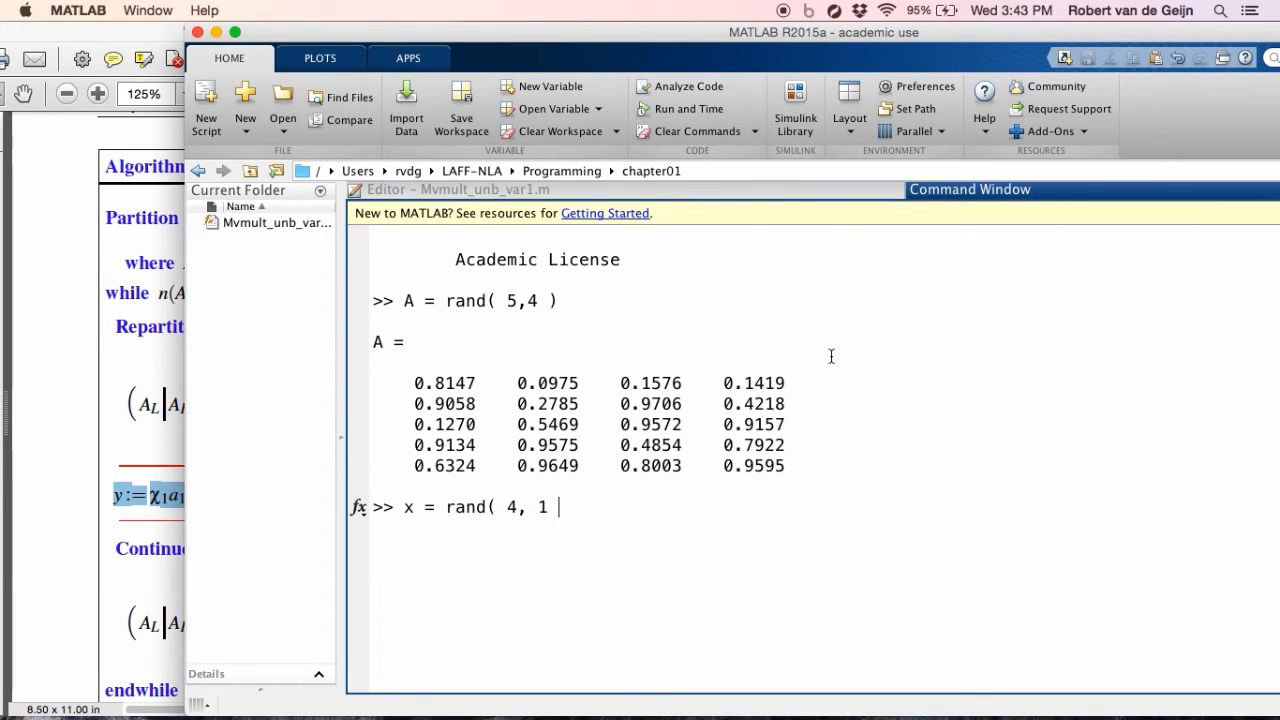
{"action": "key", "text": "Return"}
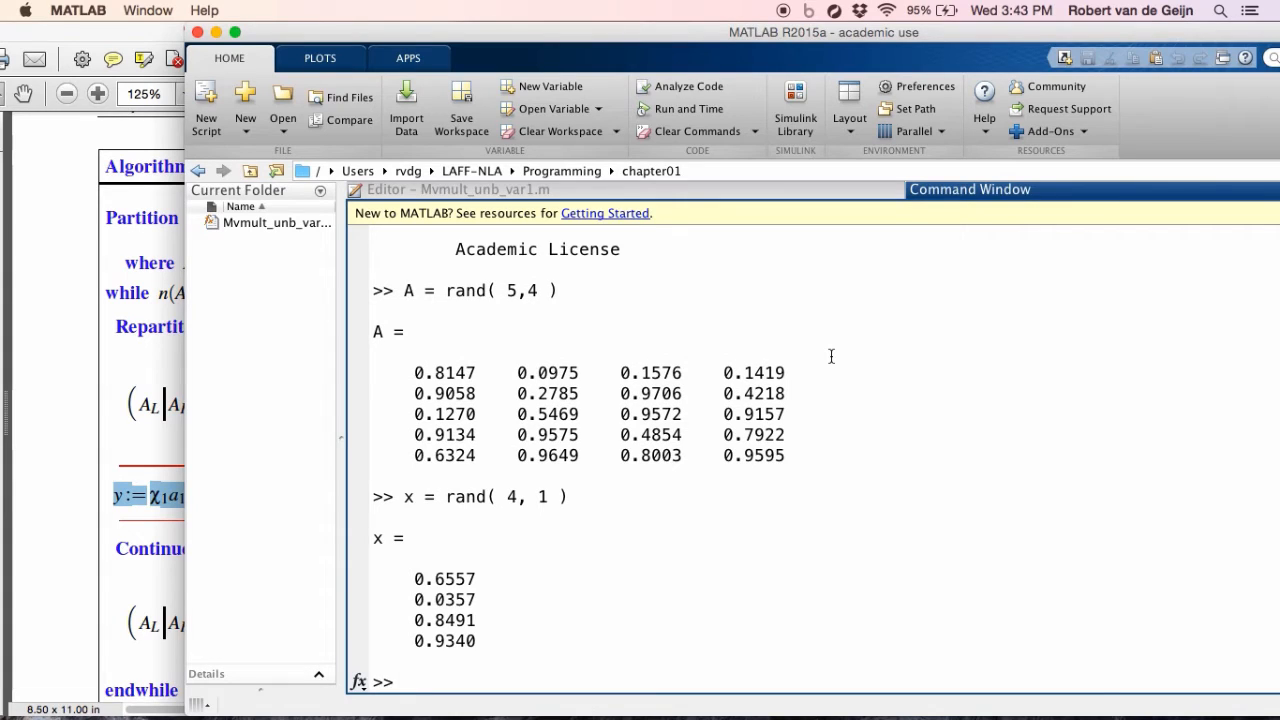
{"action": "type", "text": "y"}
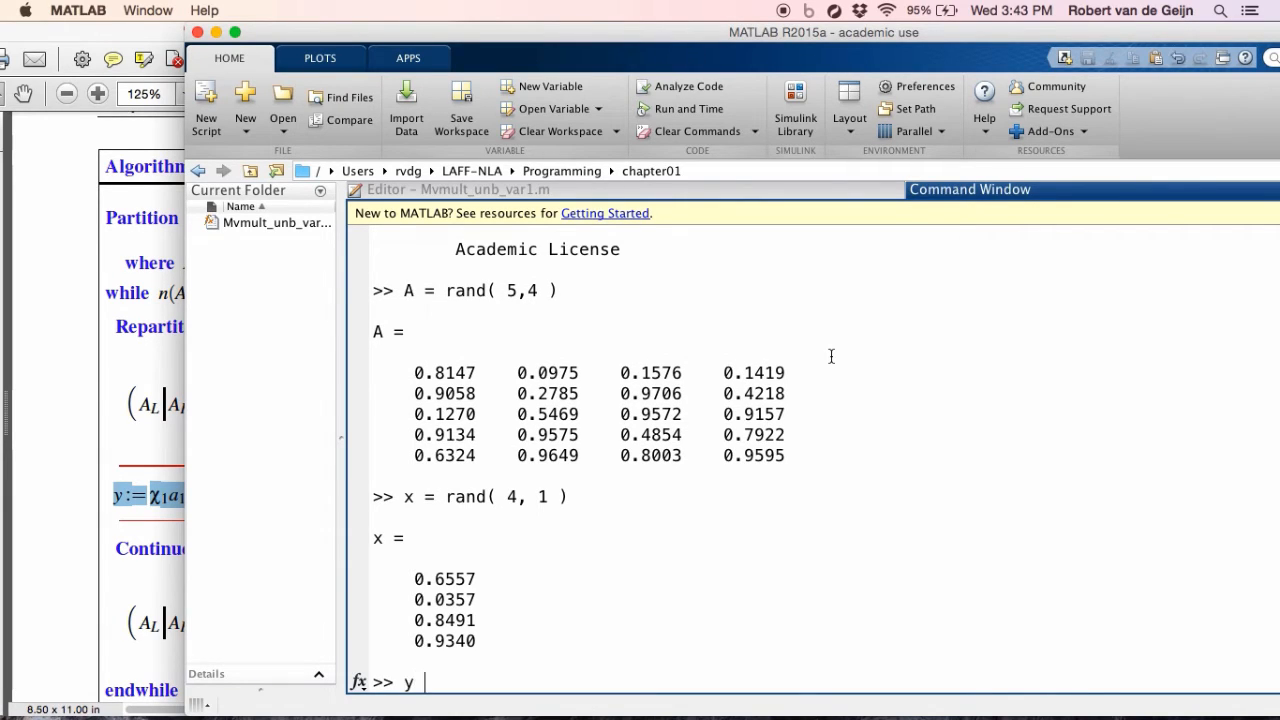
{"action": "type", "text": "= rand("}
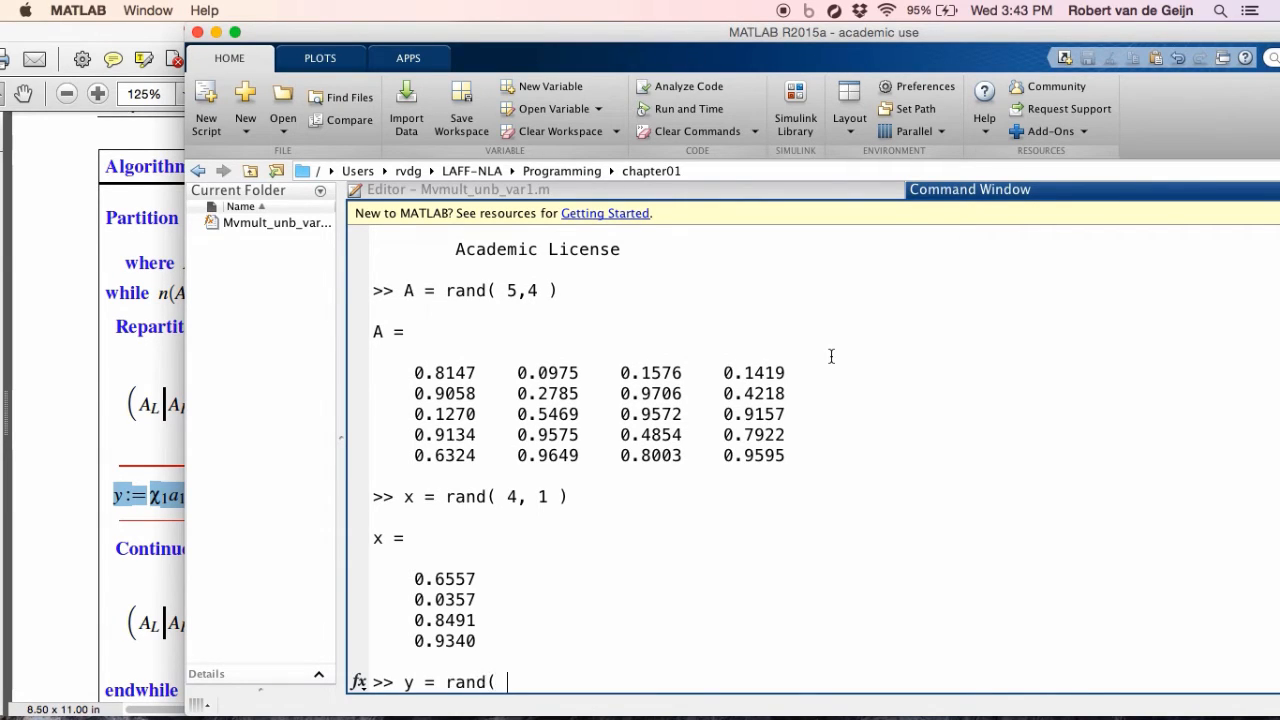
{"action": "key", "text": "Return"}
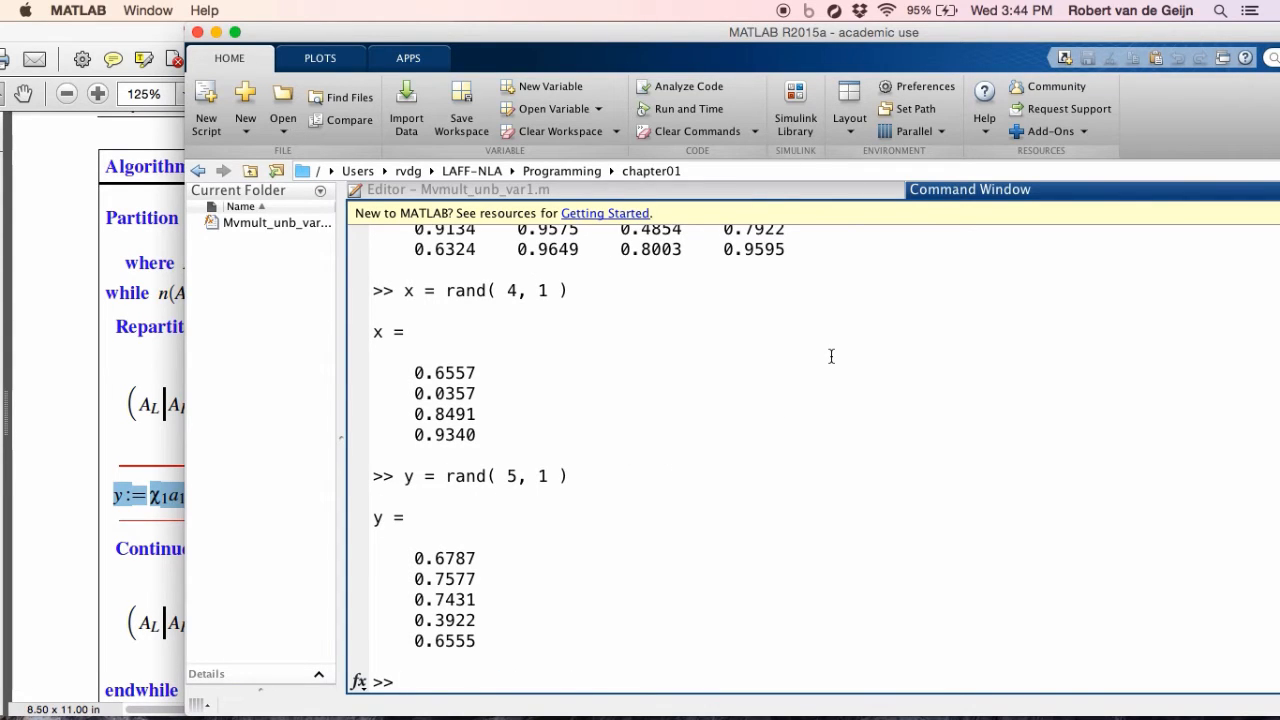
Call Mvmult_unb_var1( A, x, y ) to get its 5x1 result vector.
{"action": "type", "text": "Mv"}
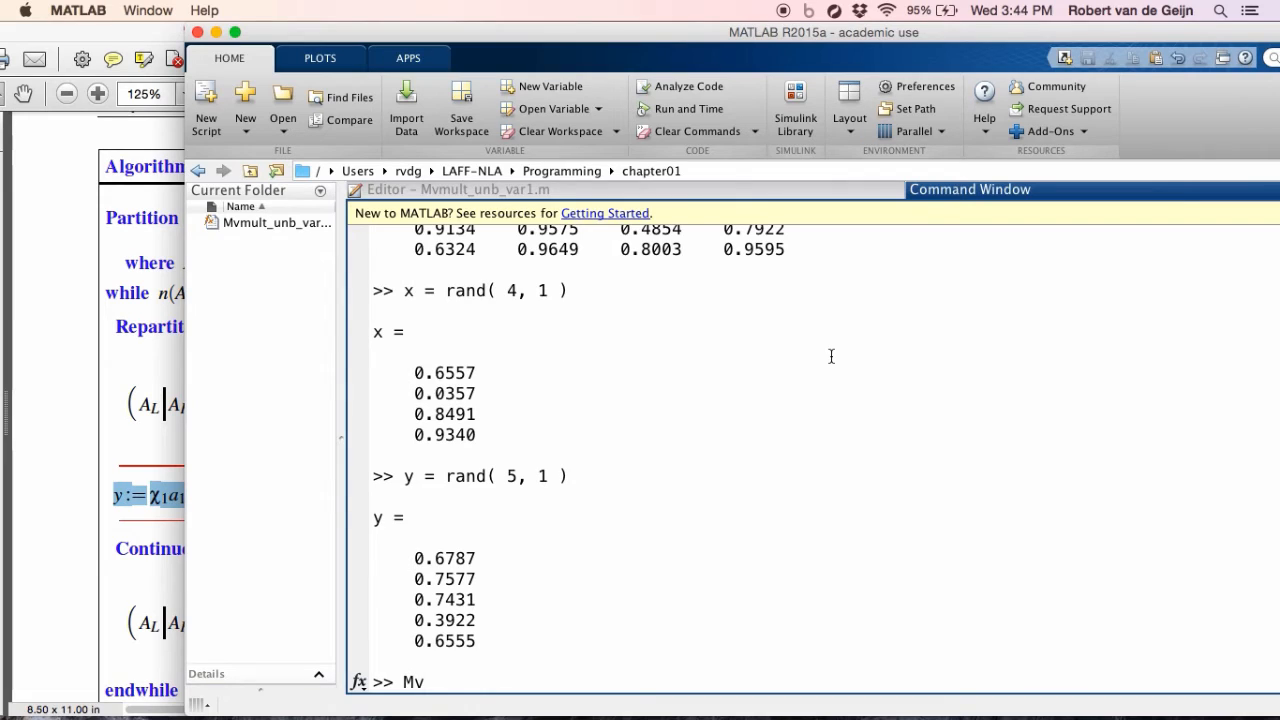
{"action": "type", "text": "mult_unb"}
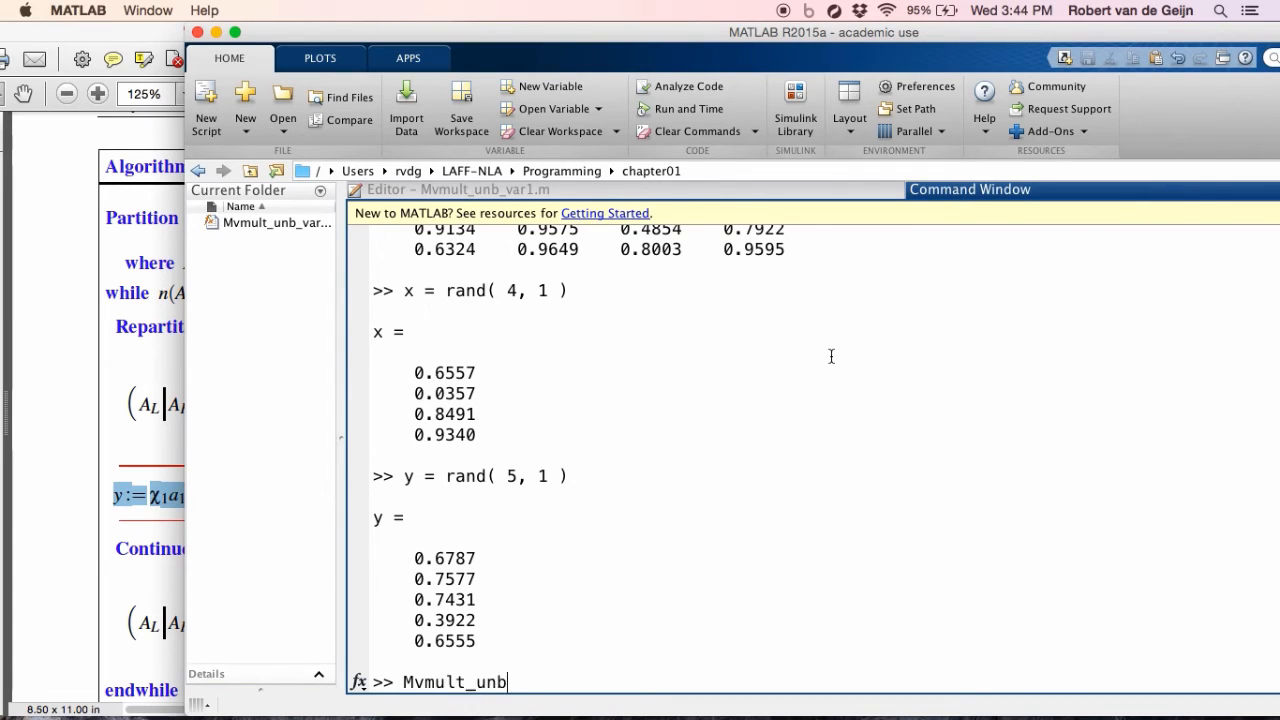
{"action": "type", "text": "_var1( A"}
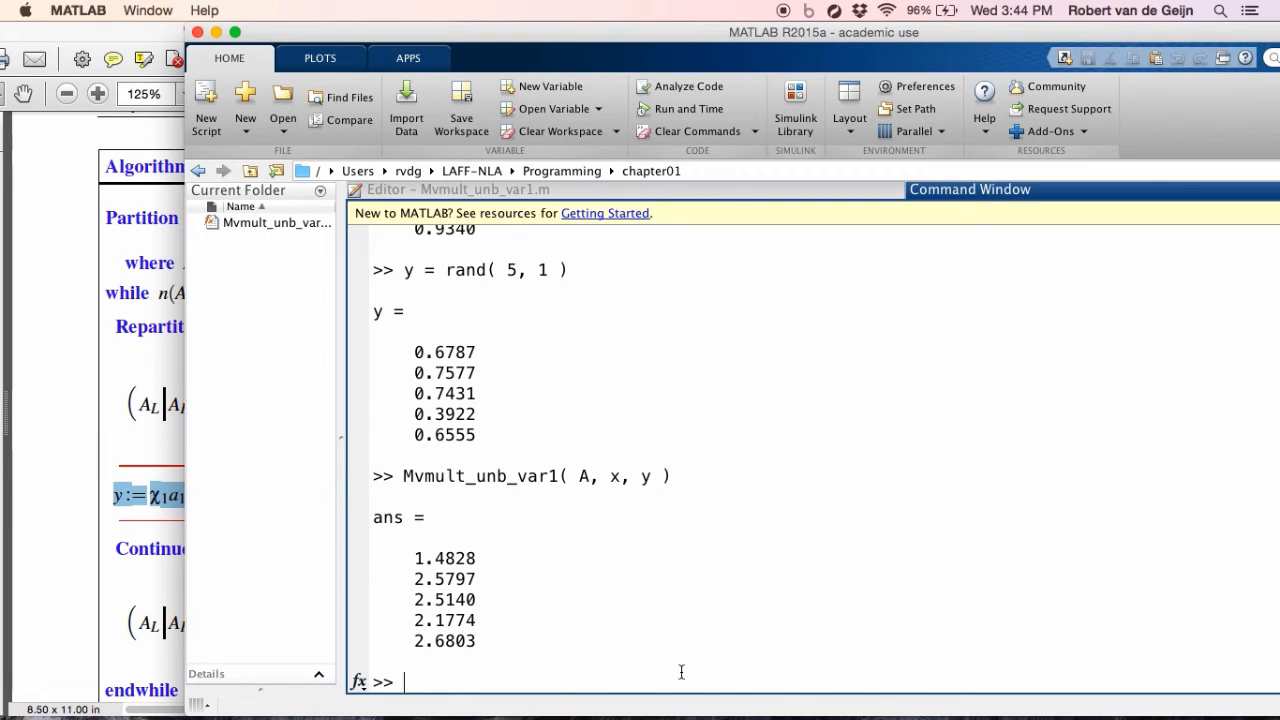
Store the result as yout = Mvmult_unb_var1( A, x, y ).
{"action": "type", "text": "yout"}
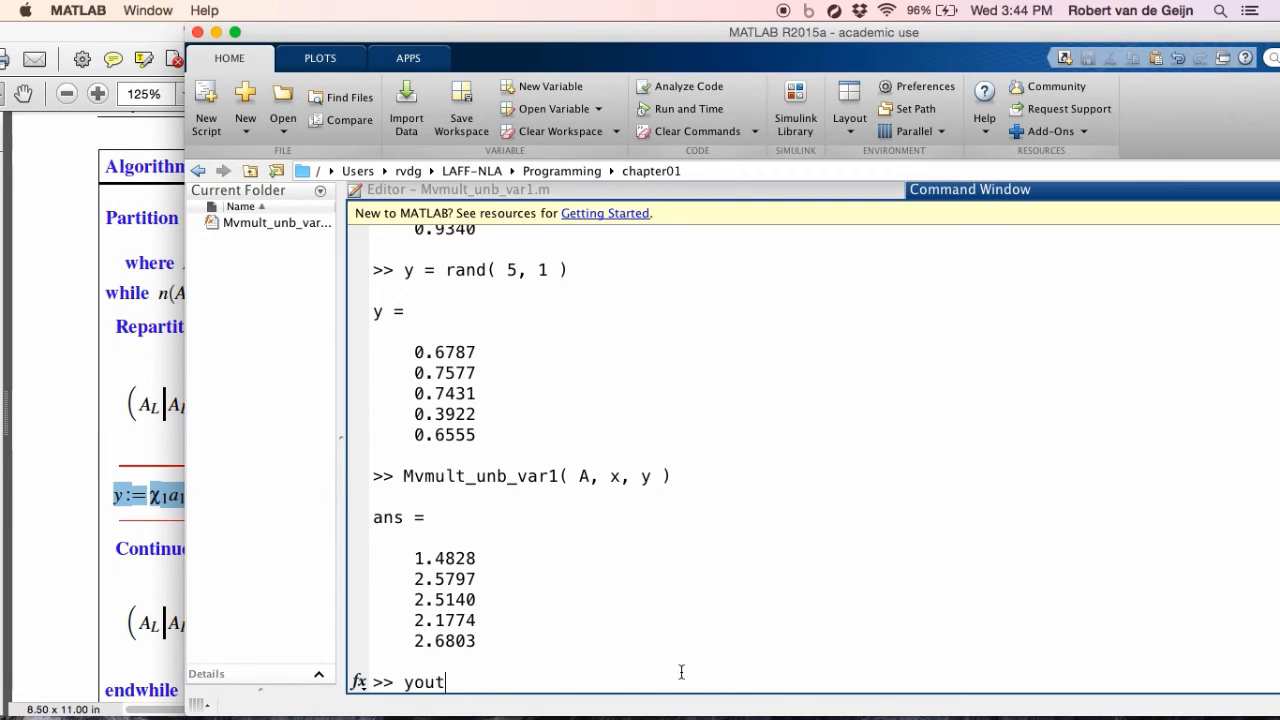
{"action": "type", "text": "= Mv"}
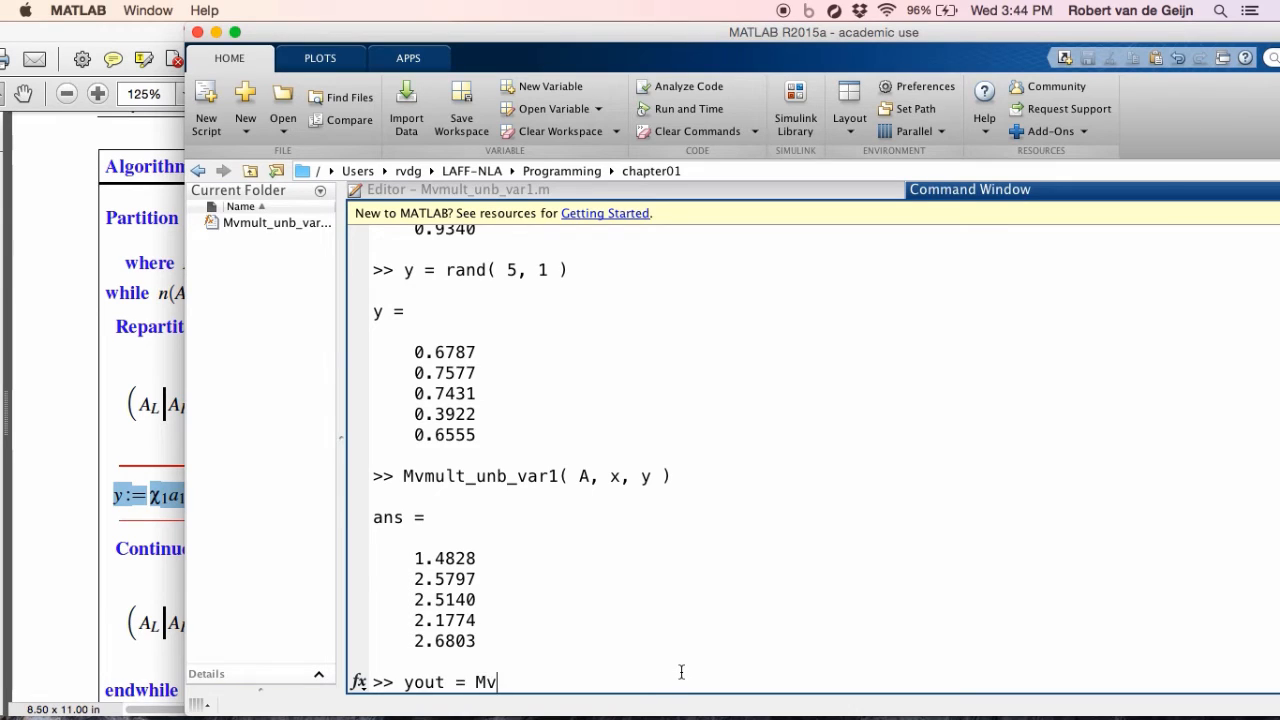
{"action": "type", "text": "mult_u"}
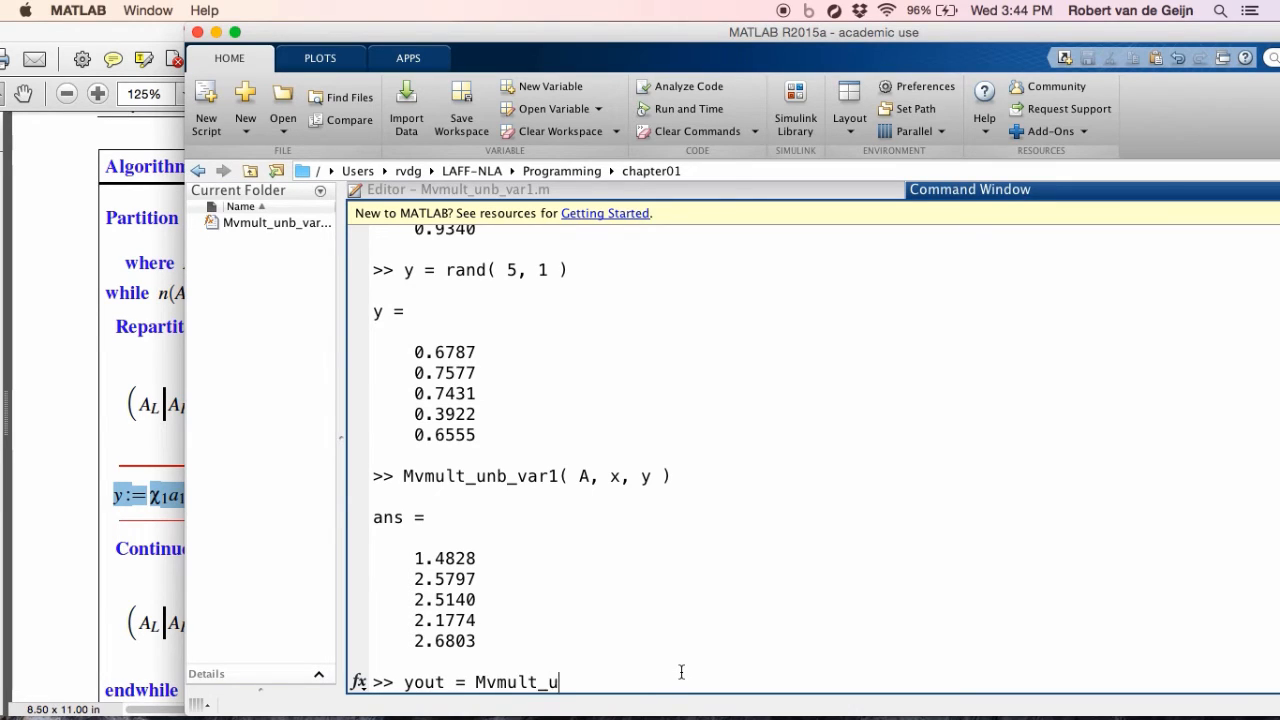
{"action": "type", "text": "nb_"}
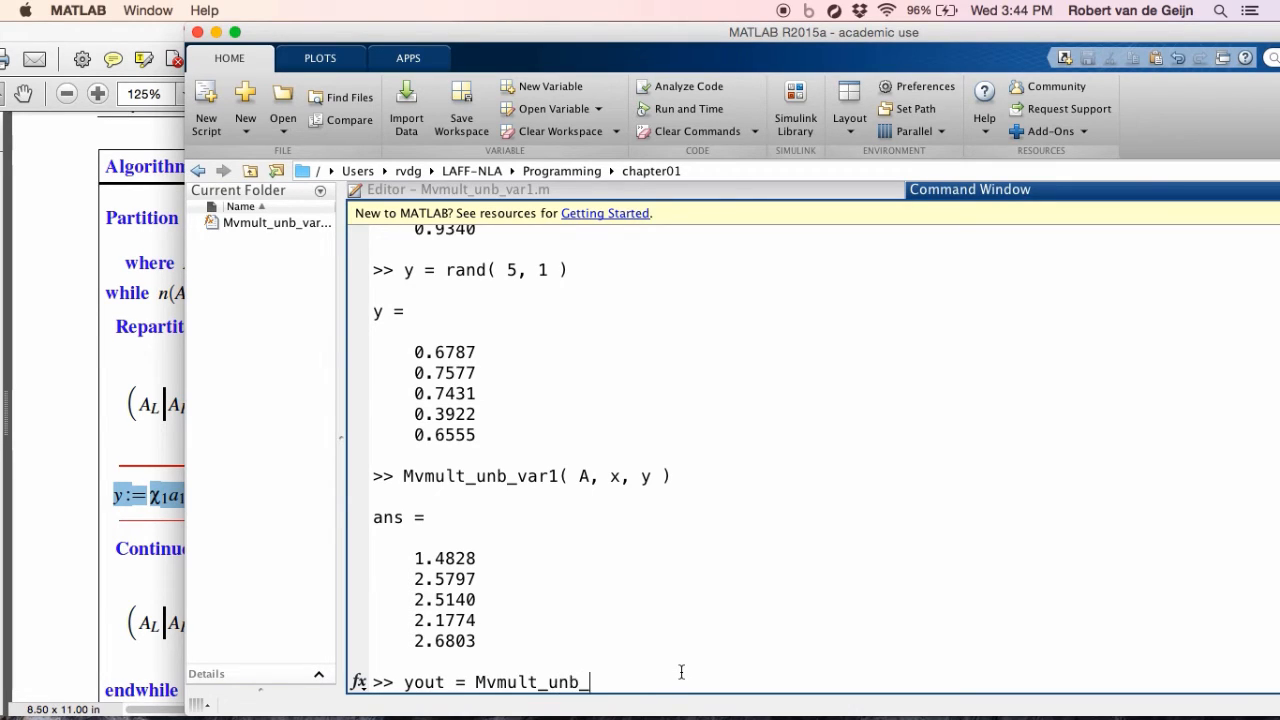
{"action": "type", "text": "var1( A, x, y"}
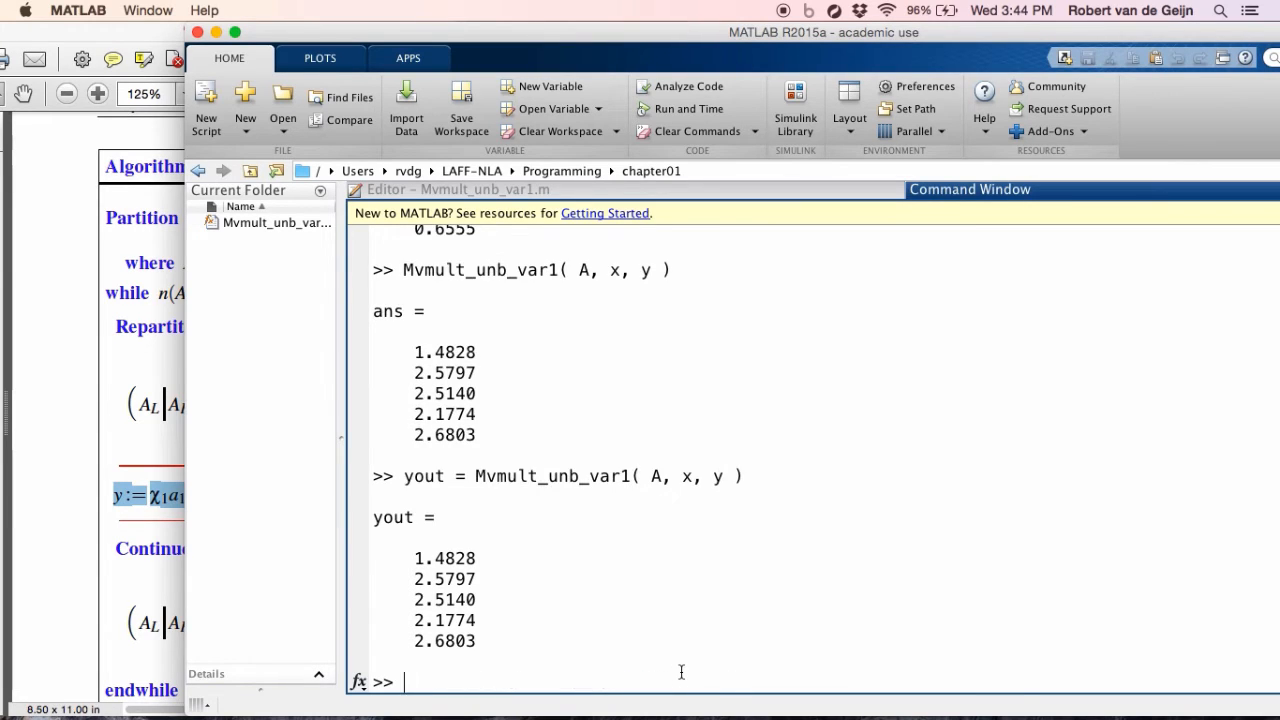
Compute yout - ( A*x + y ) and see residuals around 1e-15.
{"action": "type", "text": "yout"}
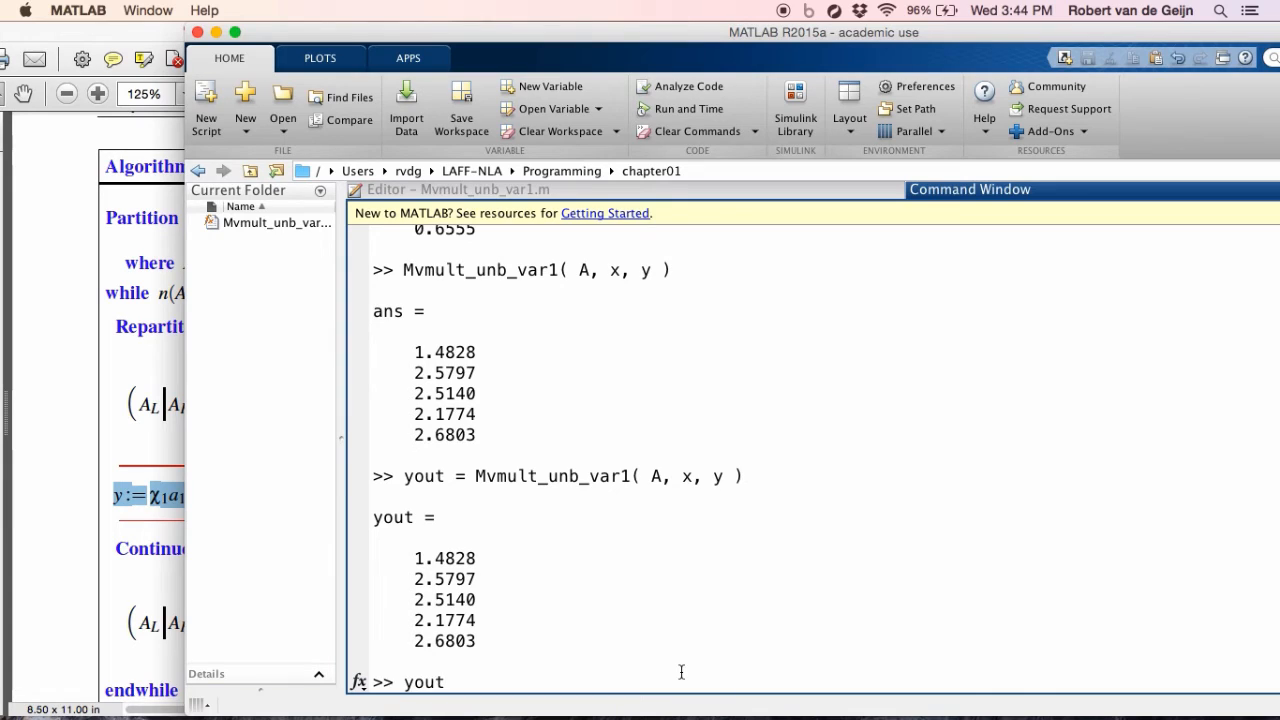
{"action": "type", "text": "- ("}
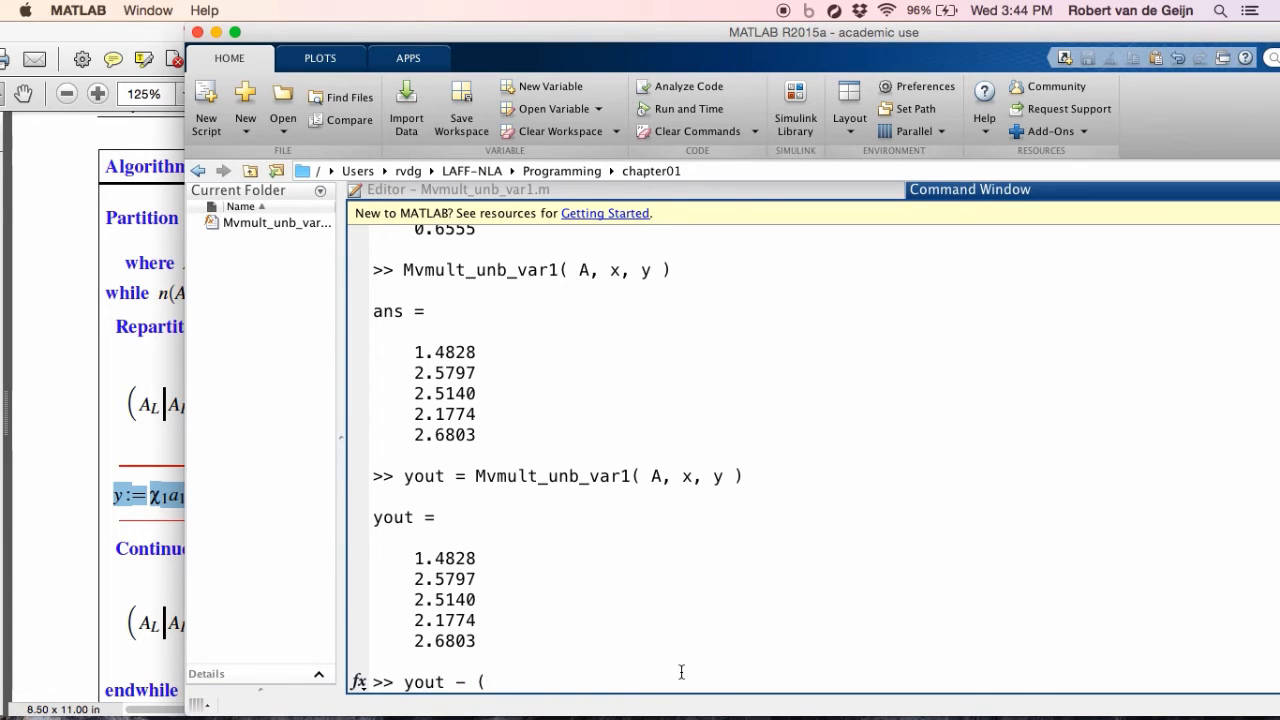
{"action": "type", "text": "A*"}
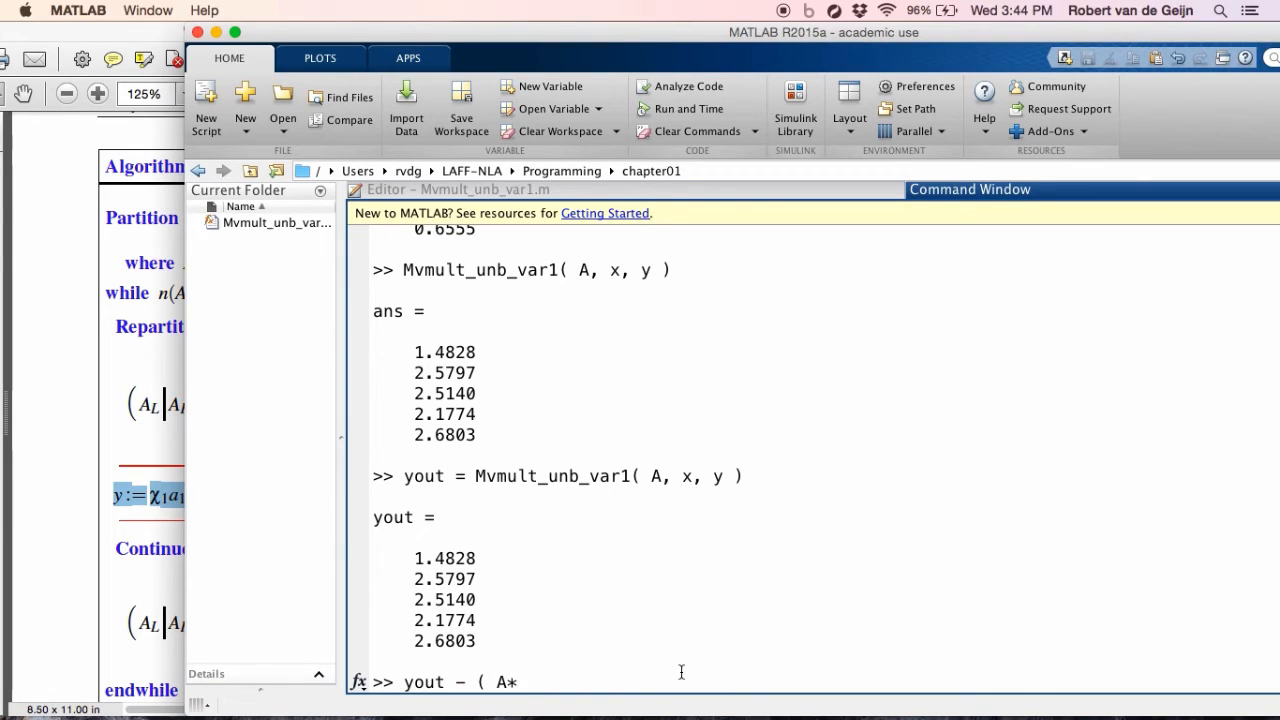
{"action": "type", "text": "x +"}
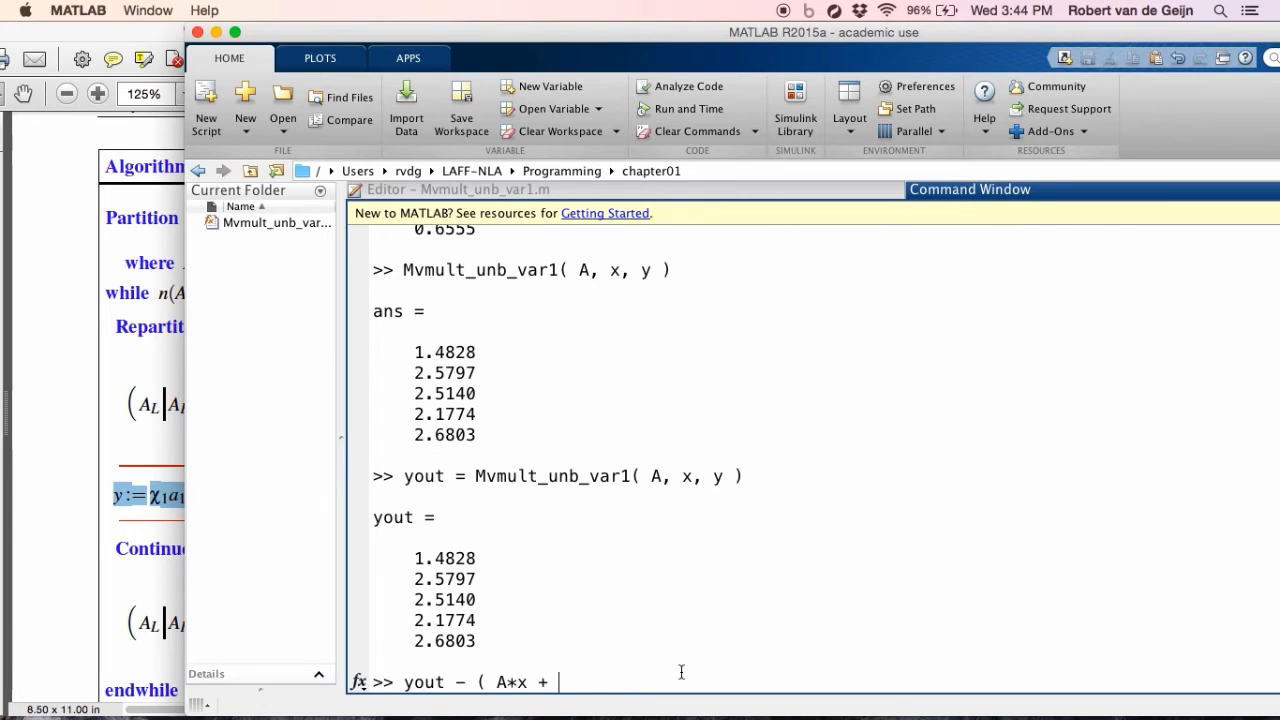
{"action": "type", "text": "y )"}
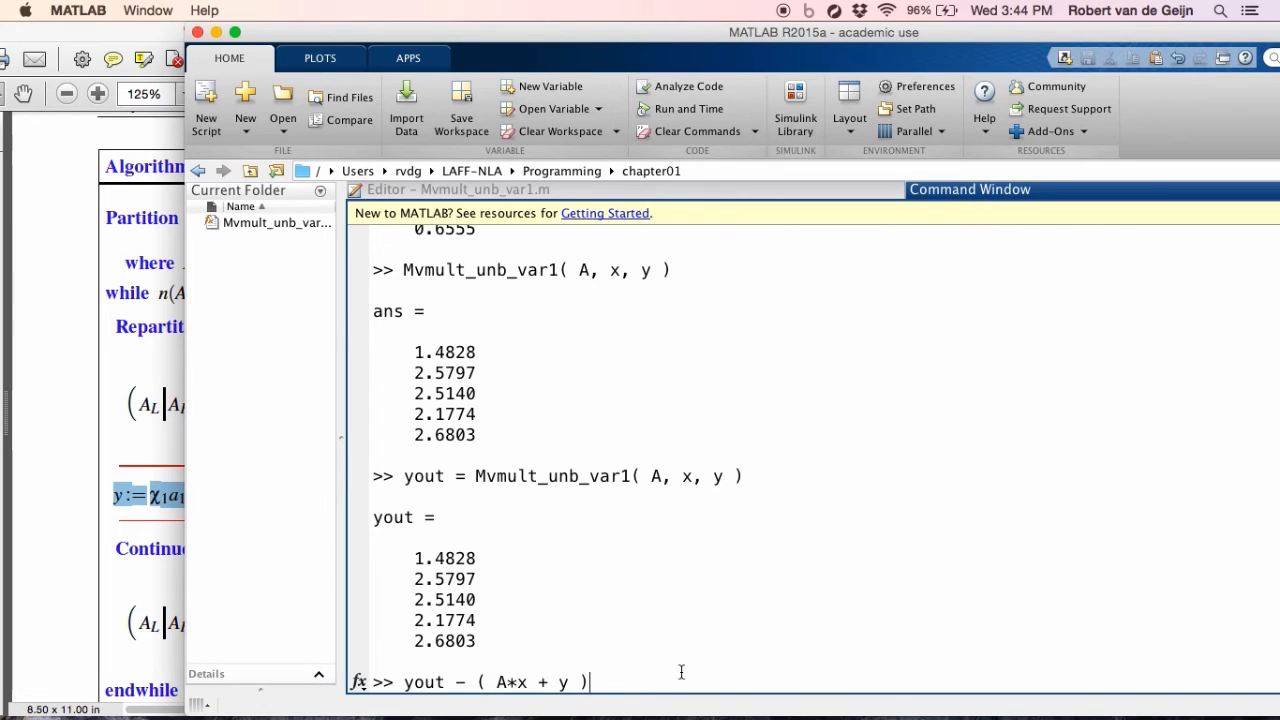
{"action": "key", "text": "Return"}
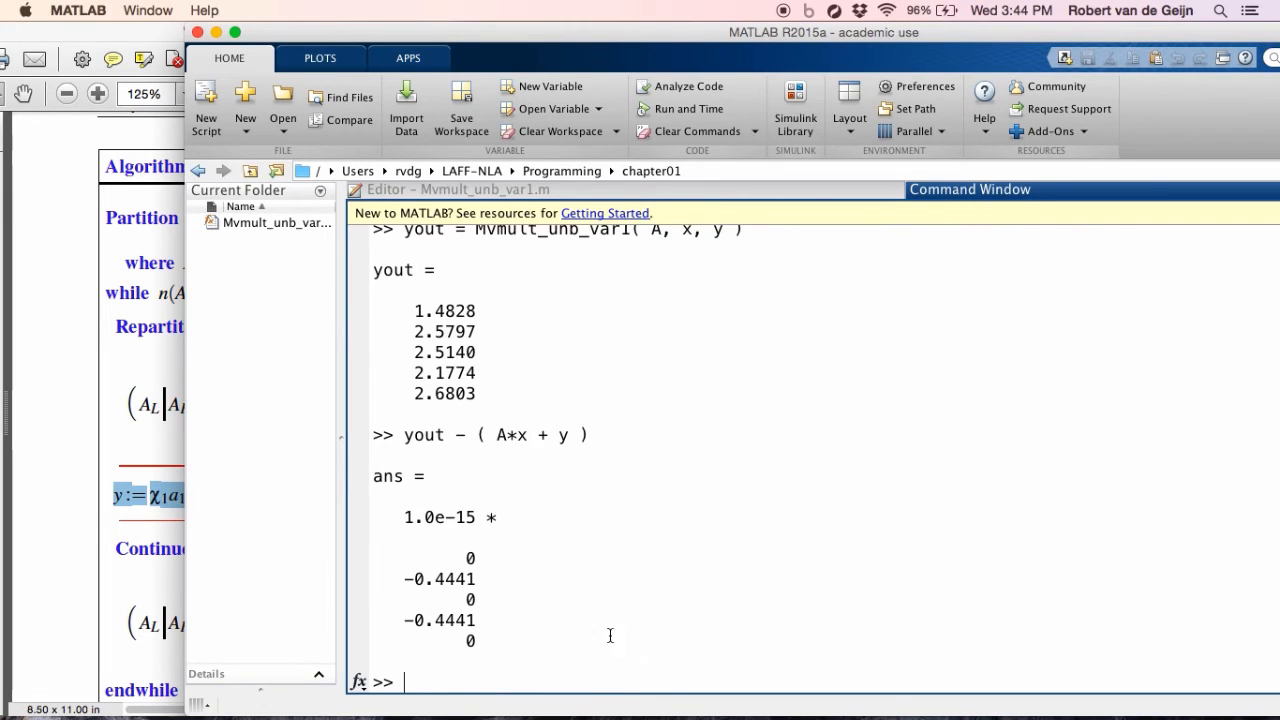
{"action": "mouse_move", "coordinate": [480, 638]}
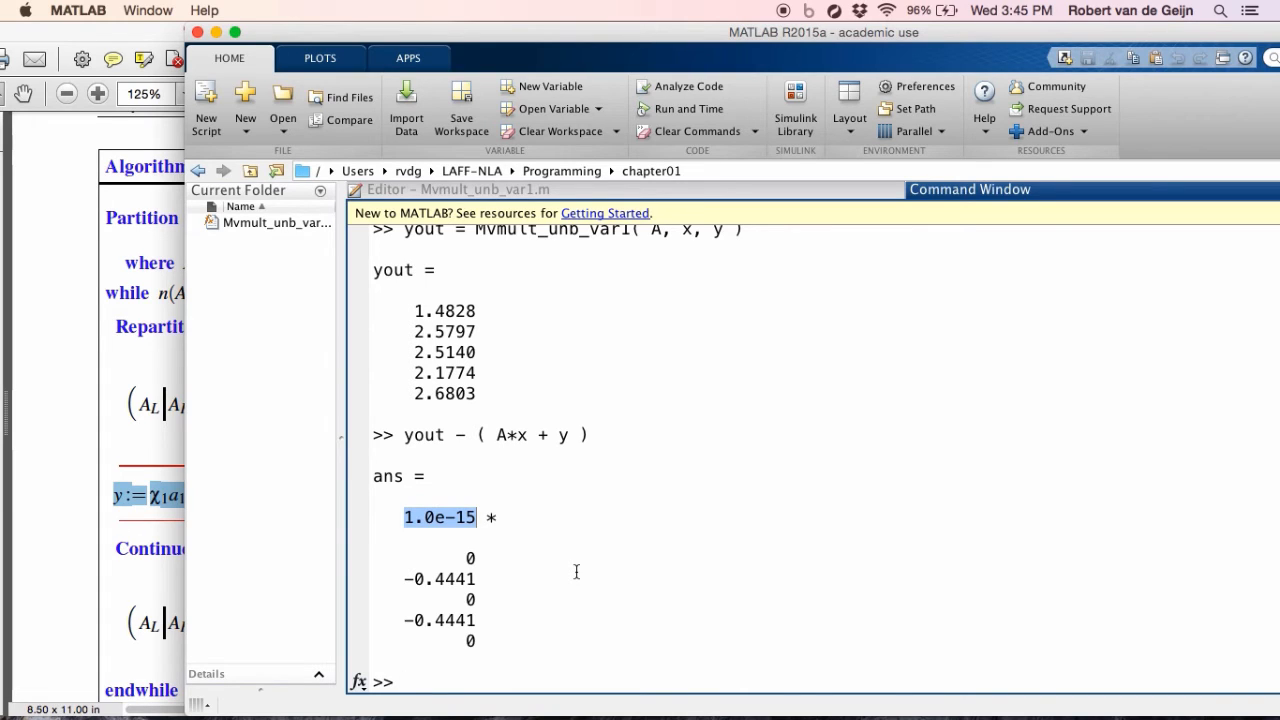
{"action": "mouse_move", "coordinate": [596, 328]}
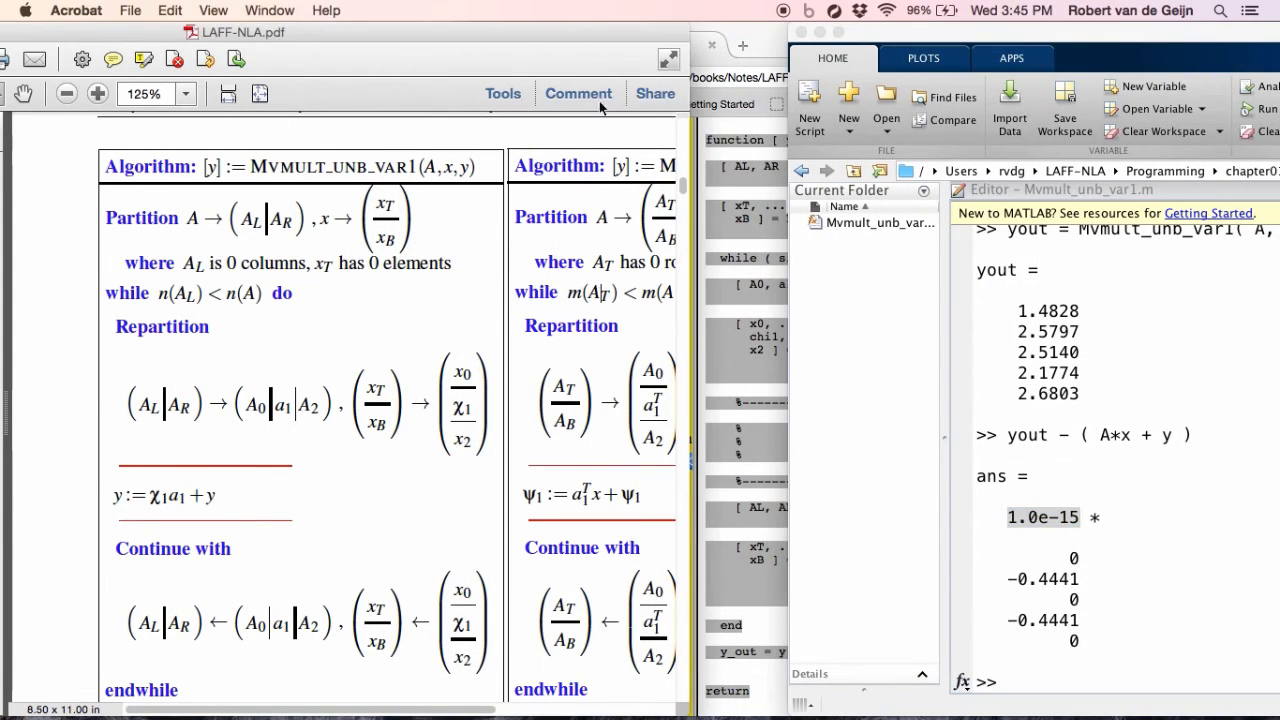
Bring up the LAFF notes PDF, scroll to Homework 1.8 and follow its PictureFLAME link.
{"action": "left_click", "coordinate": [620, 44]}
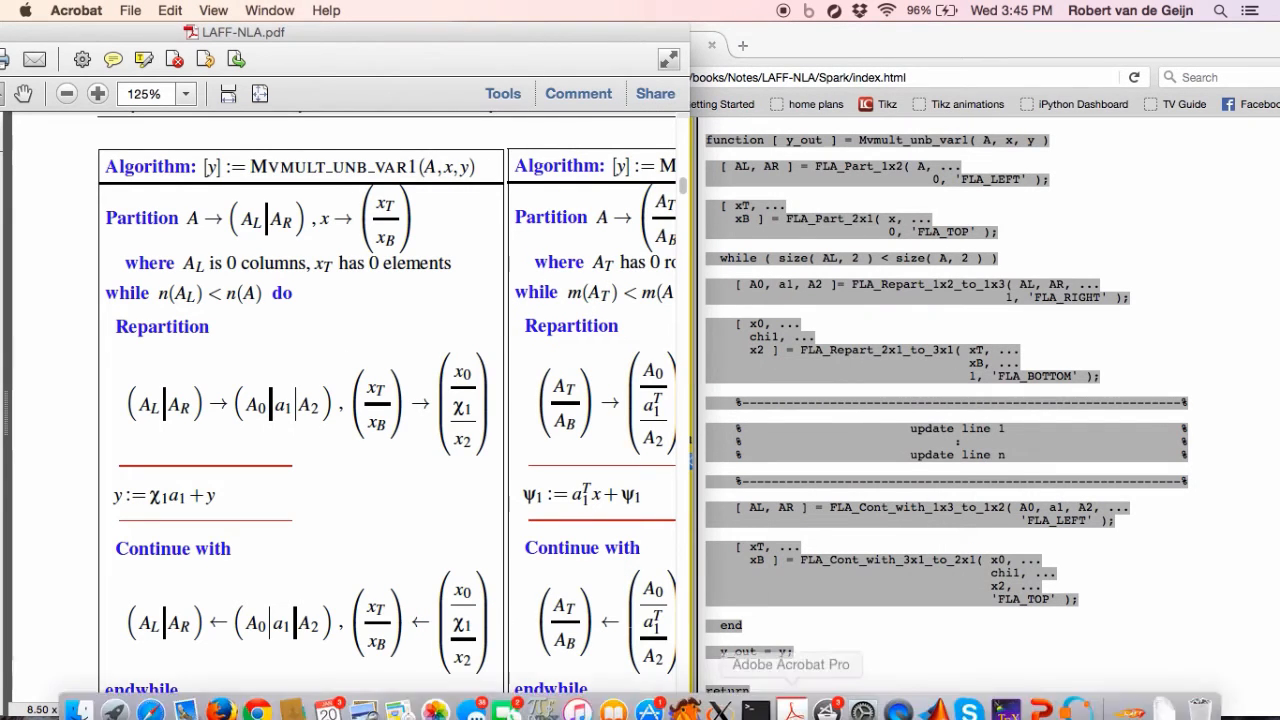
{"action": "scroll", "scroll_direction": "down", "scroll_amount": 3}
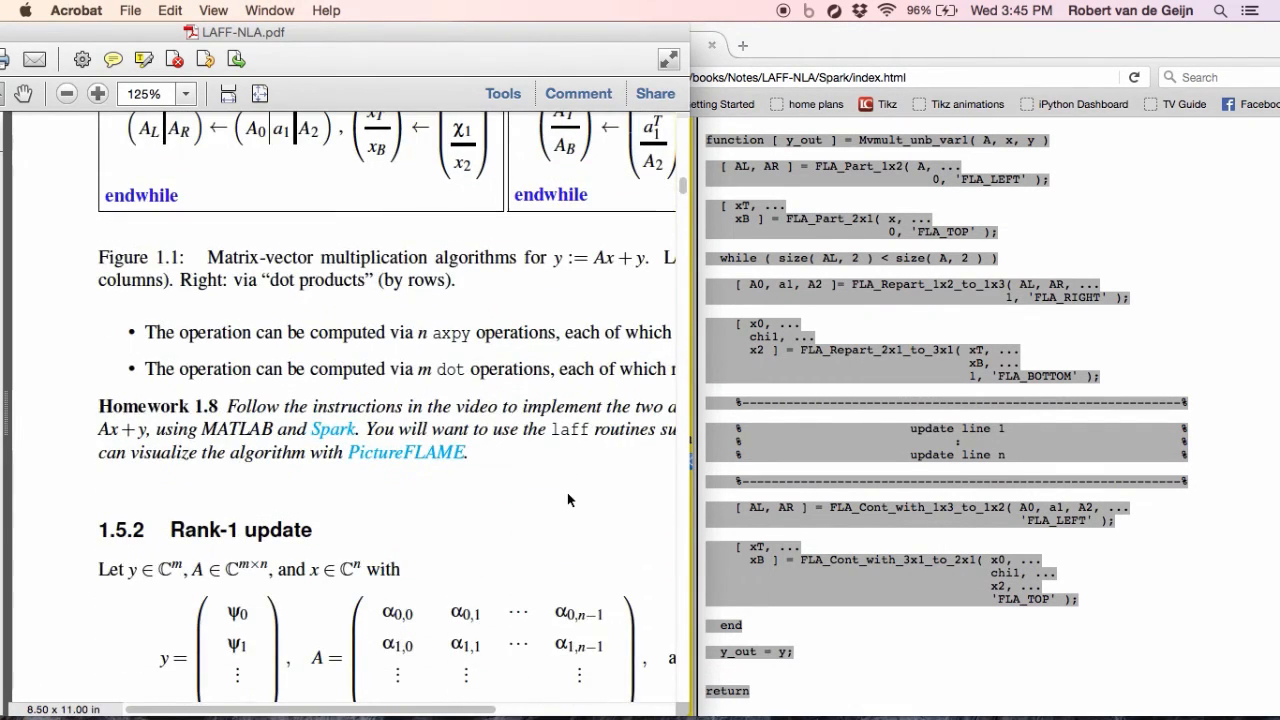
{"action": "mouse_move", "coordinate": [400, 458]}
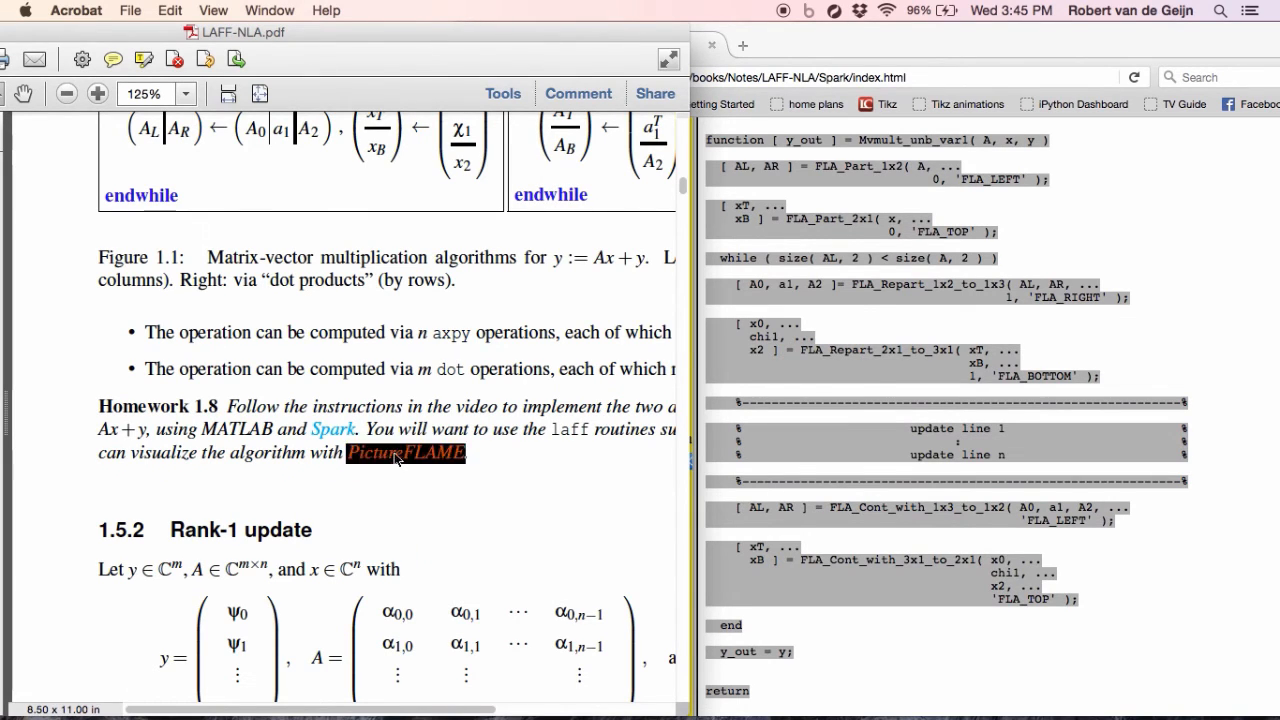
{"action": "left_click", "coordinate": [404, 452]}
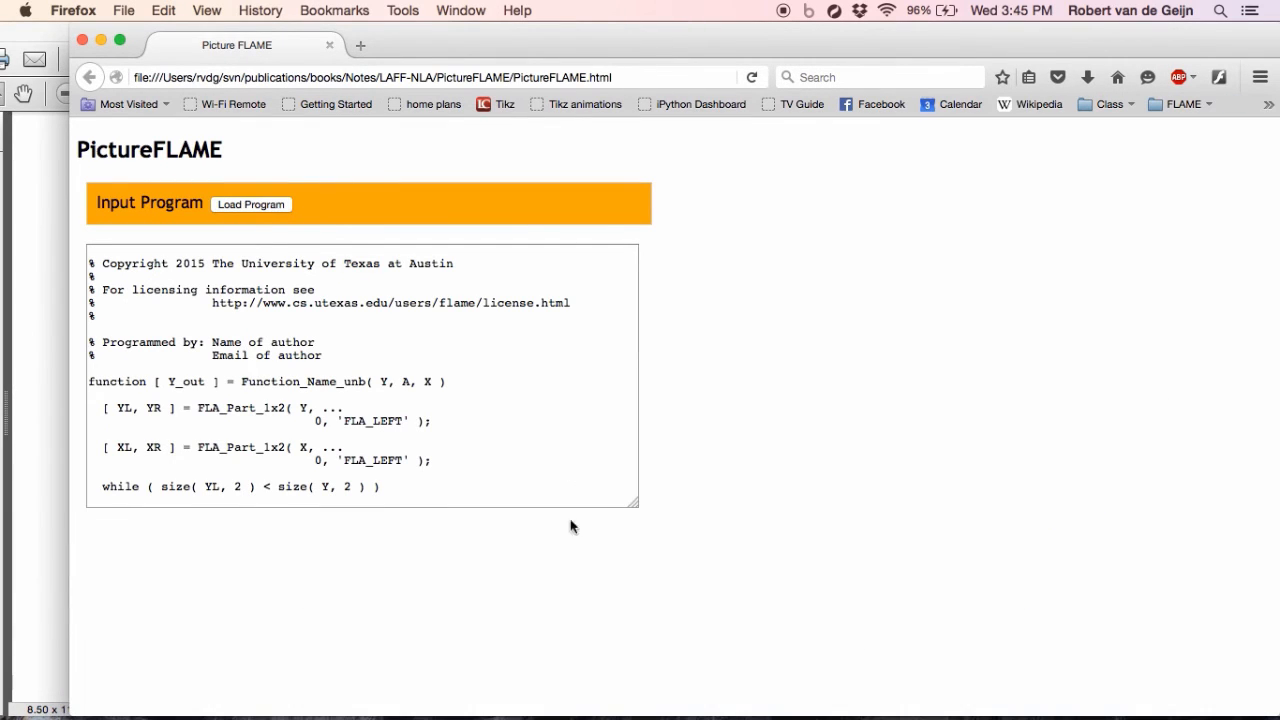
{"action": "mouse_move", "coordinate": [720, 696]}
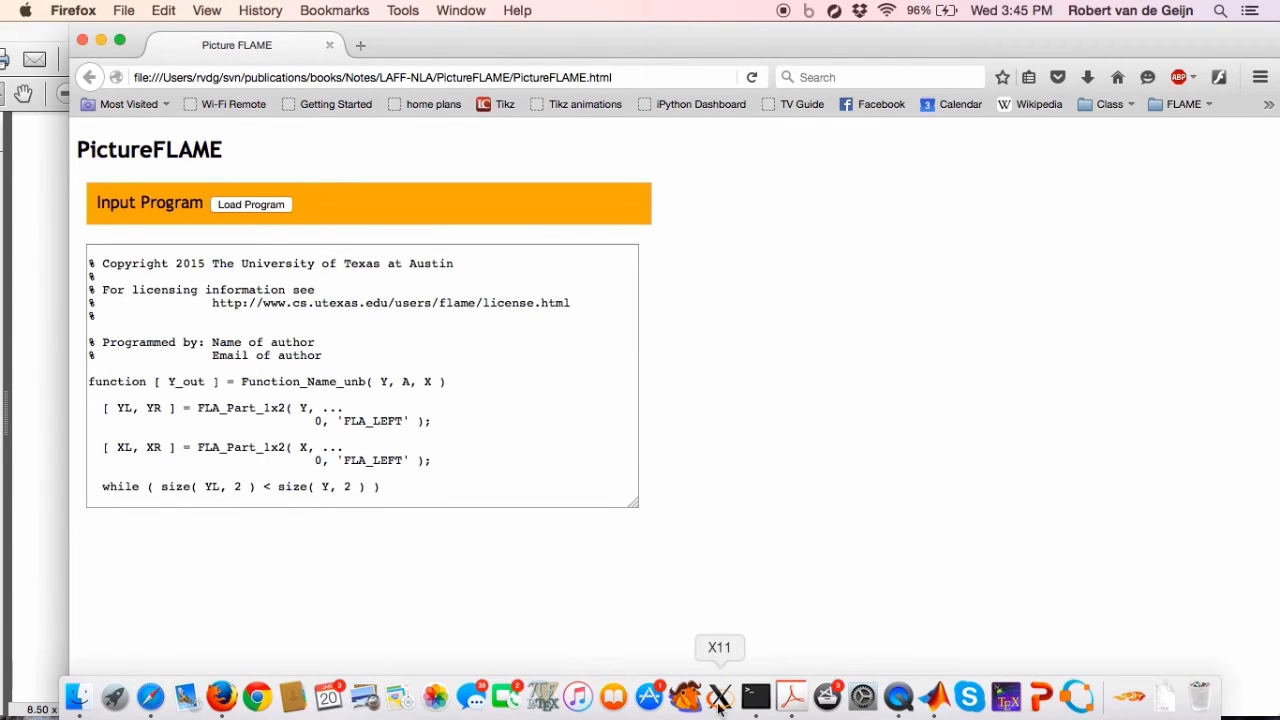
{"action": "mouse_move", "coordinate": [932, 696]}
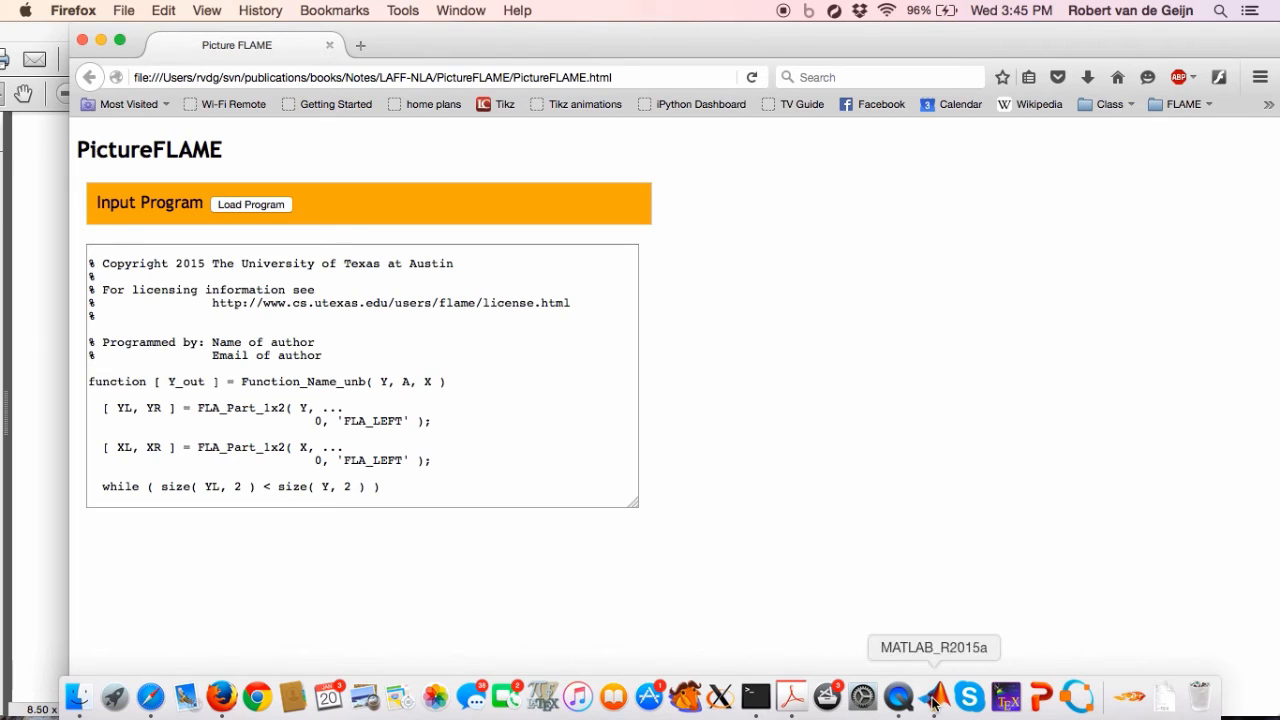
Switch from the PictureFLAME page in Firefox back to MATLAB.
{"action": "left_click", "coordinate": [934, 696]}
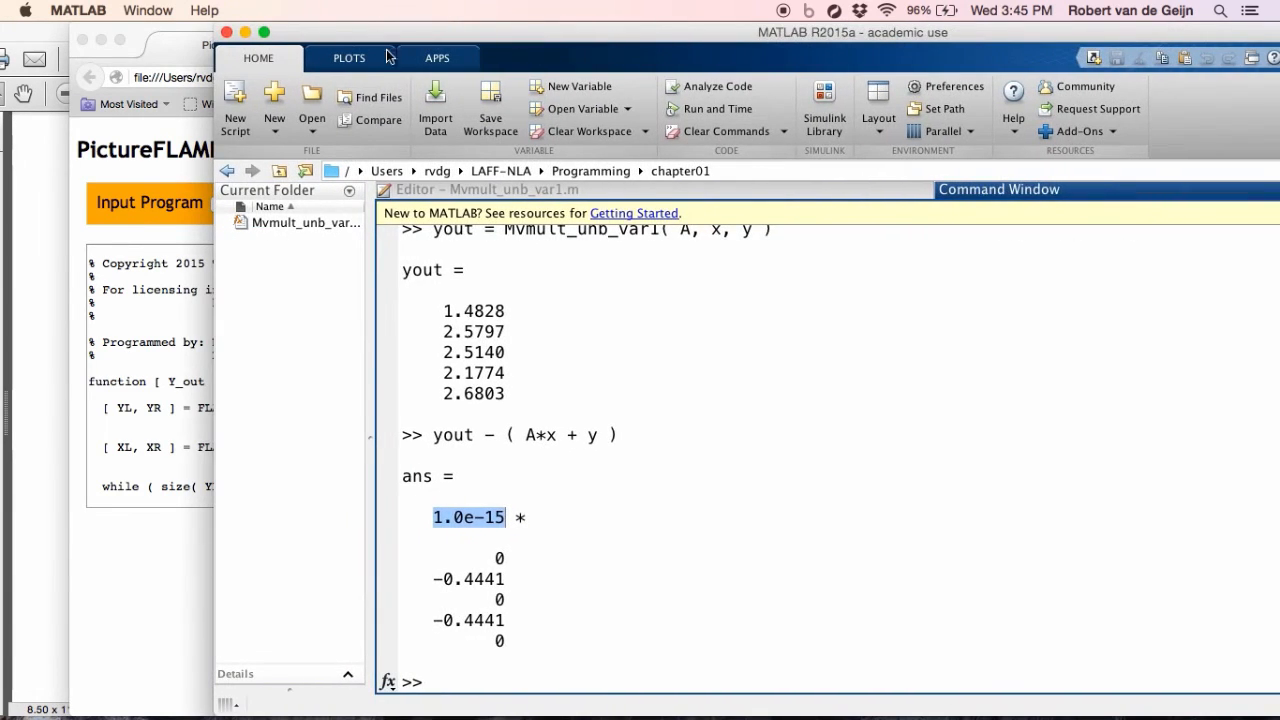
{"action": "mouse_move", "coordinate": [488, 188]}
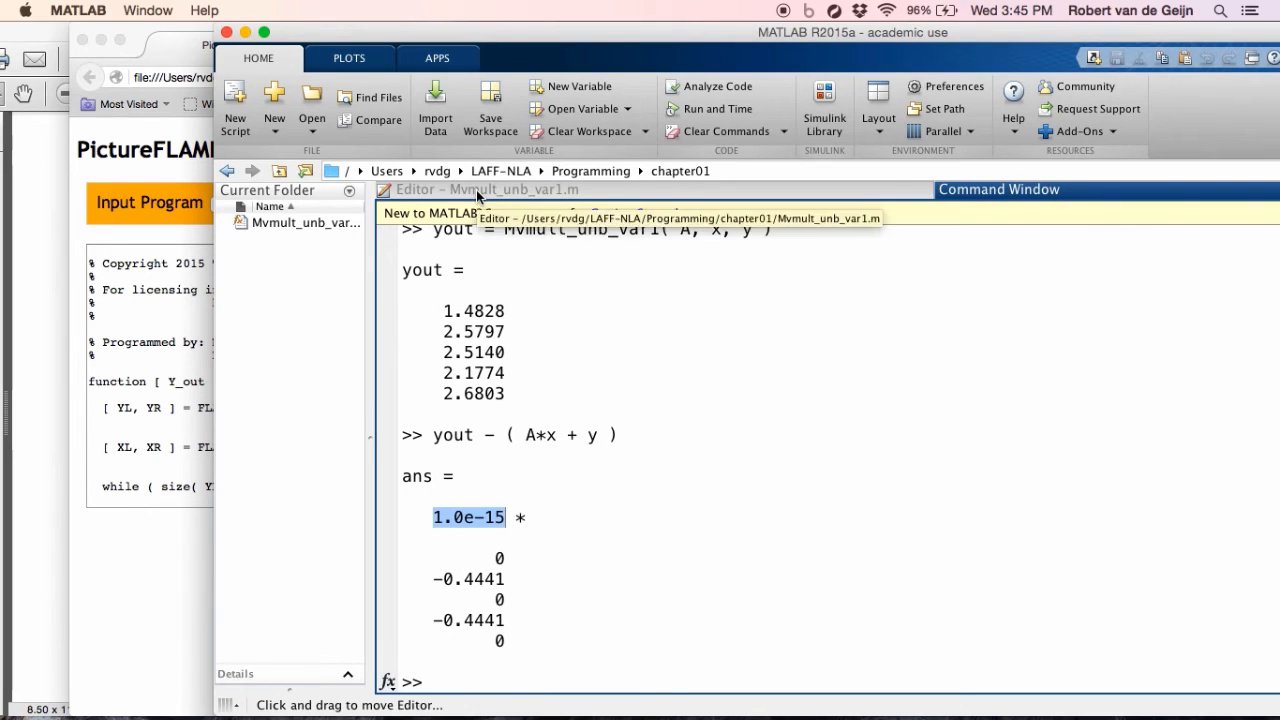
Write the loop update as y = laff_axpy( chi1, a1, y ); in Mvmult_unb_var1.
{"action": "left_click", "coordinate": [480, 188]}
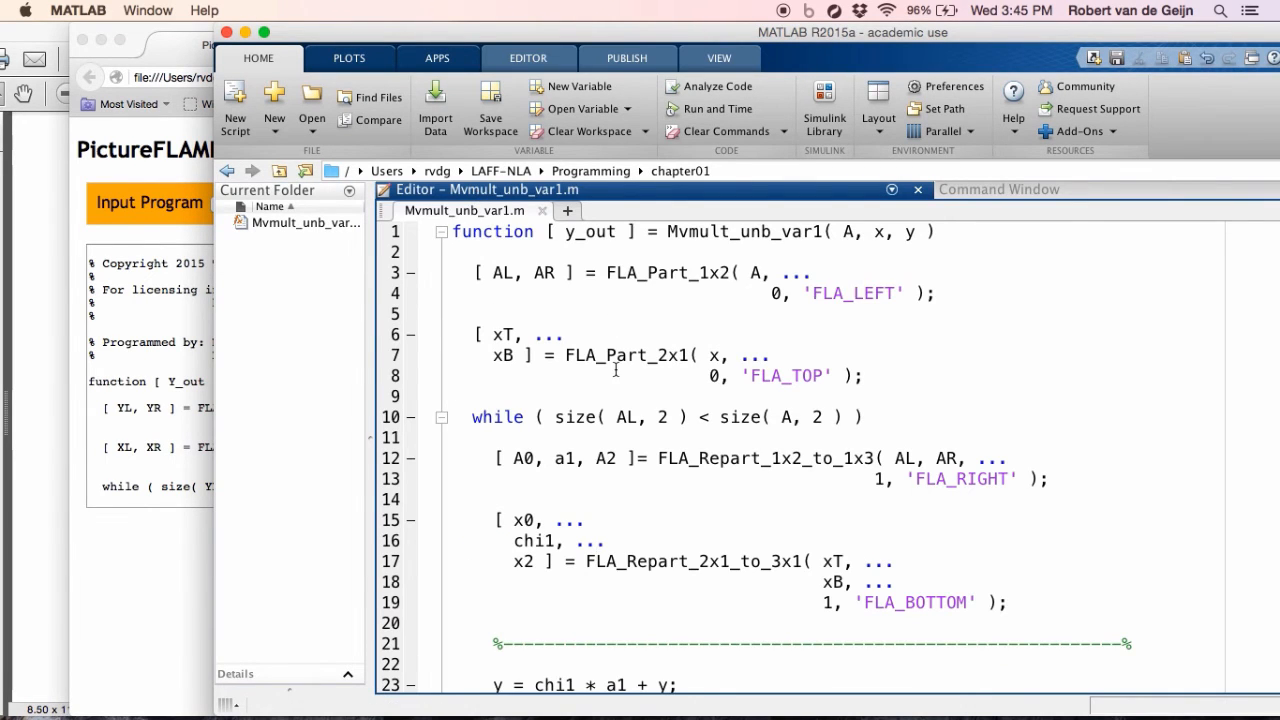
{"action": "scroll", "scroll_direction": "down", "scroll_amount": 3}
{"action": "type", "text": "% "}
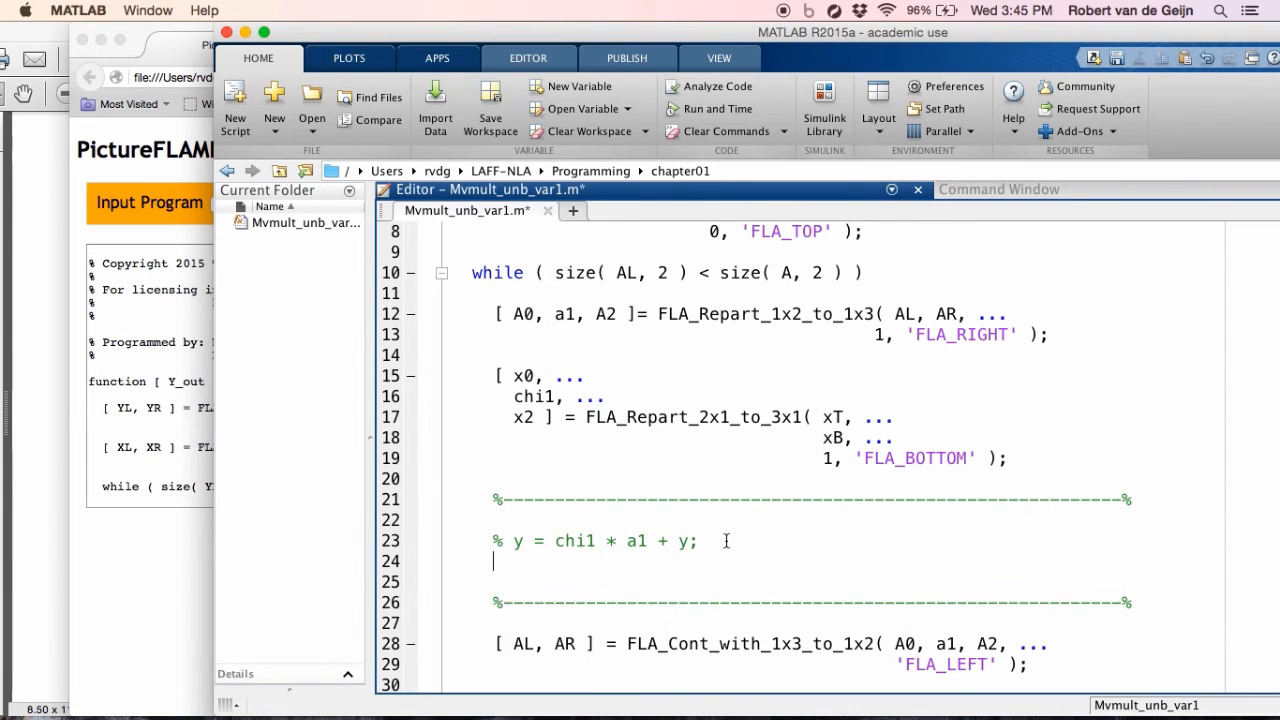
{"action": "type", "text": "y ="}
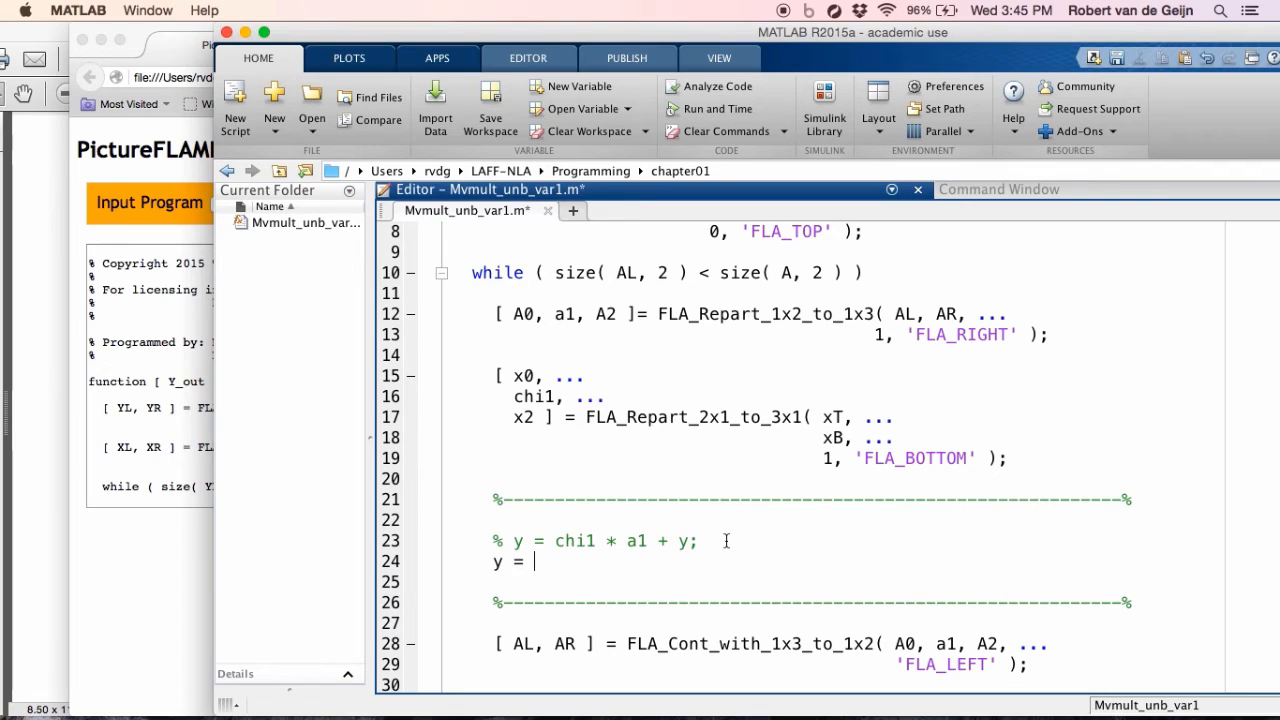
{"action": "type", "text": "laff("}
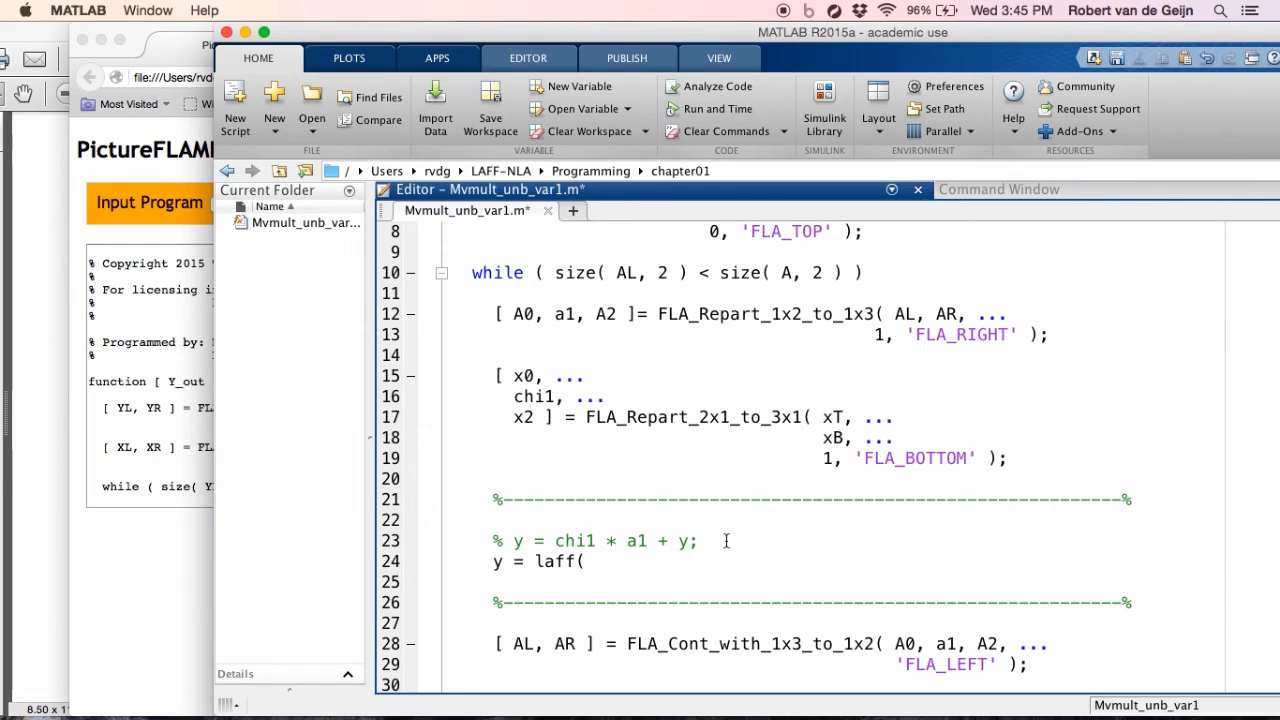
{"action": "type", "text": "_"}
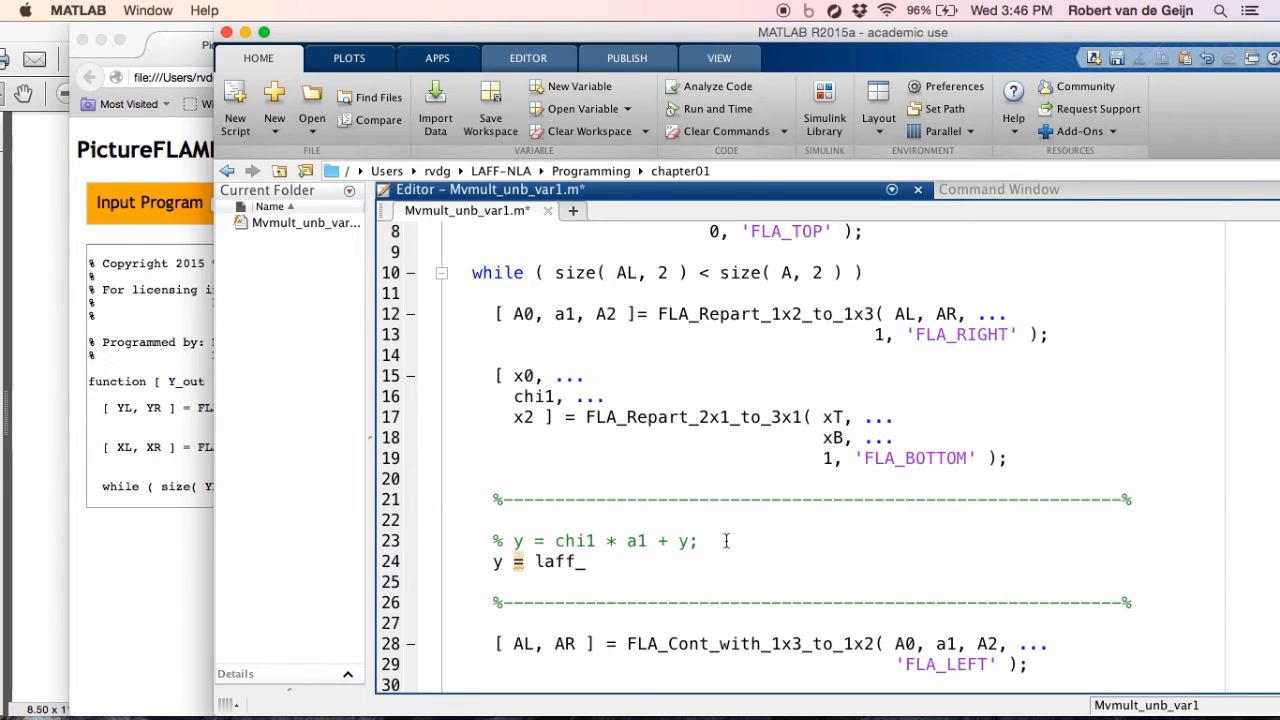
{"action": "type", "text": "ax"}
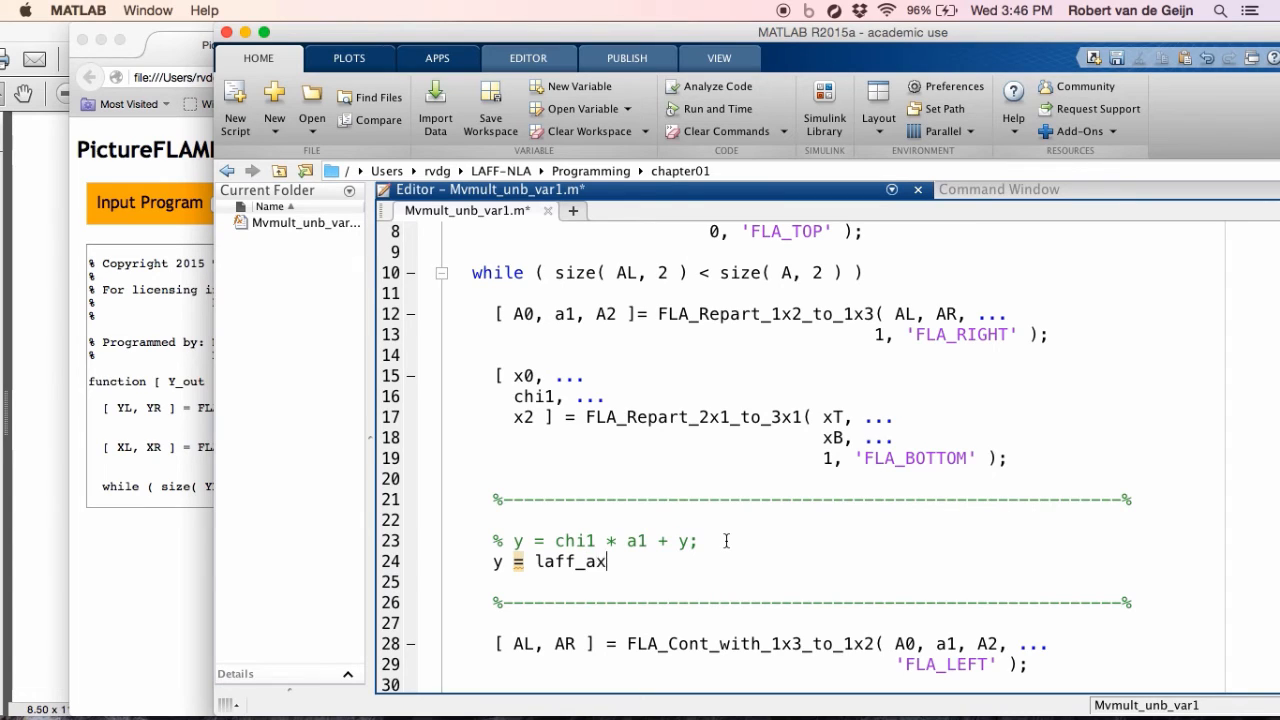
{"action": "type", "text": "py( chi1"}
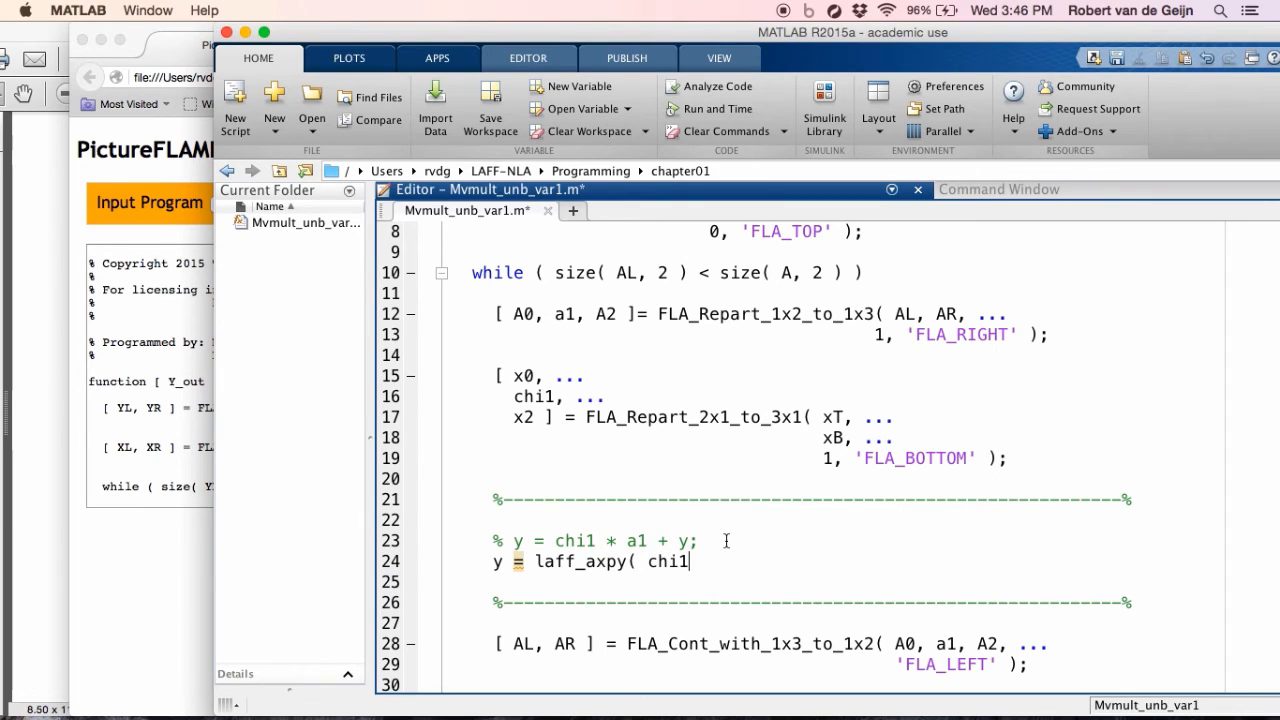
{"action": "type", "text": ", a1, y"}
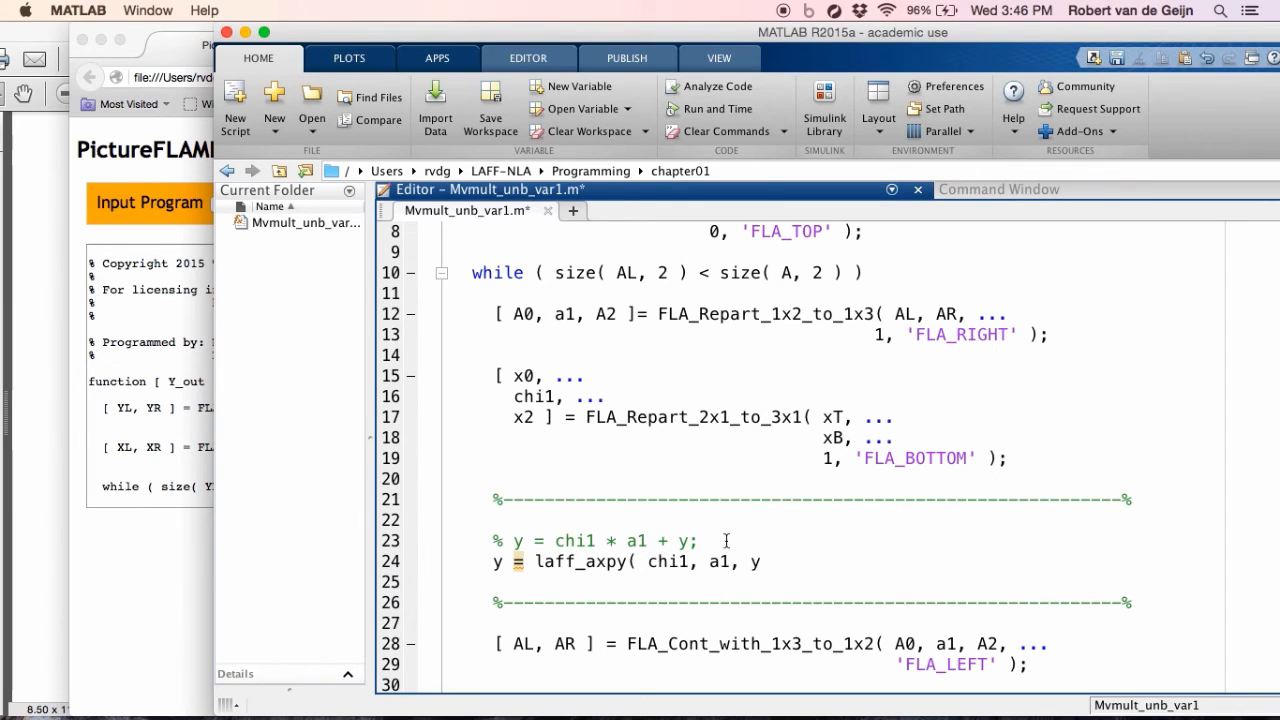
{"action": "type", "text": ");"}
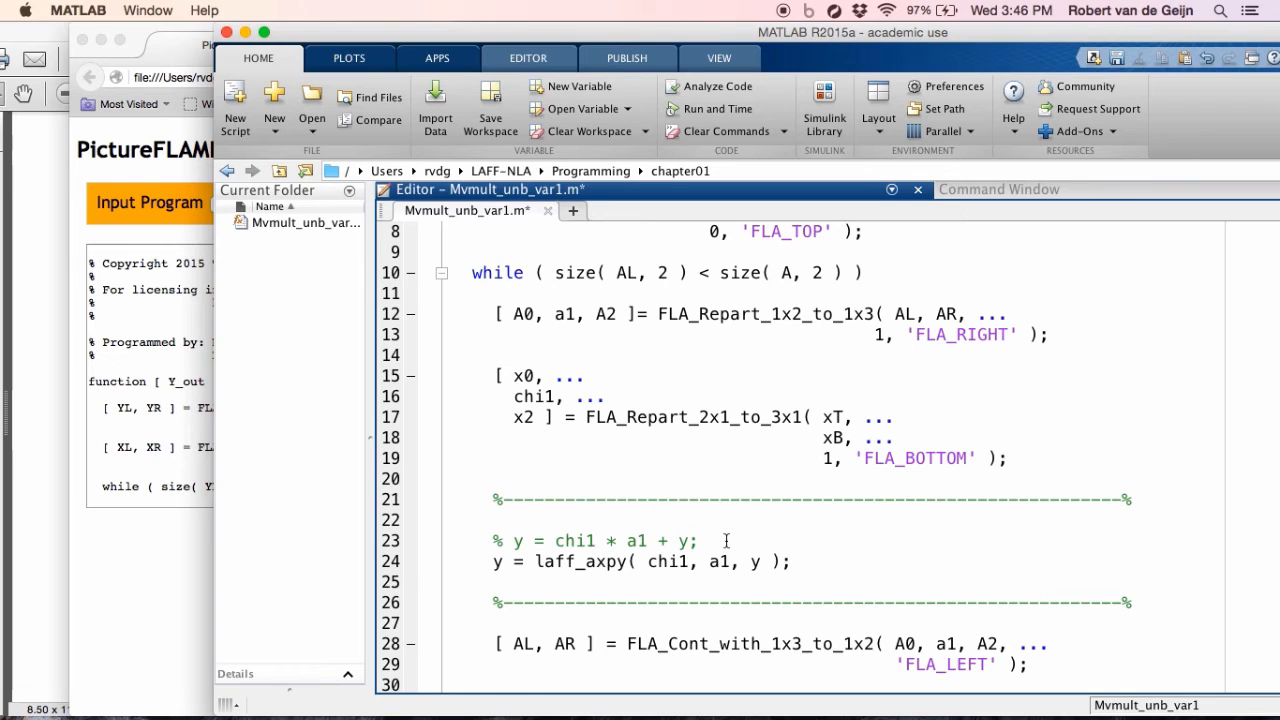
{"action": "mouse_move", "coordinate": [988, 284]}
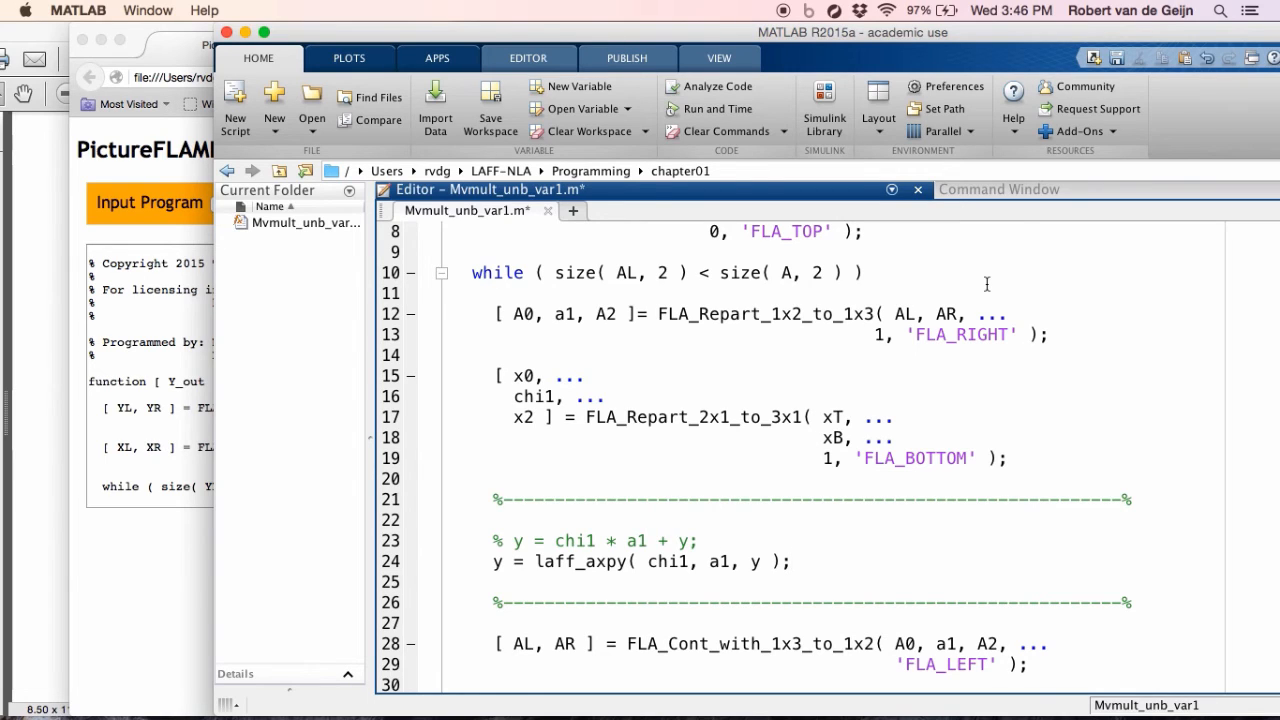
Rerun the yout test in the Command Window, confirming residuals near 1e-15 with laff_axpy.
{"action": "left_click", "coordinate": [998, 188]}
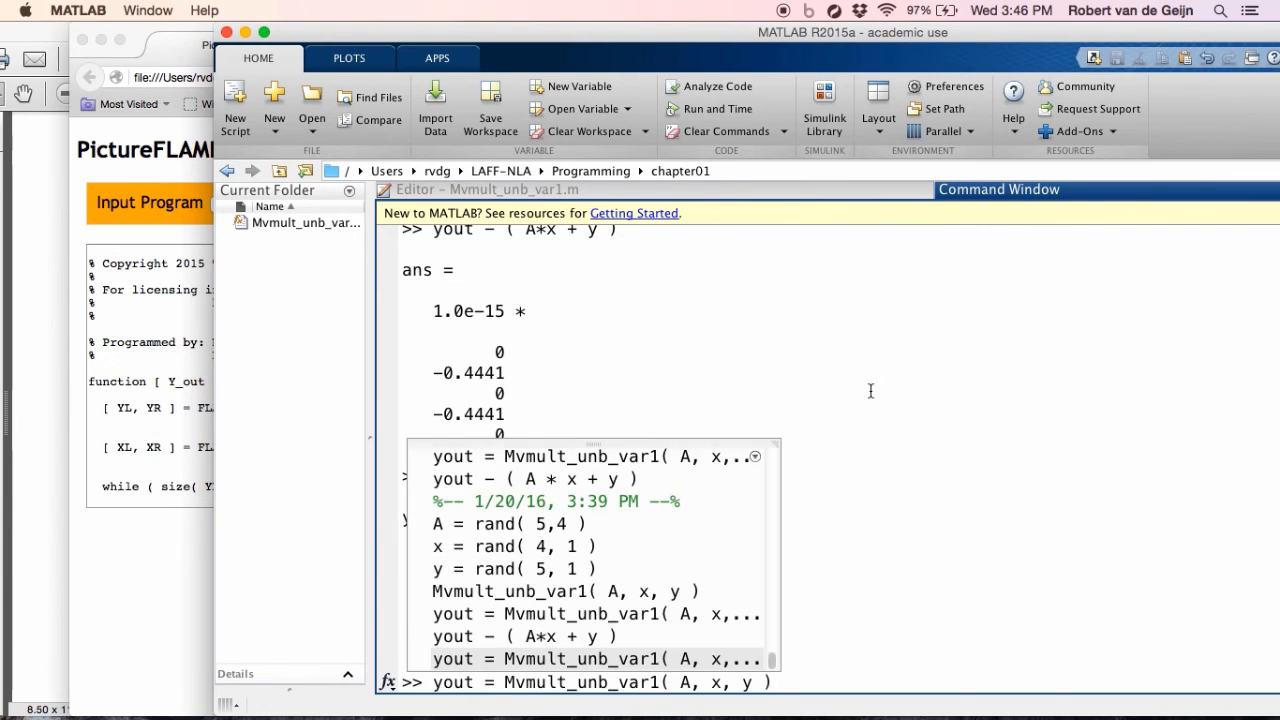
{"action": "key", "text": "Return"}
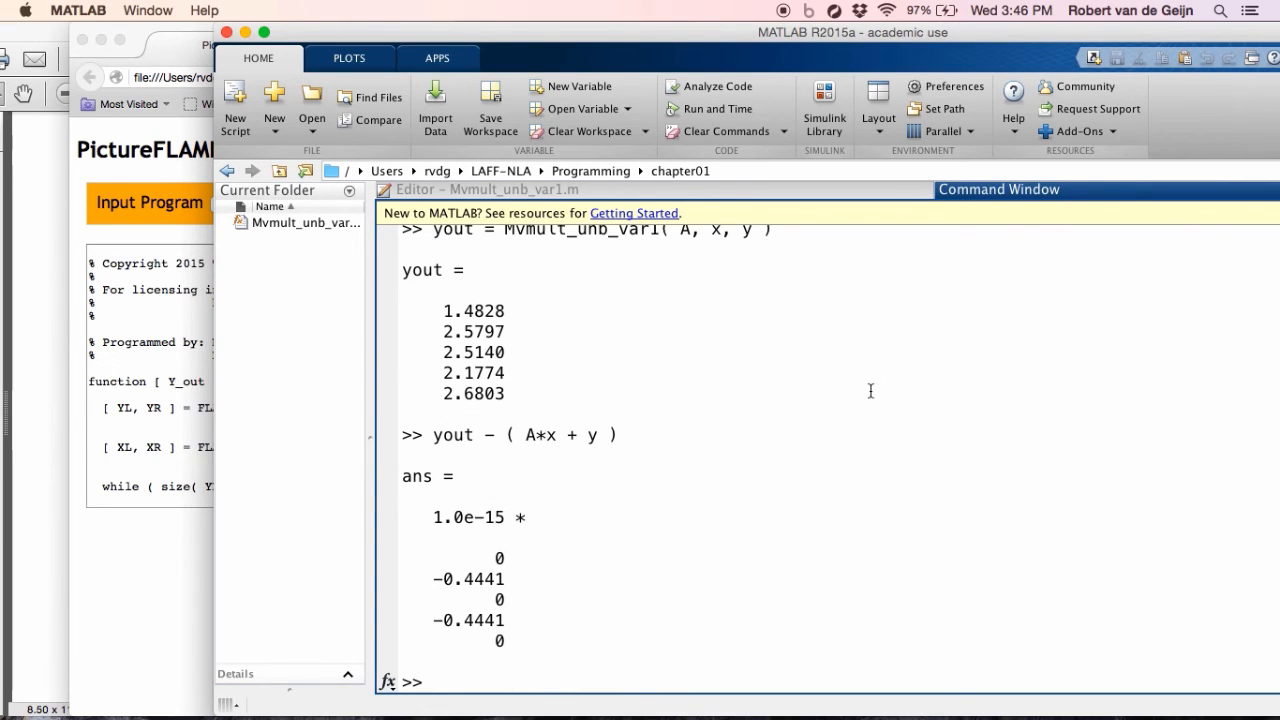
{"action": "mouse_move", "coordinate": [676, 196]}
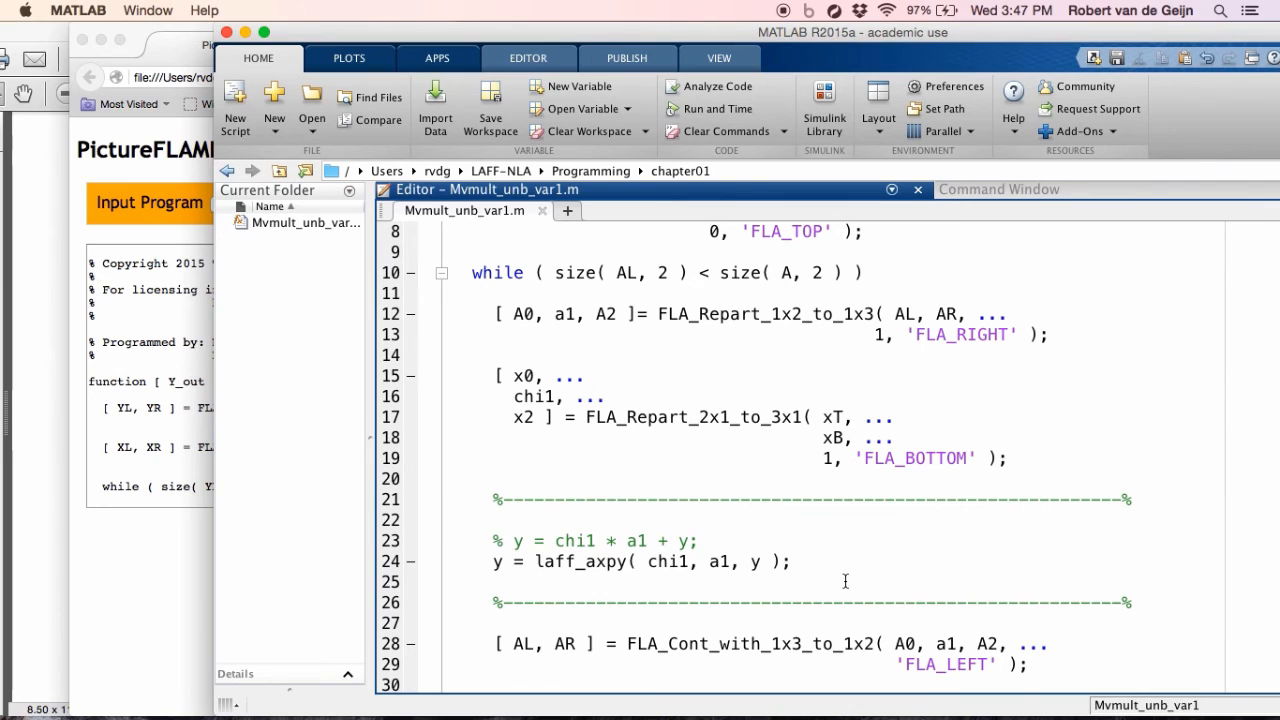
Scroll through the revised Mvmult_unb_var1 function in the Editor to copy it for PictureFLAME.
{"action": "scroll", "scroll_direction": "up", "scroll_amount": 3}
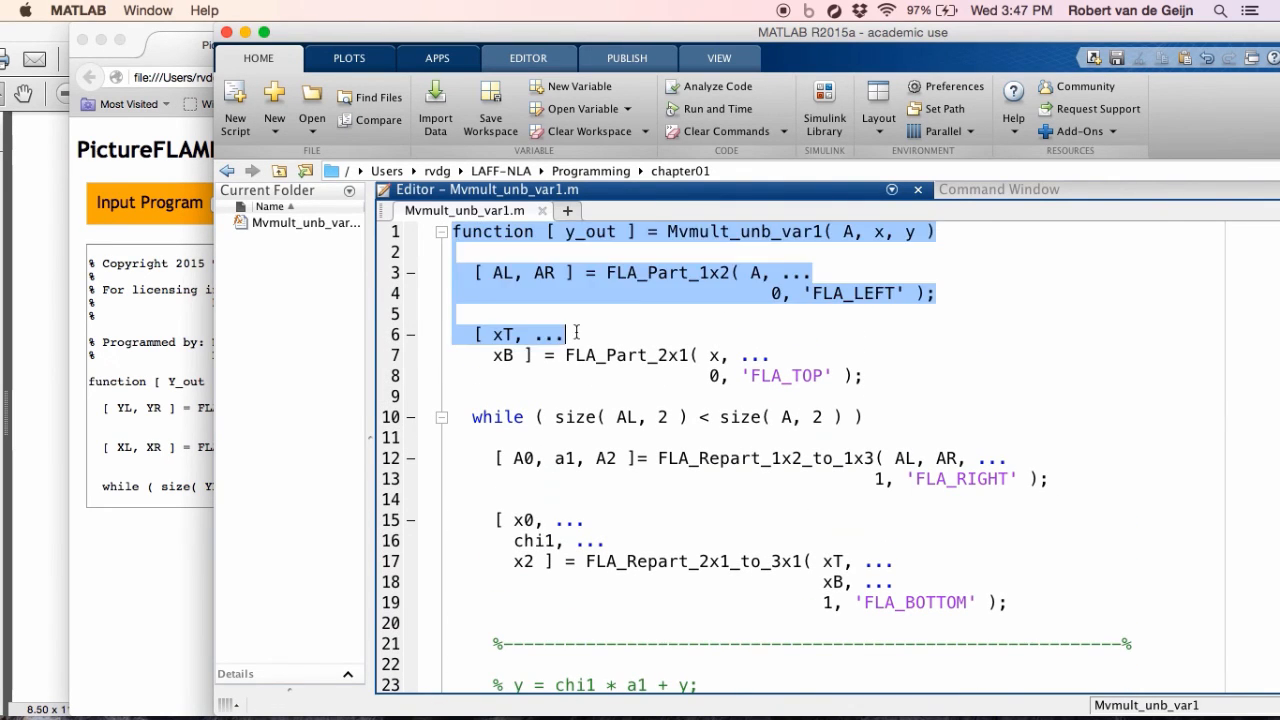
{"action": "scroll", "scroll_direction": "down", "scroll_amount": 3}
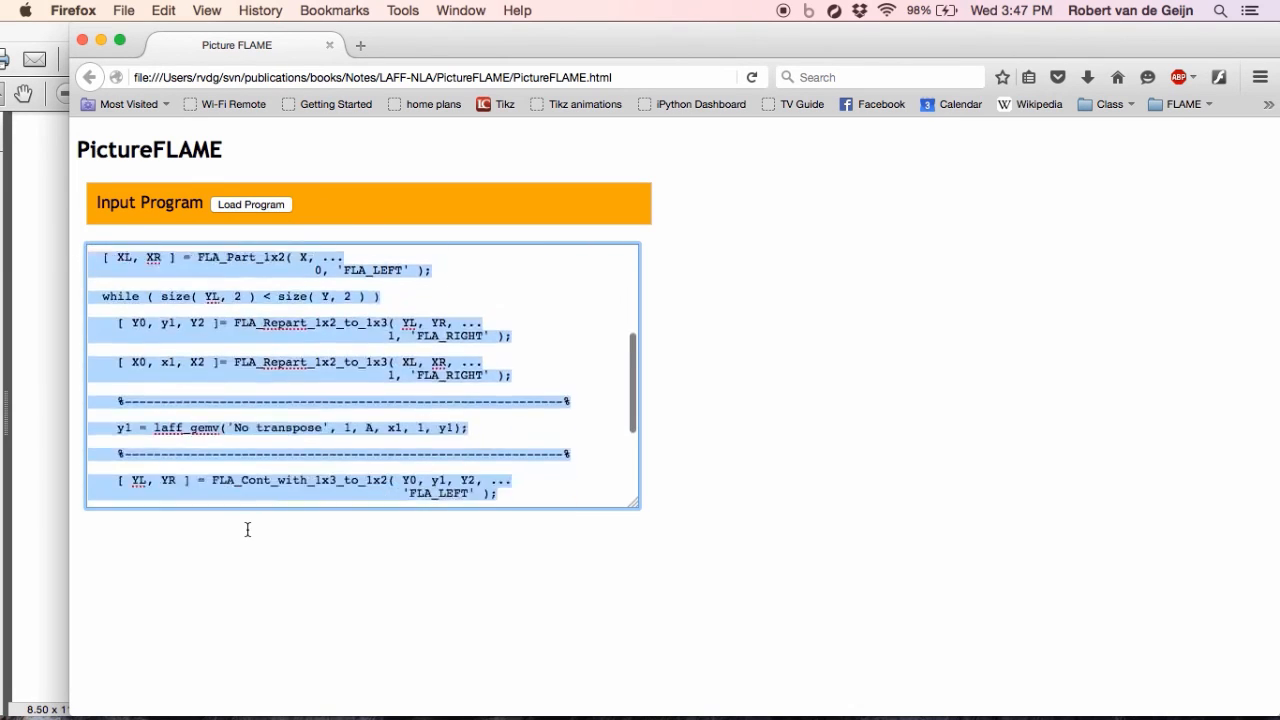
Paste the laff_axpy version of Mvmult_unb_var1 into the Input Program box and load it into the animation.
{"action": "scroll", "scroll_direction": "down", "scroll_amount": 3}
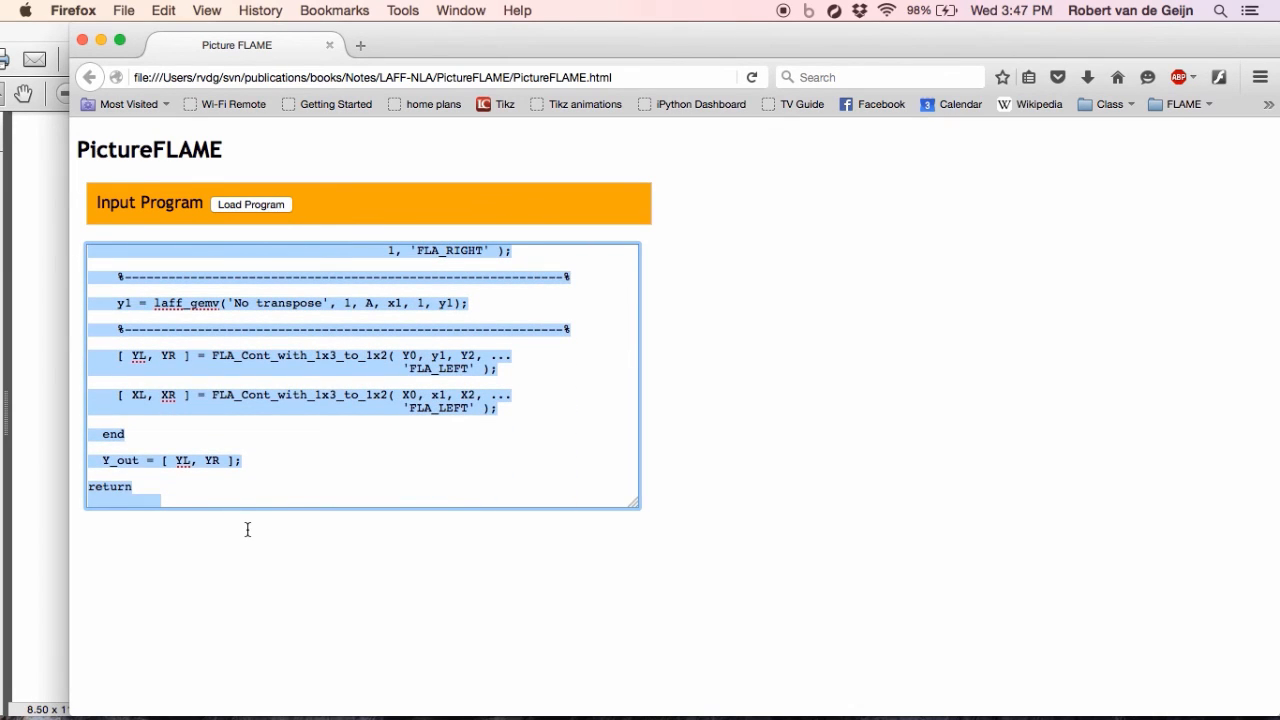
{"action": "left_click", "coordinate": [252, 204]}
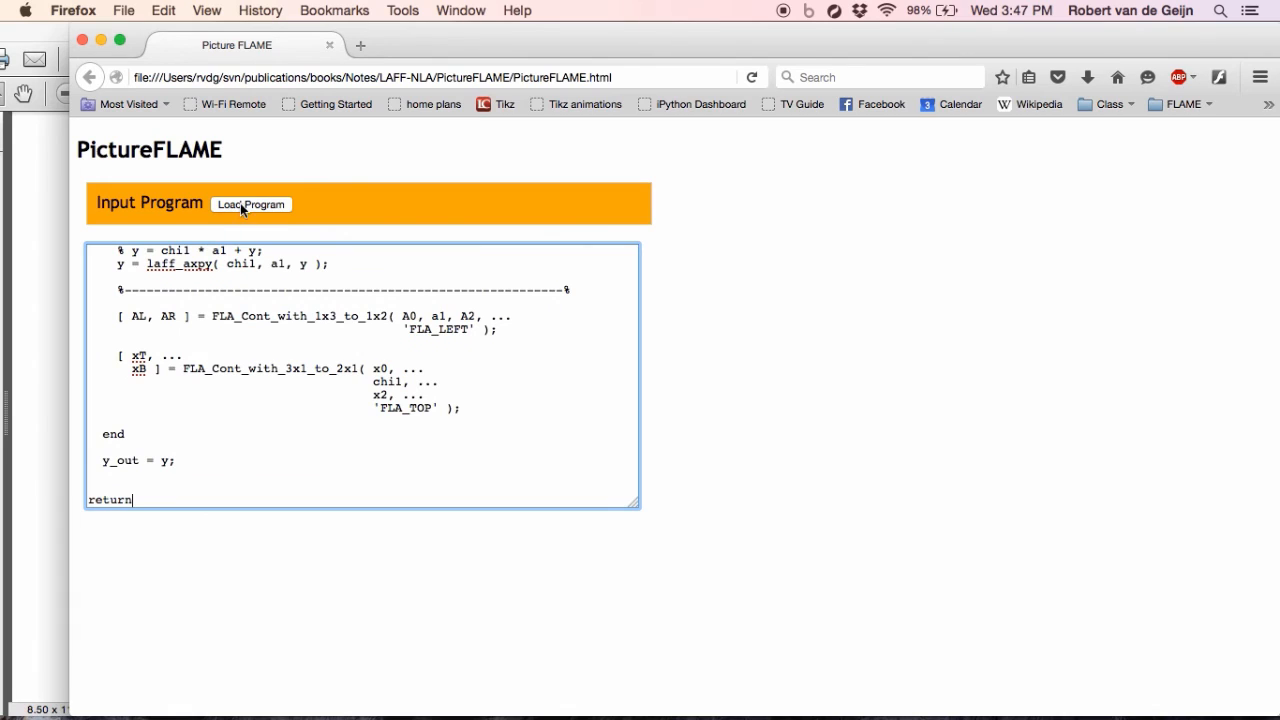
{"action": "left_click", "coordinate": [252, 204]}
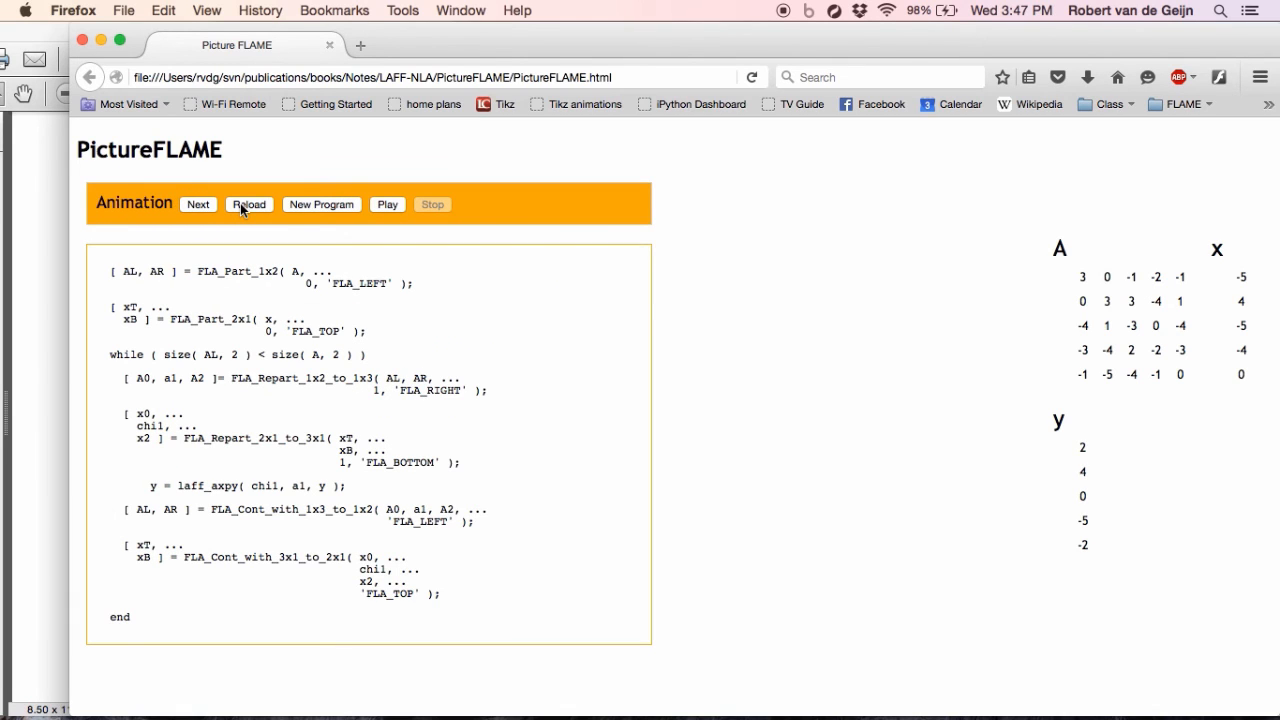
{"action": "mouse_move", "coordinate": [828, 420]}
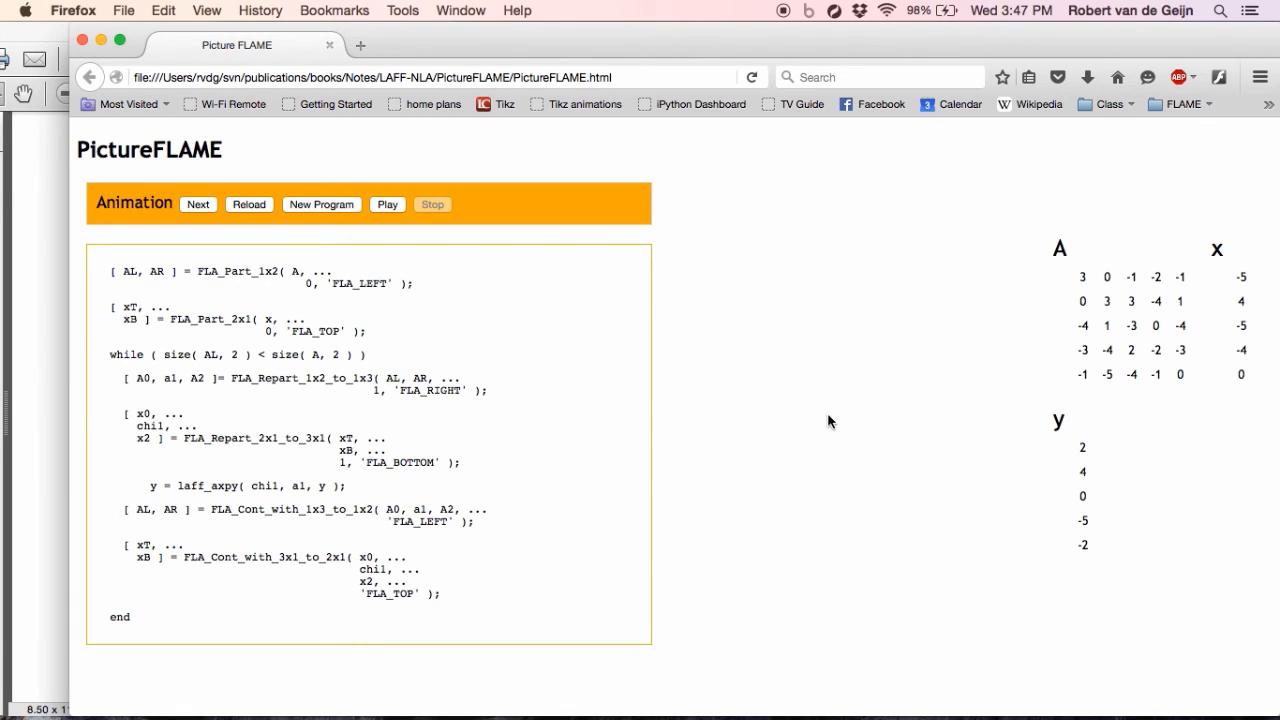
{"action": "mouse_move", "coordinate": [1136, 318]}
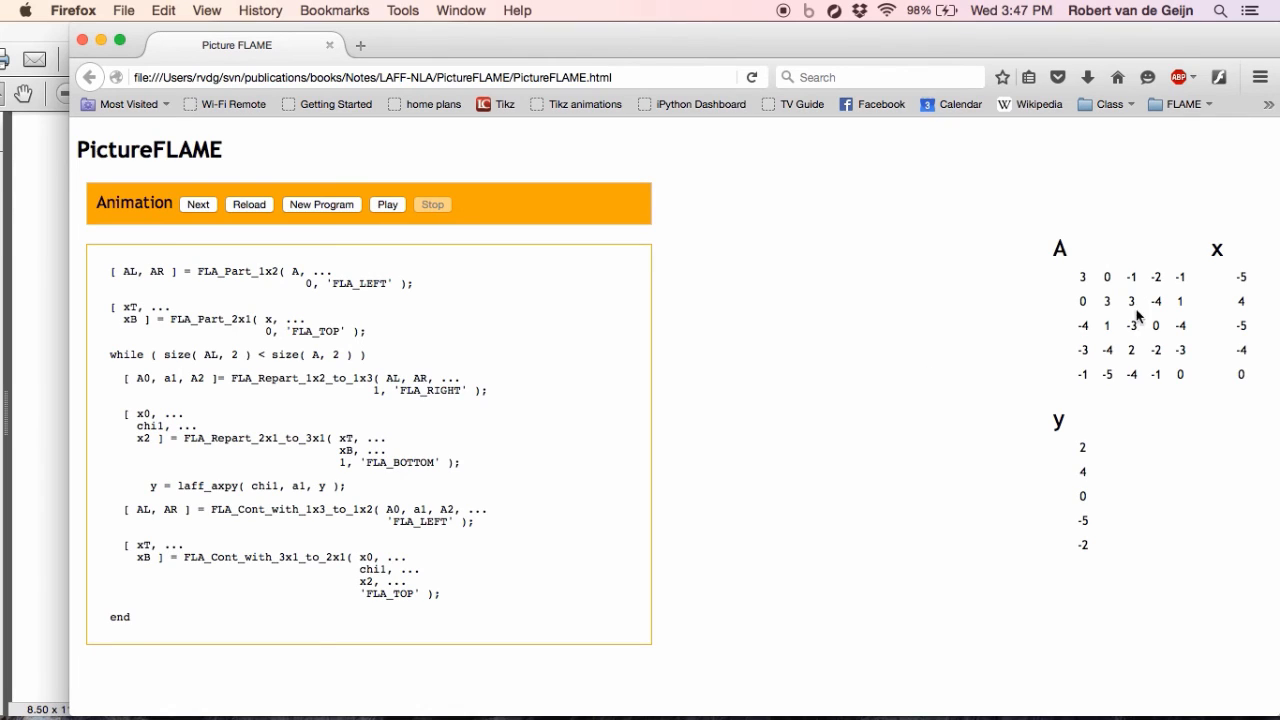
{"action": "mouse_move", "coordinate": [1076, 492]}
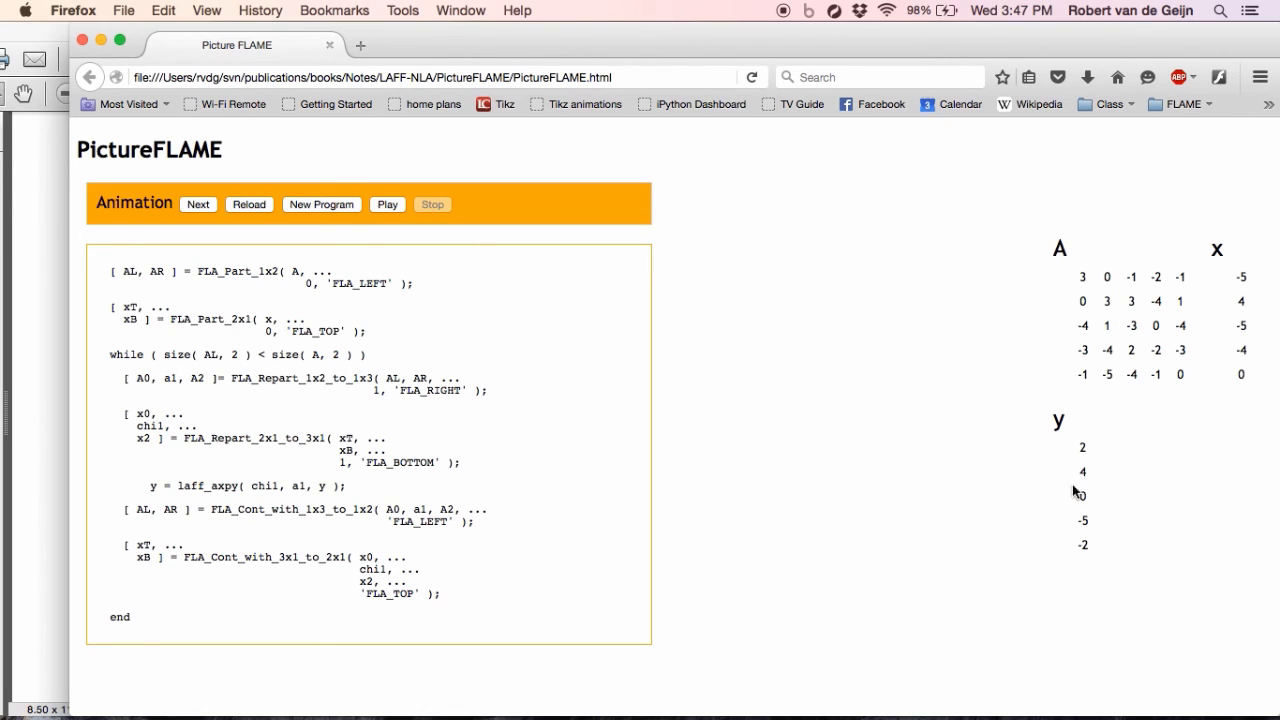
{"action": "mouse_move", "coordinate": [964, 576]}
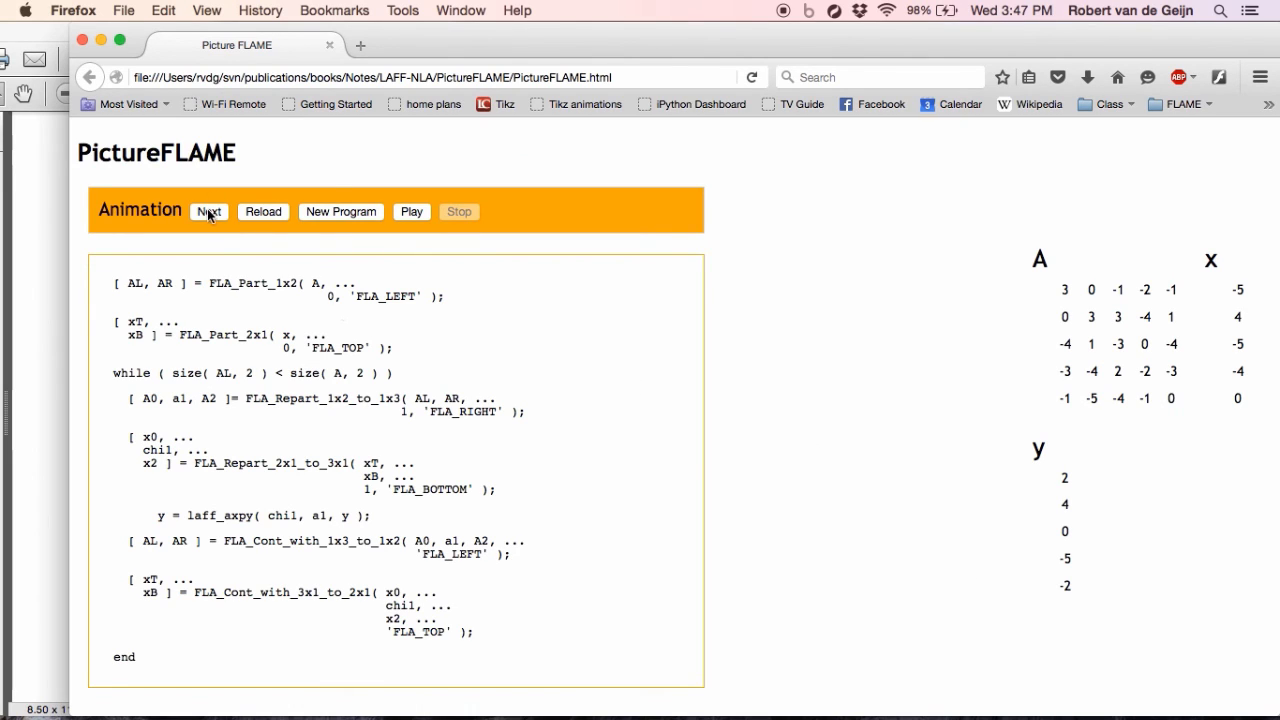
Step through the initial partitioning of A and x and the first iteration's chi1 times a1 update of y.
{"action": "left_click", "coordinate": [208, 212]}
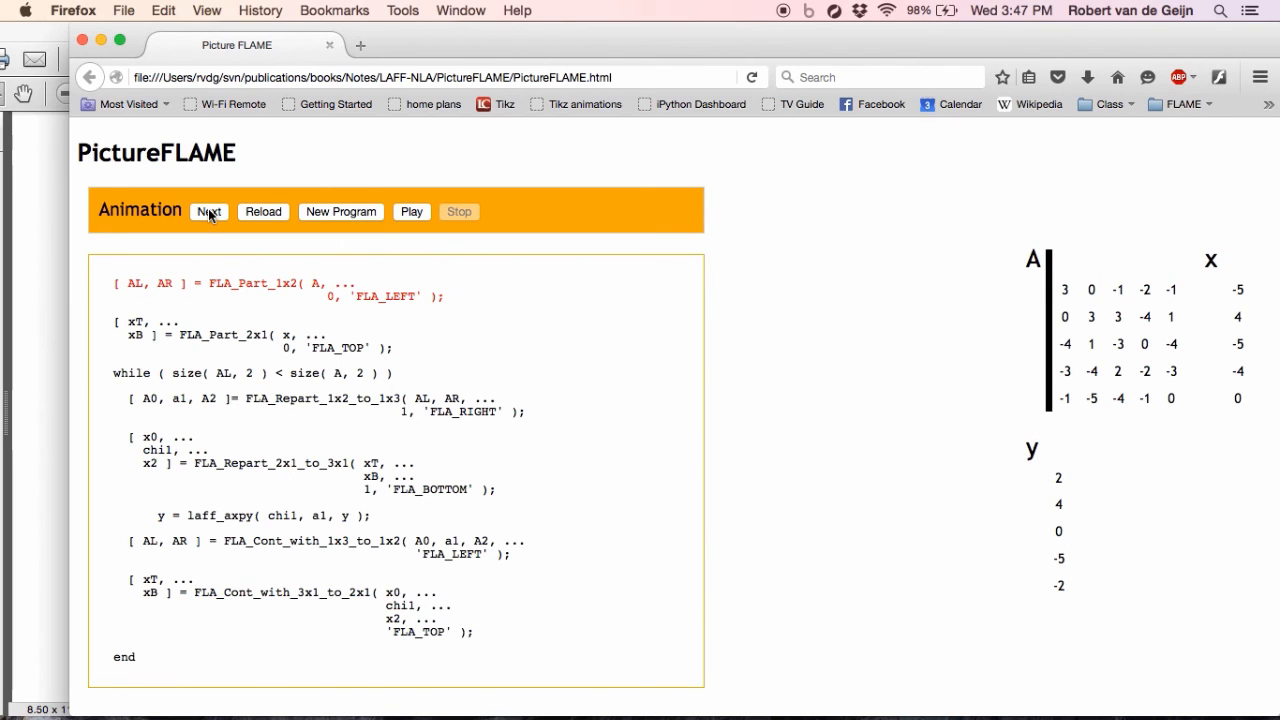
{"action": "left_click", "coordinate": [208, 212]}
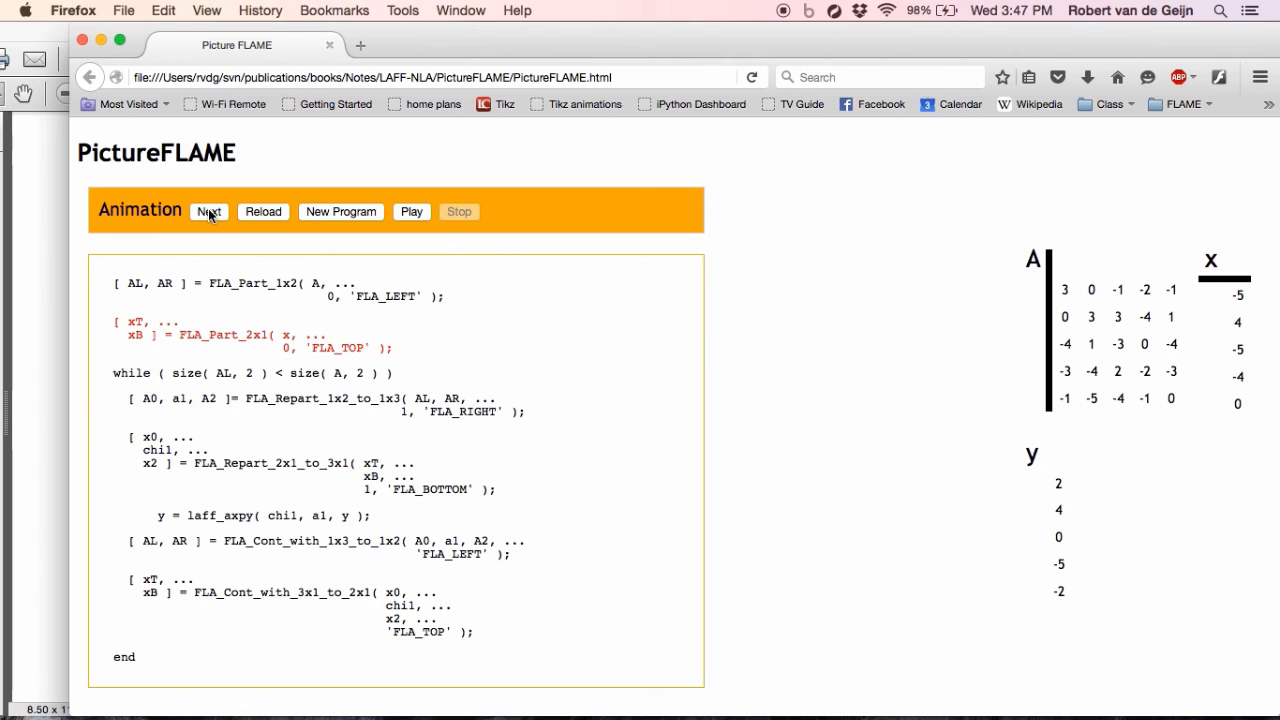
{"action": "left_click", "coordinate": [208, 212]}
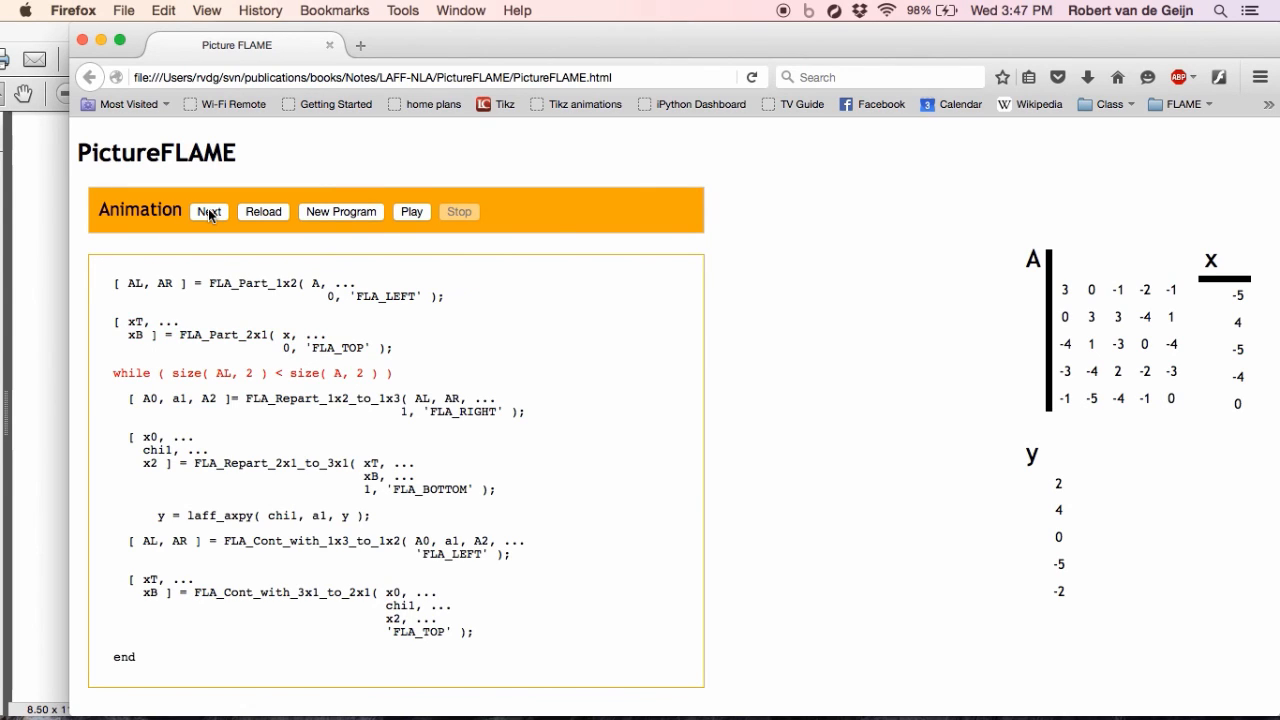
{"action": "left_click", "coordinate": [208, 212]}
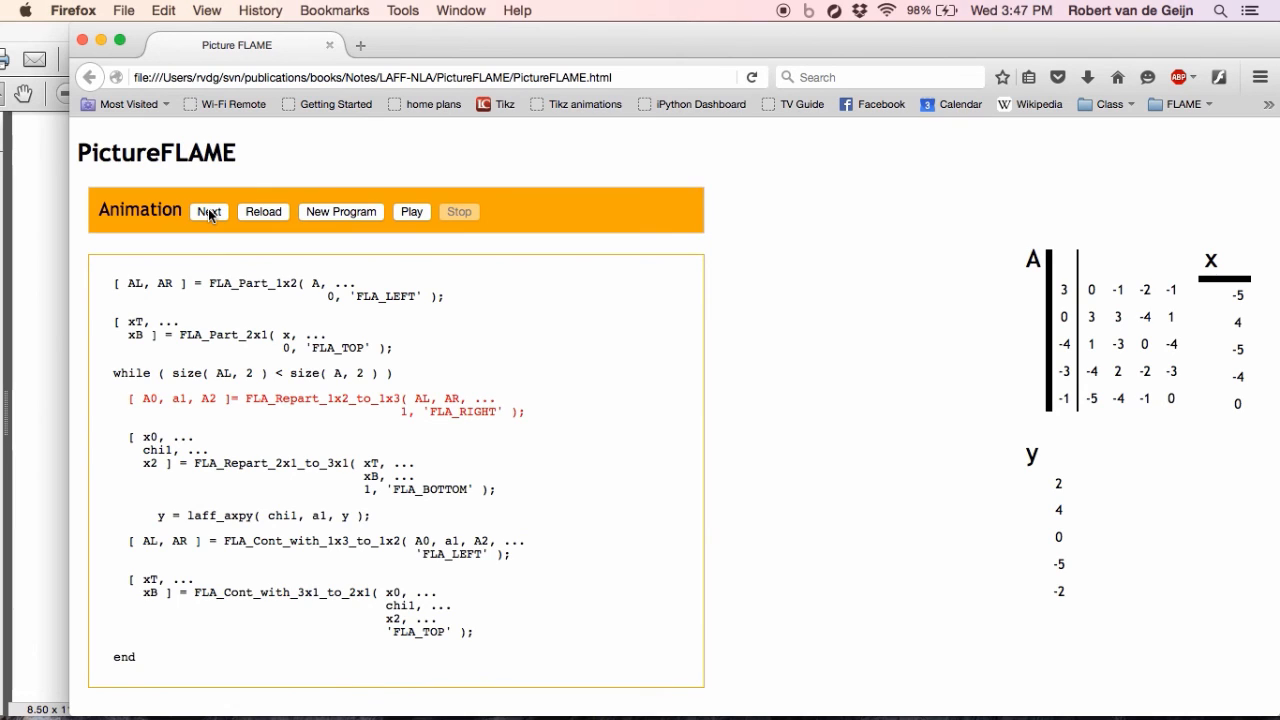
{"action": "left_click", "coordinate": [208, 212]}
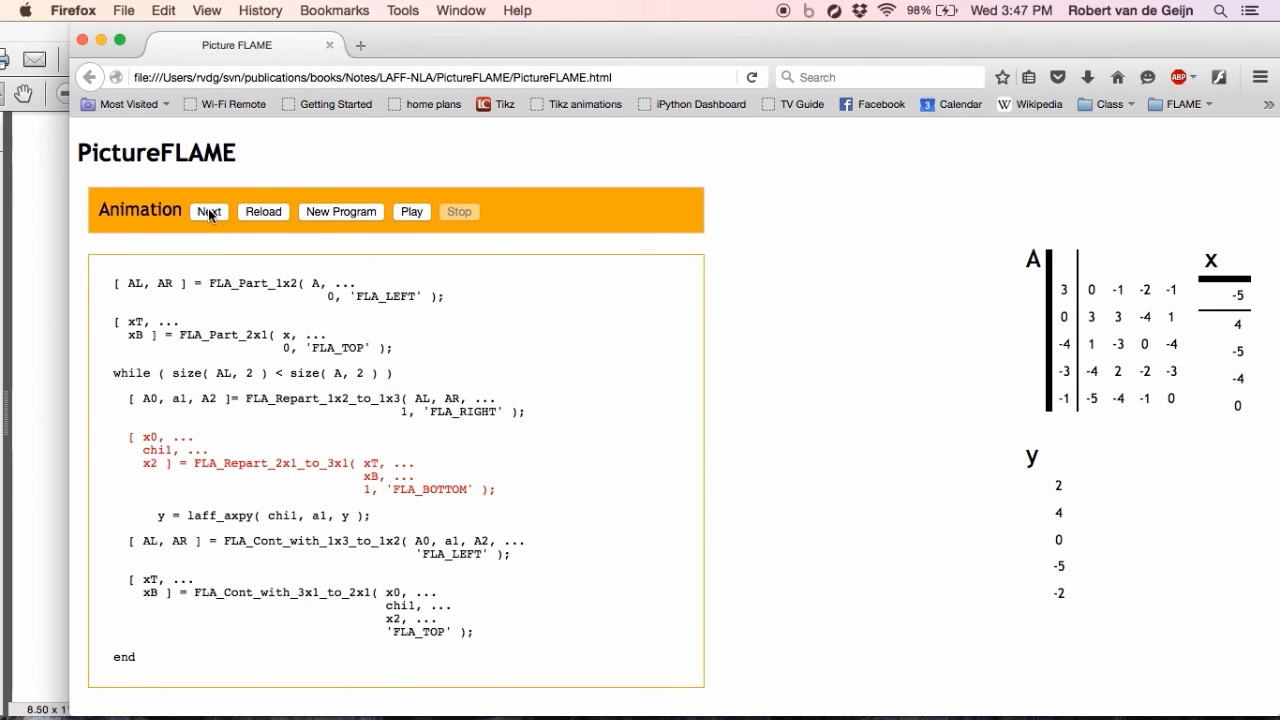
{"action": "left_click", "coordinate": [208, 212]}
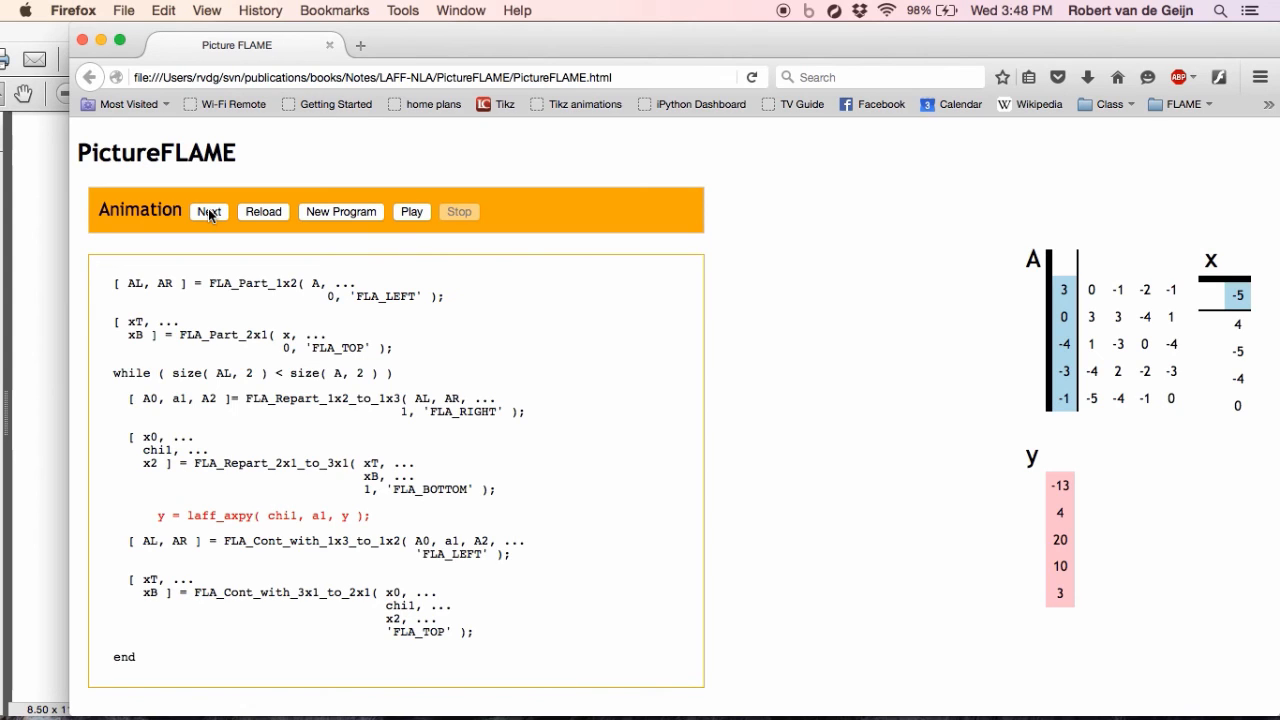
Step through the second column's update to y and onward to expose the third column of A.
{"action": "left_click", "coordinate": [208, 212]}
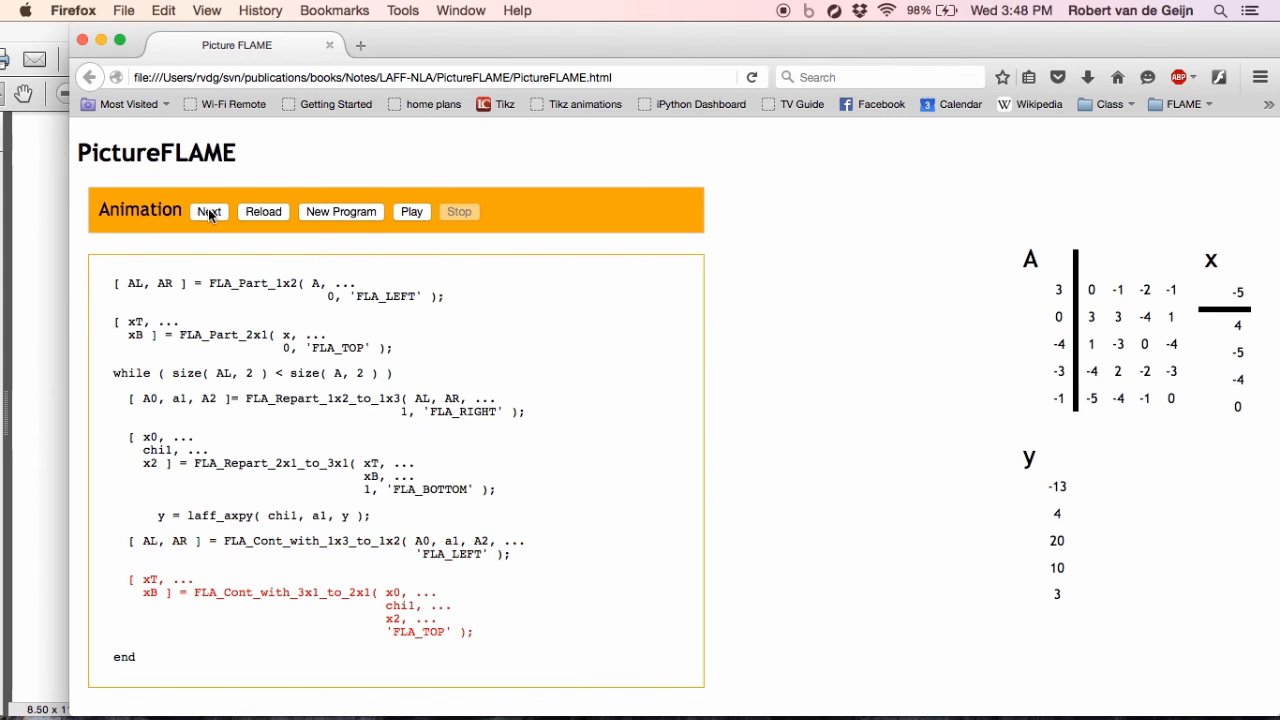
{"action": "left_click", "coordinate": [208, 212]}
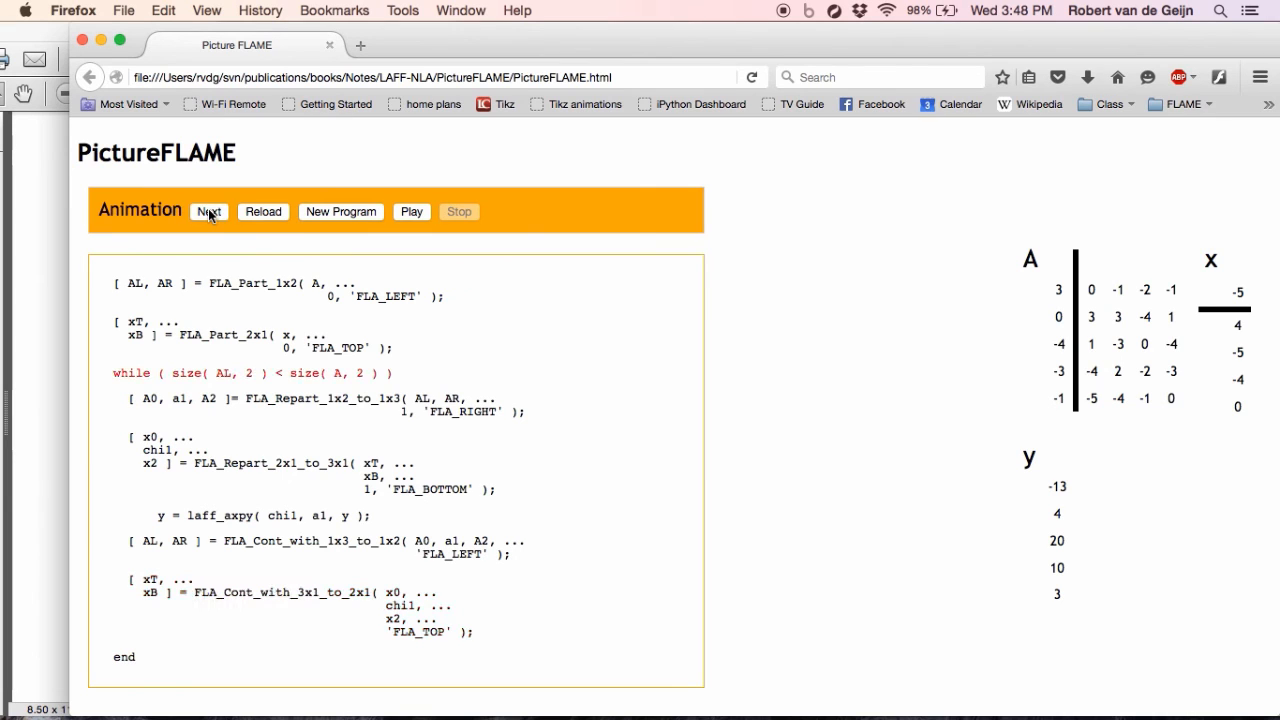
{"action": "left_click", "coordinate": [208, 212]}
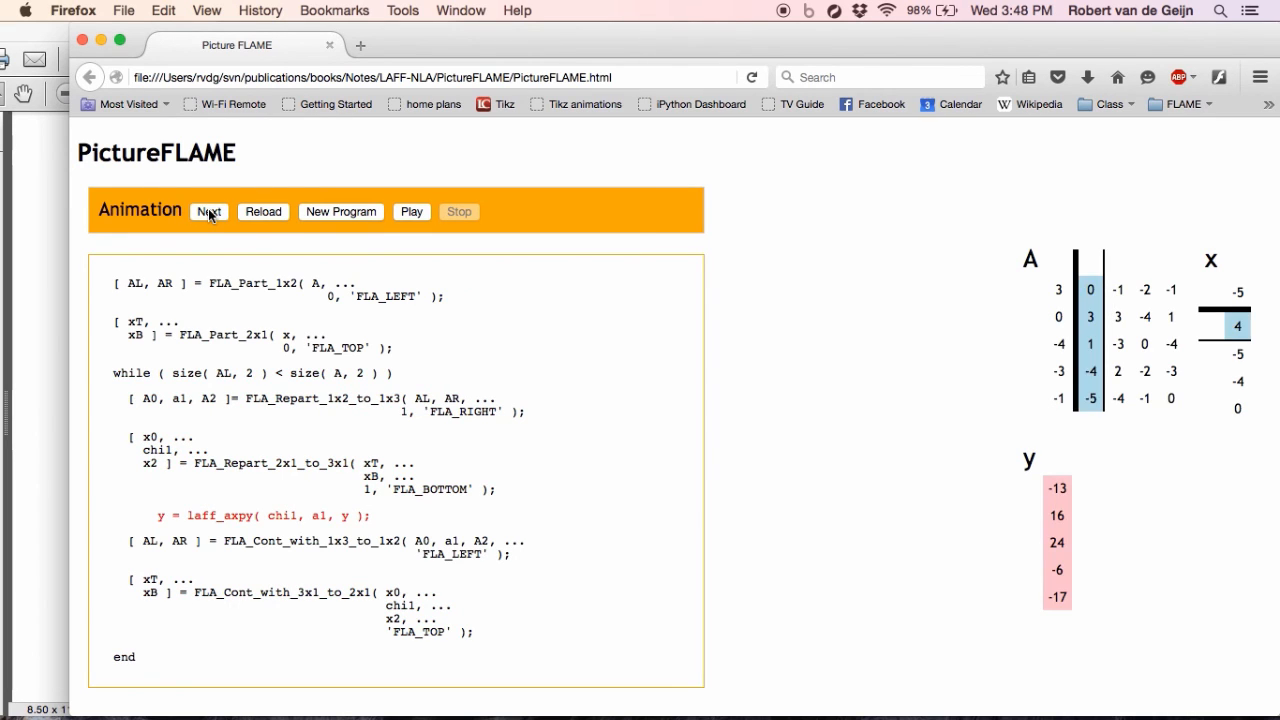
{"action": "left_click", "coordinate": [208, 212]}
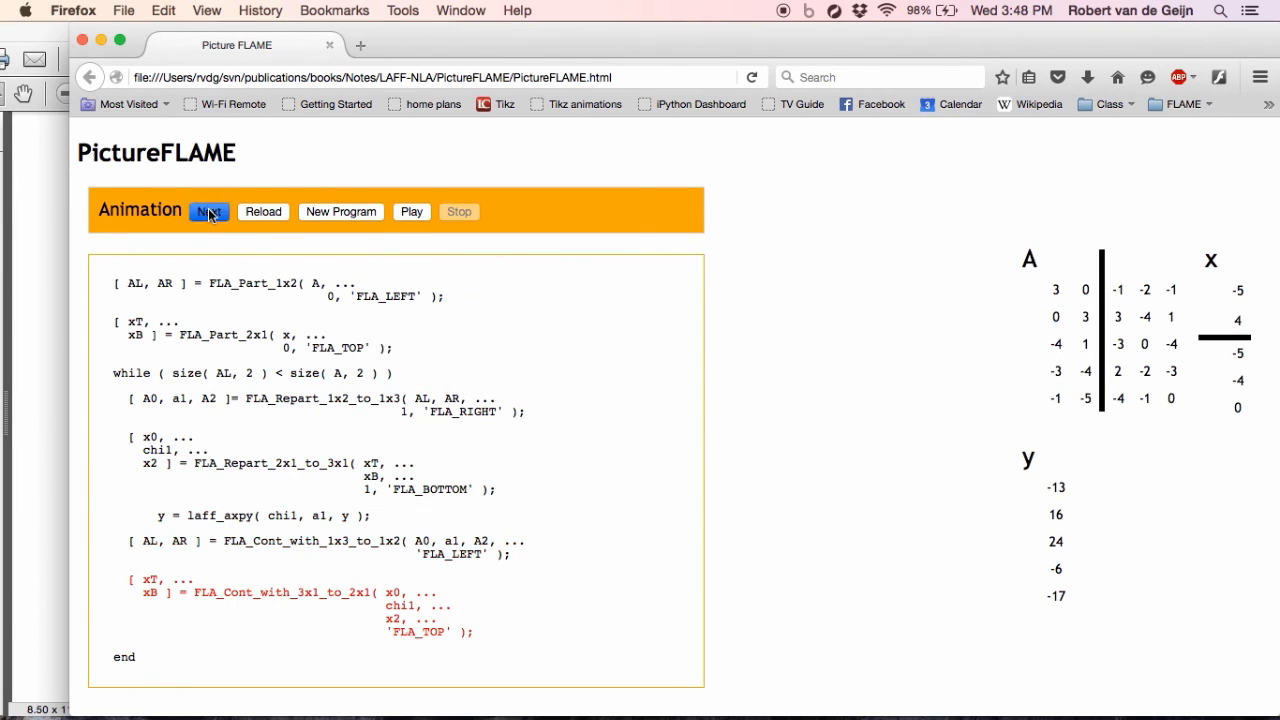
{"action": "left_click", "coordinate": [208, 212]}
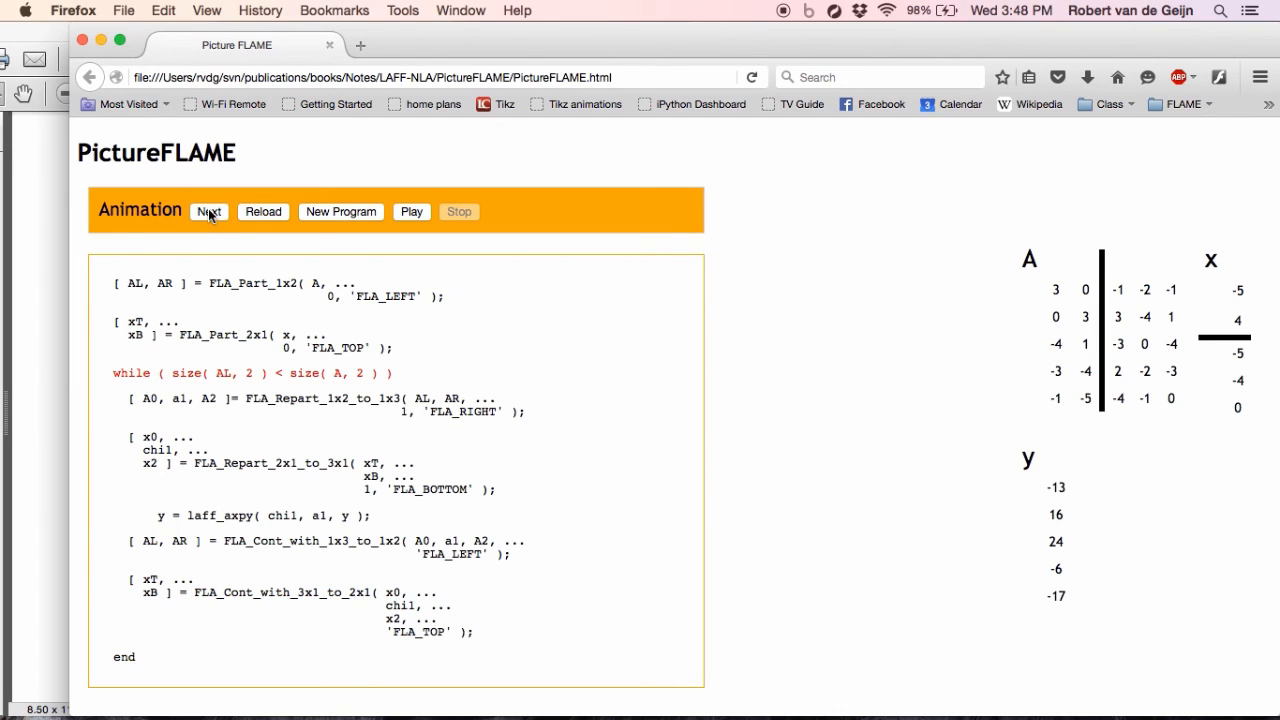
{"action": "left_click", "coordinate": [208, 212]}
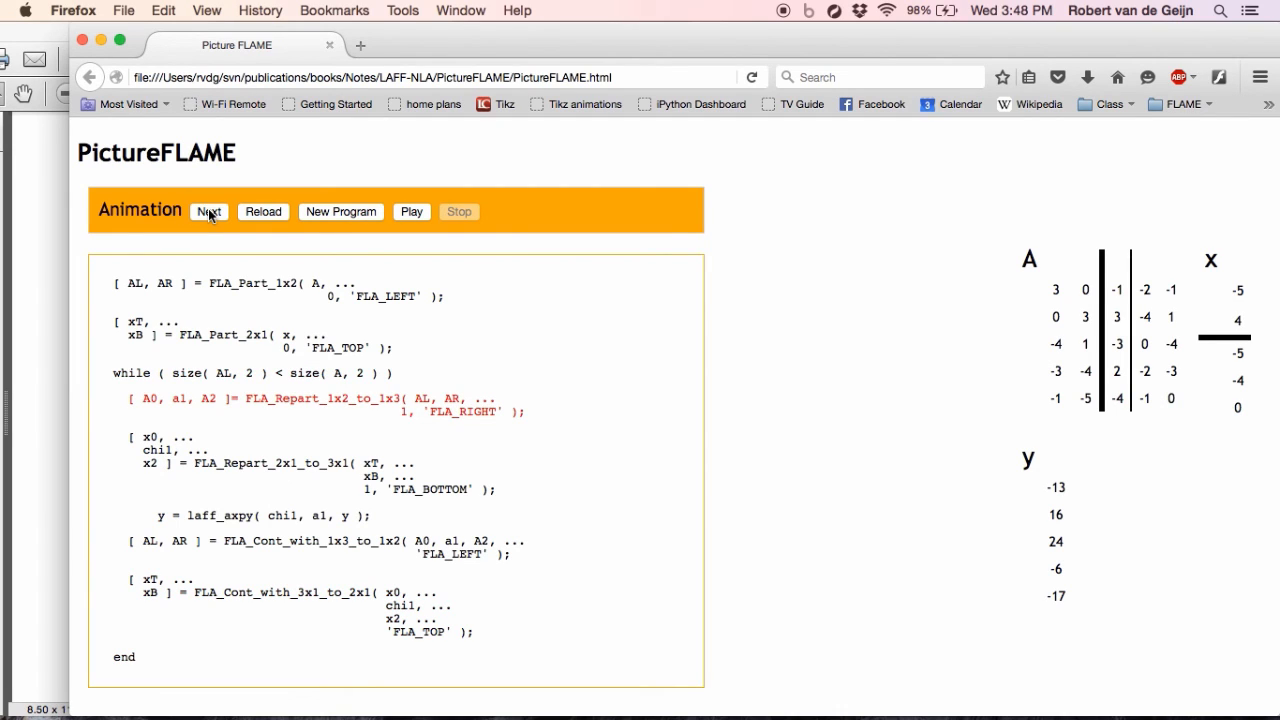